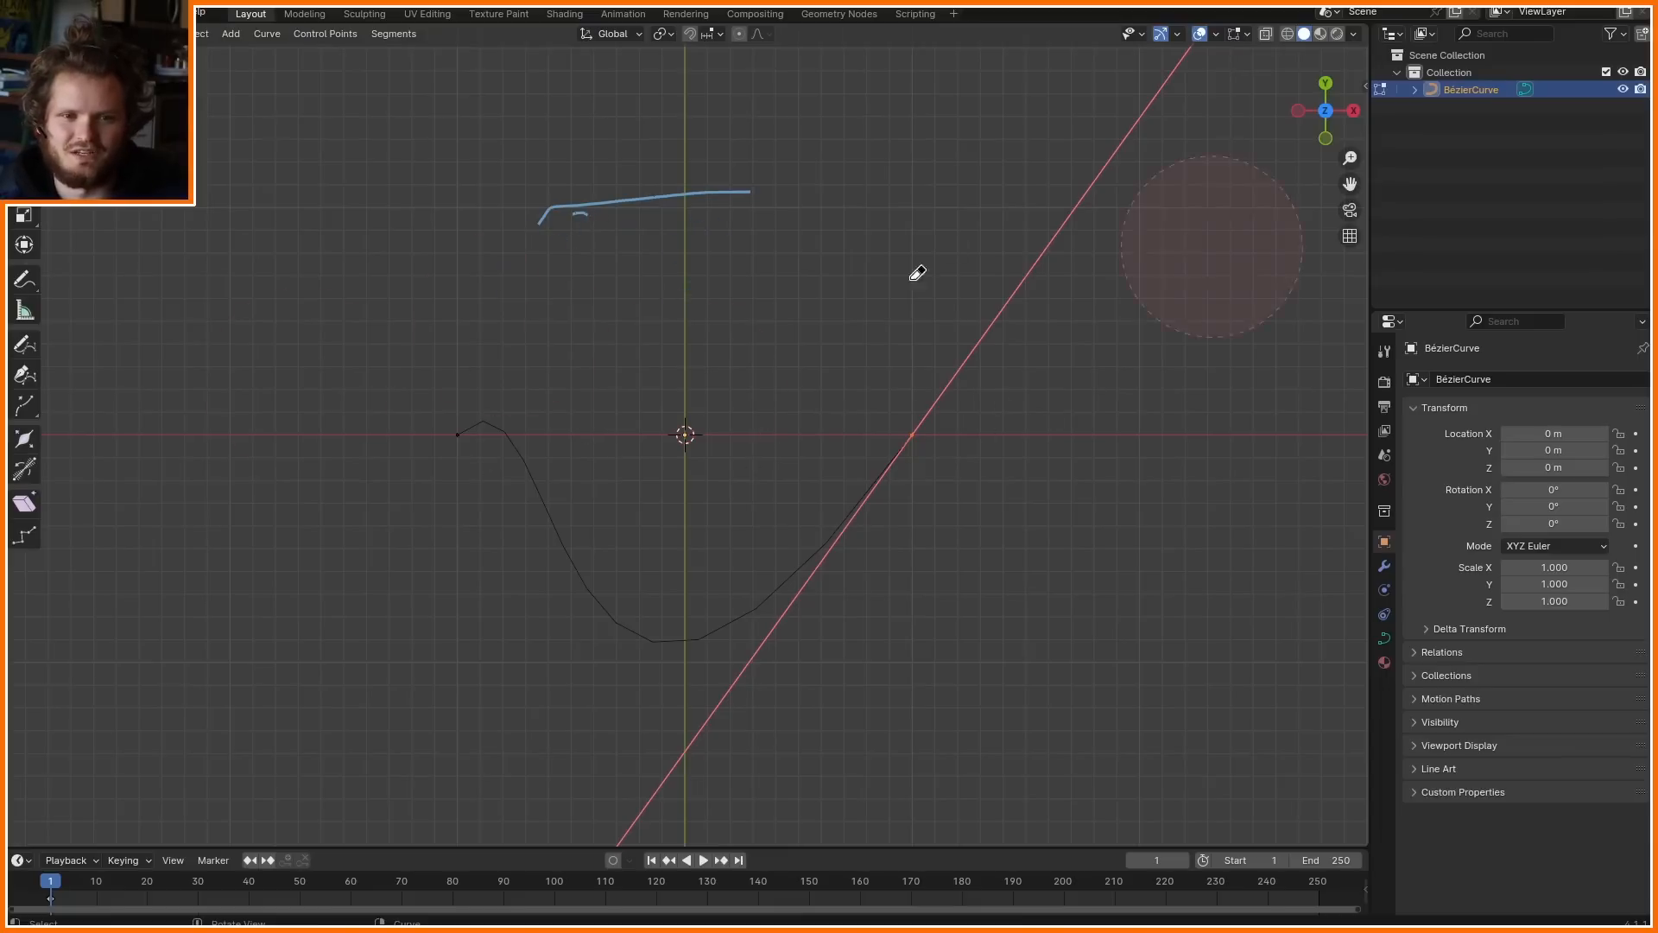
Build a node tree that resamples the curve to 150 points and jitters them with noise via Subtract and Set Position
{"action": "left_click", "coordinate": [840, 14]}
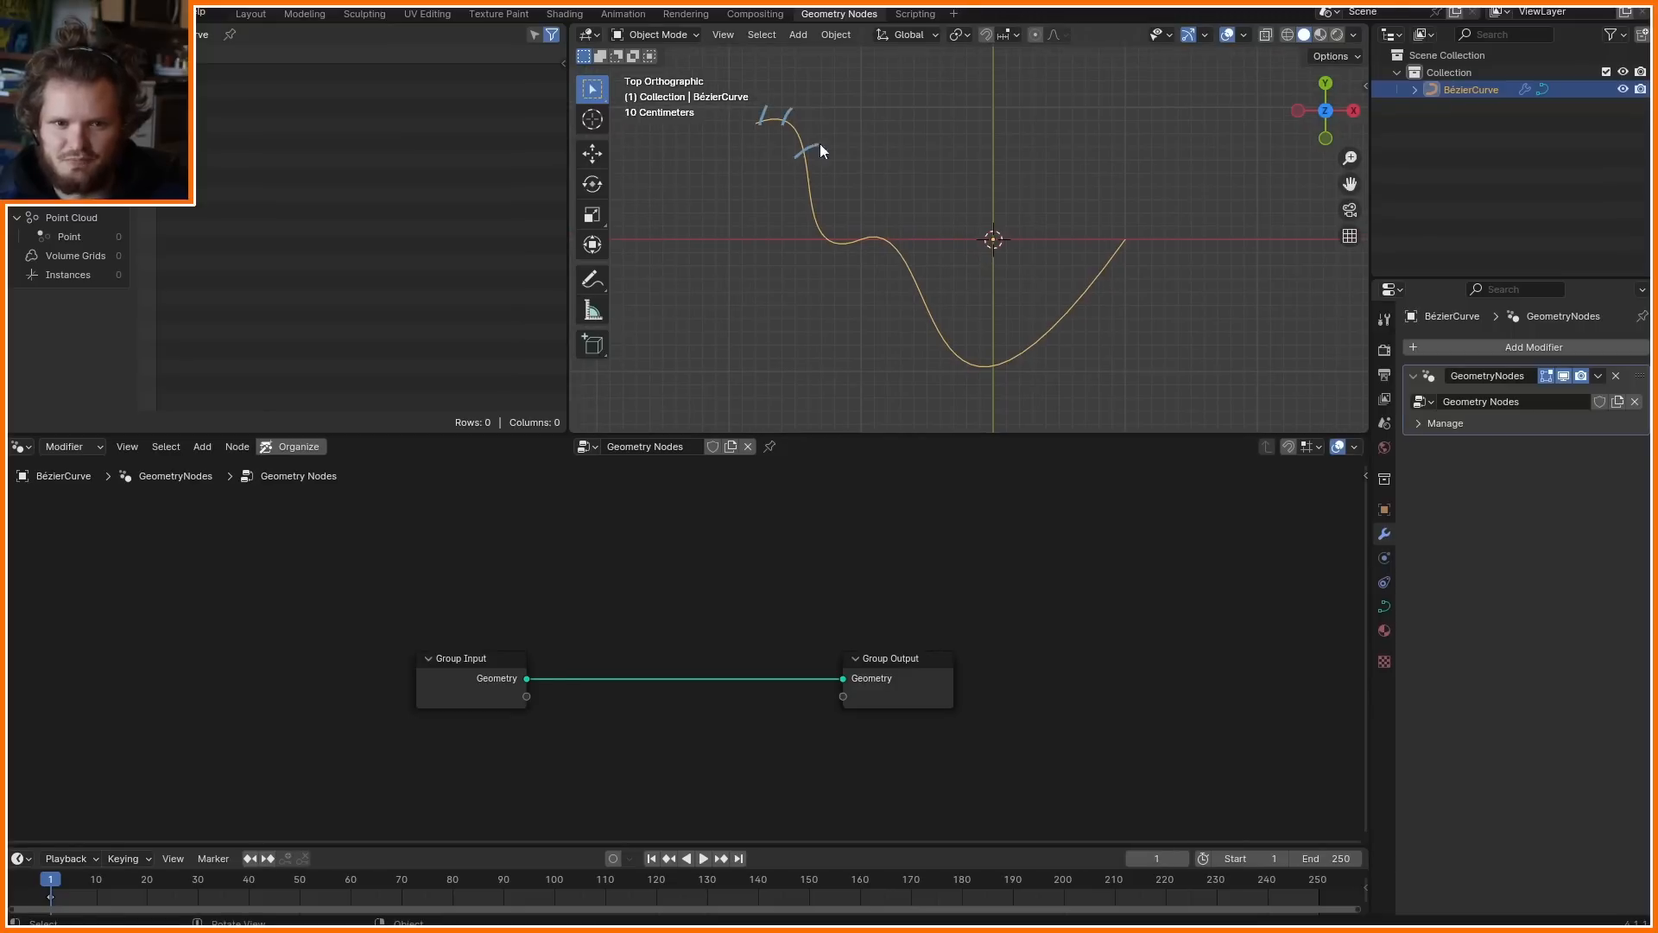
{"action": "left_click", "coordinate": [202, 446]}
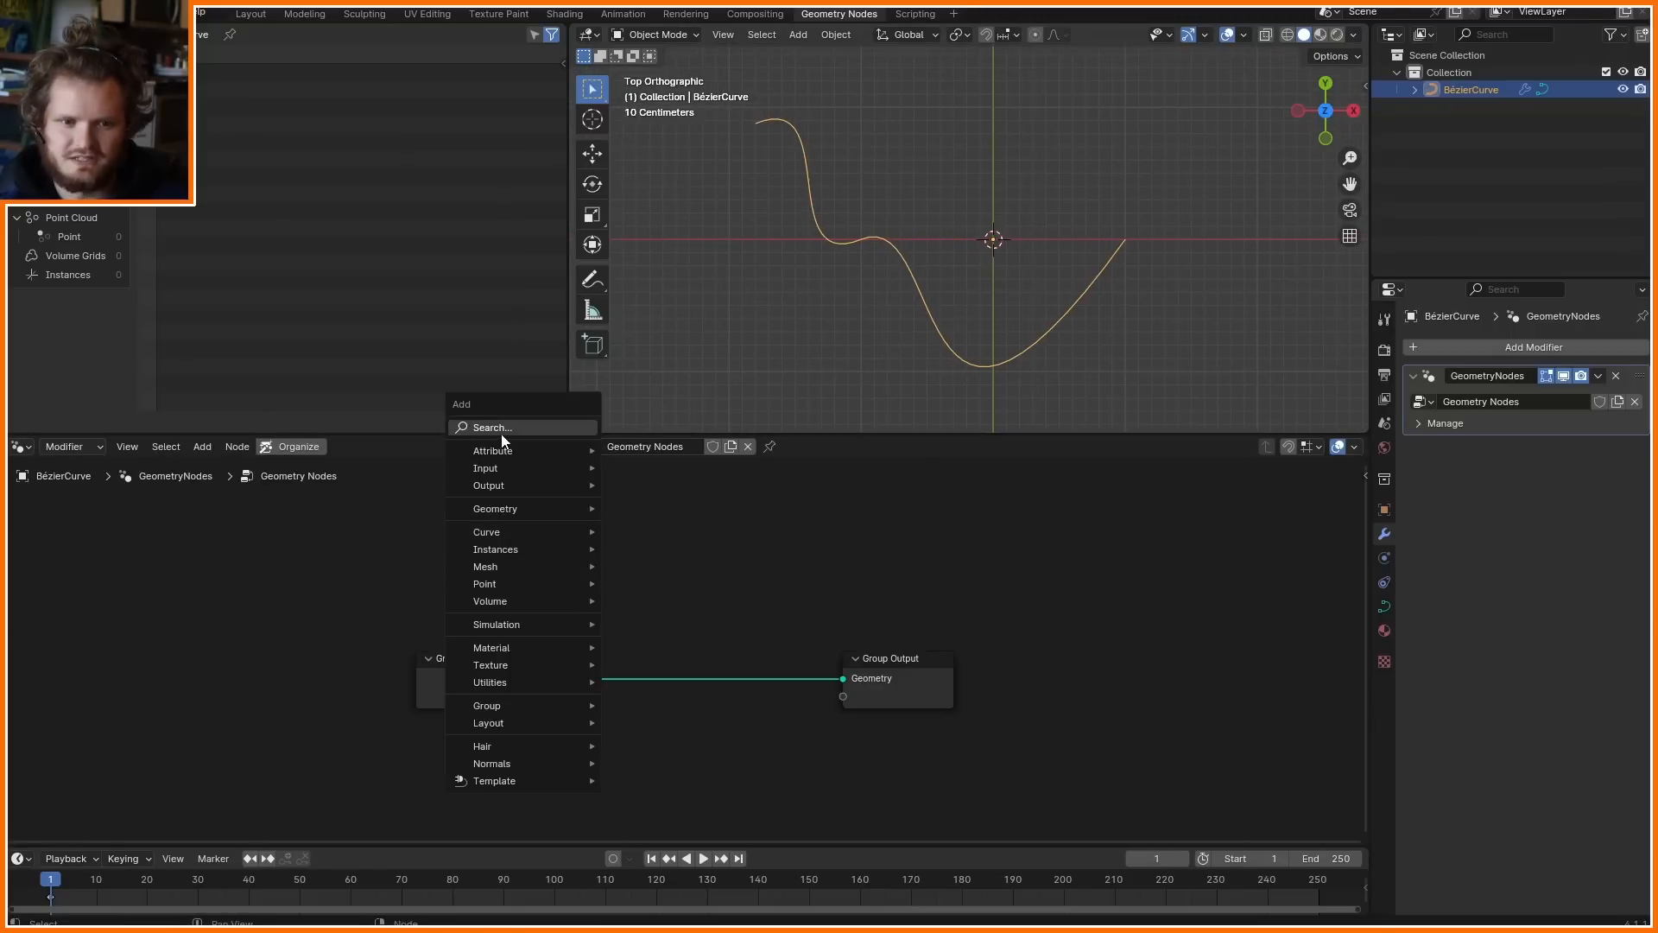
{"action": "left_click", "coordinate": [487, 532]}
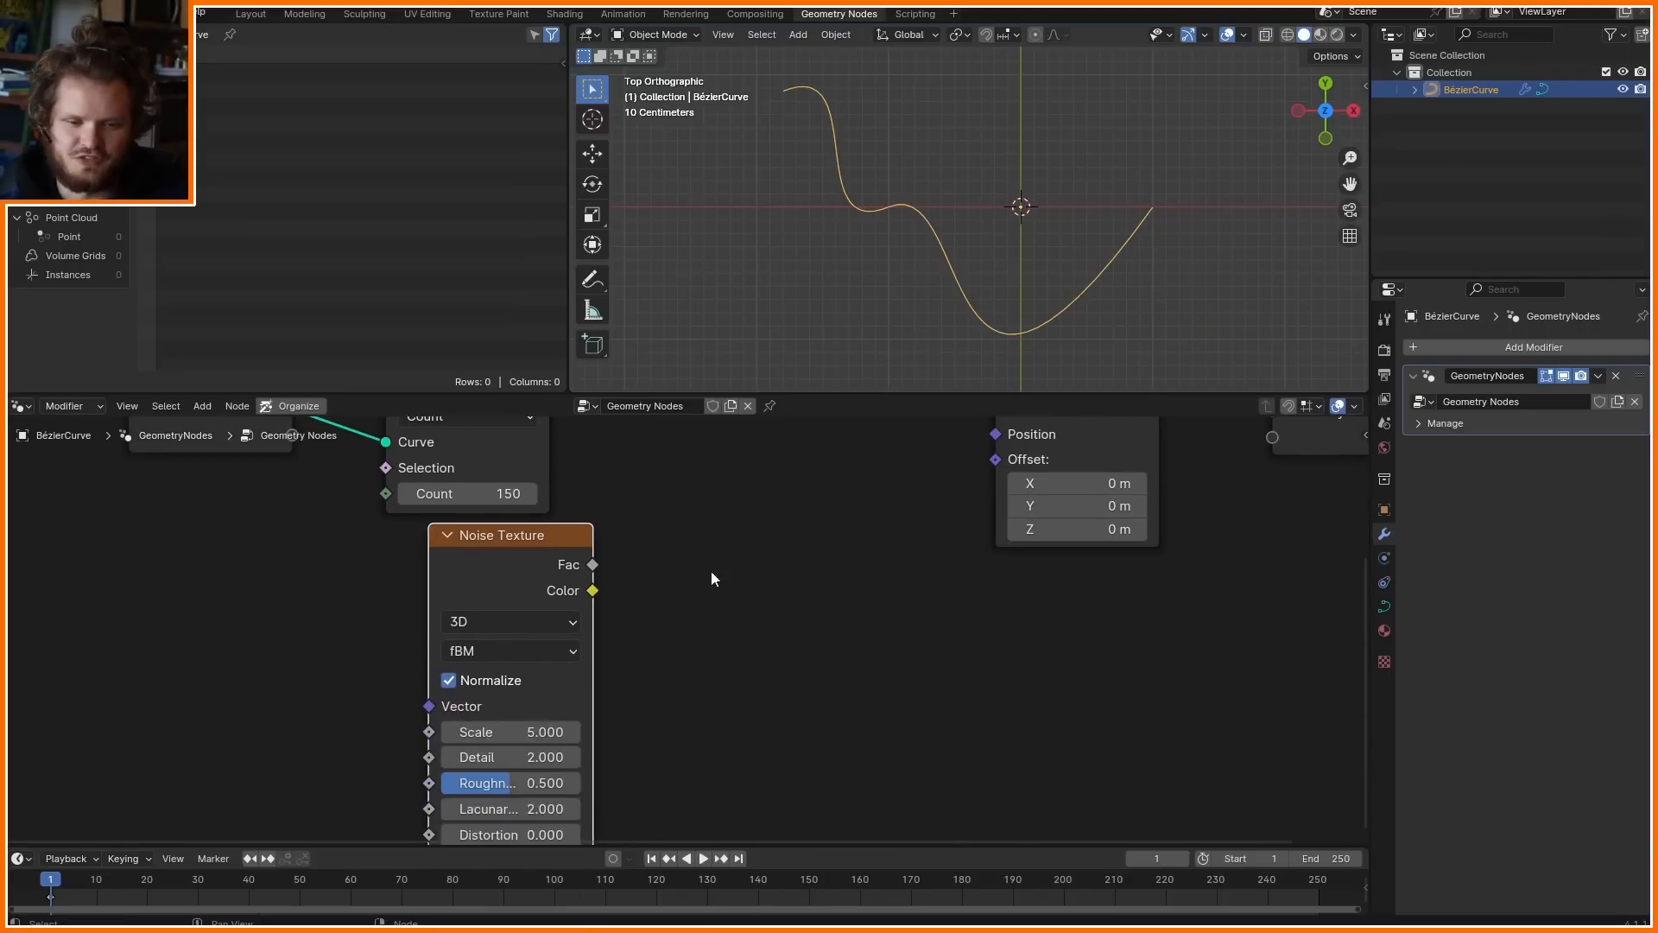
{"action": "type", "text": "subtr"}
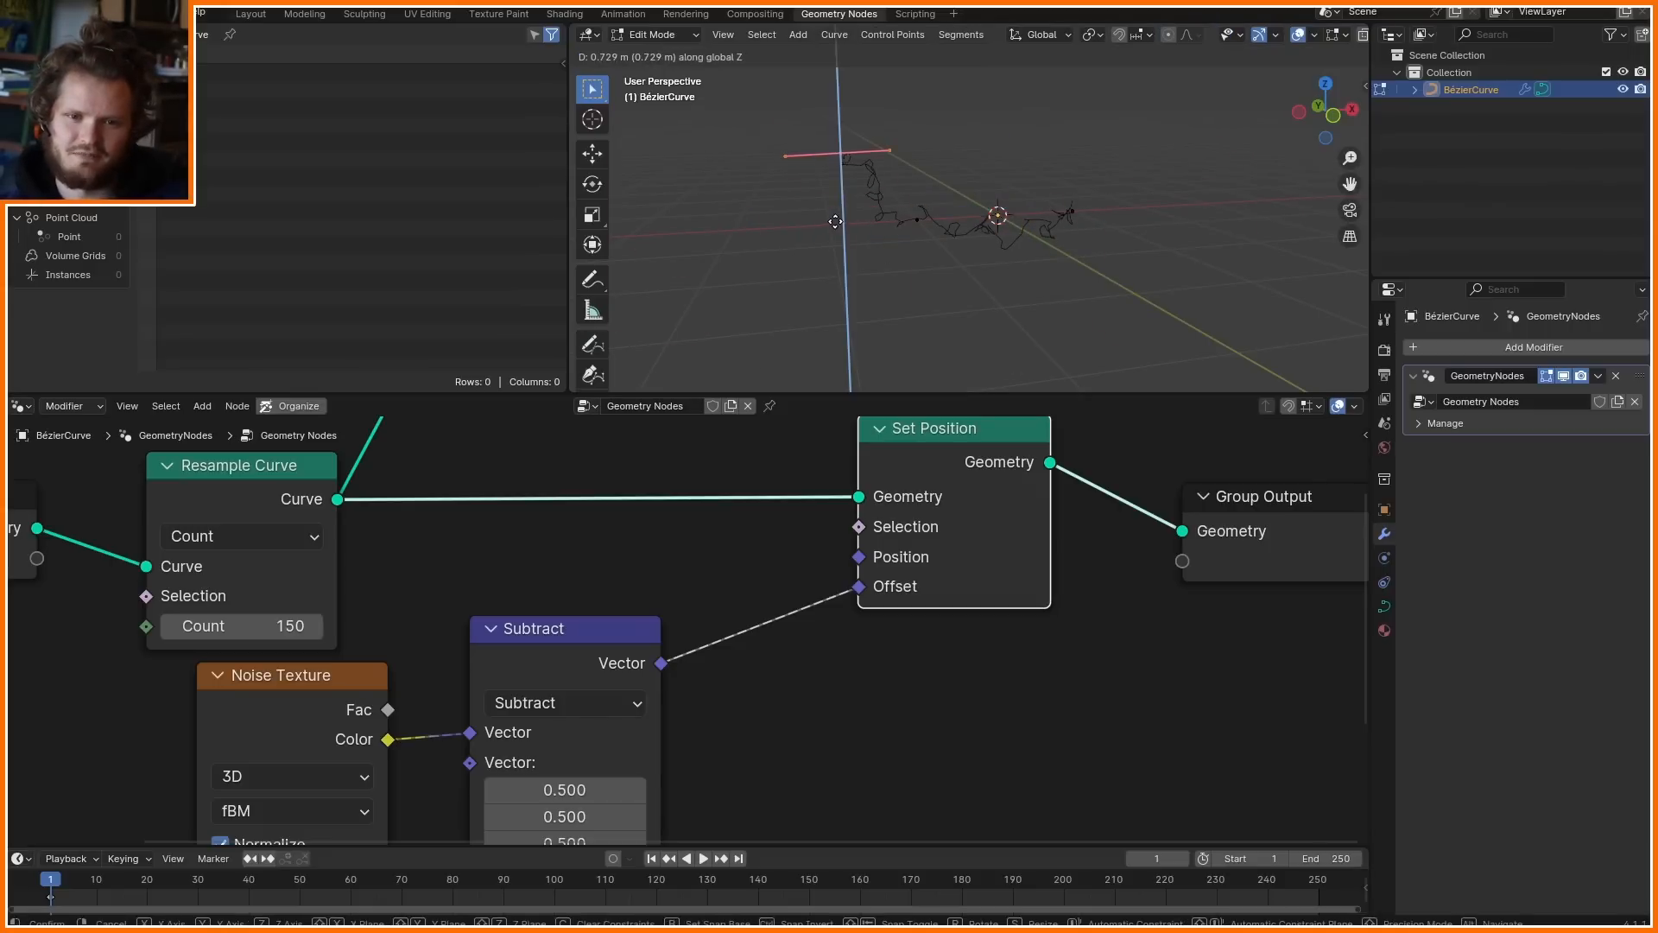
Leave Edit Mode so a Curve Length node can be wired to the Resample Curve output
{"action": "key", "text": "Tab"}
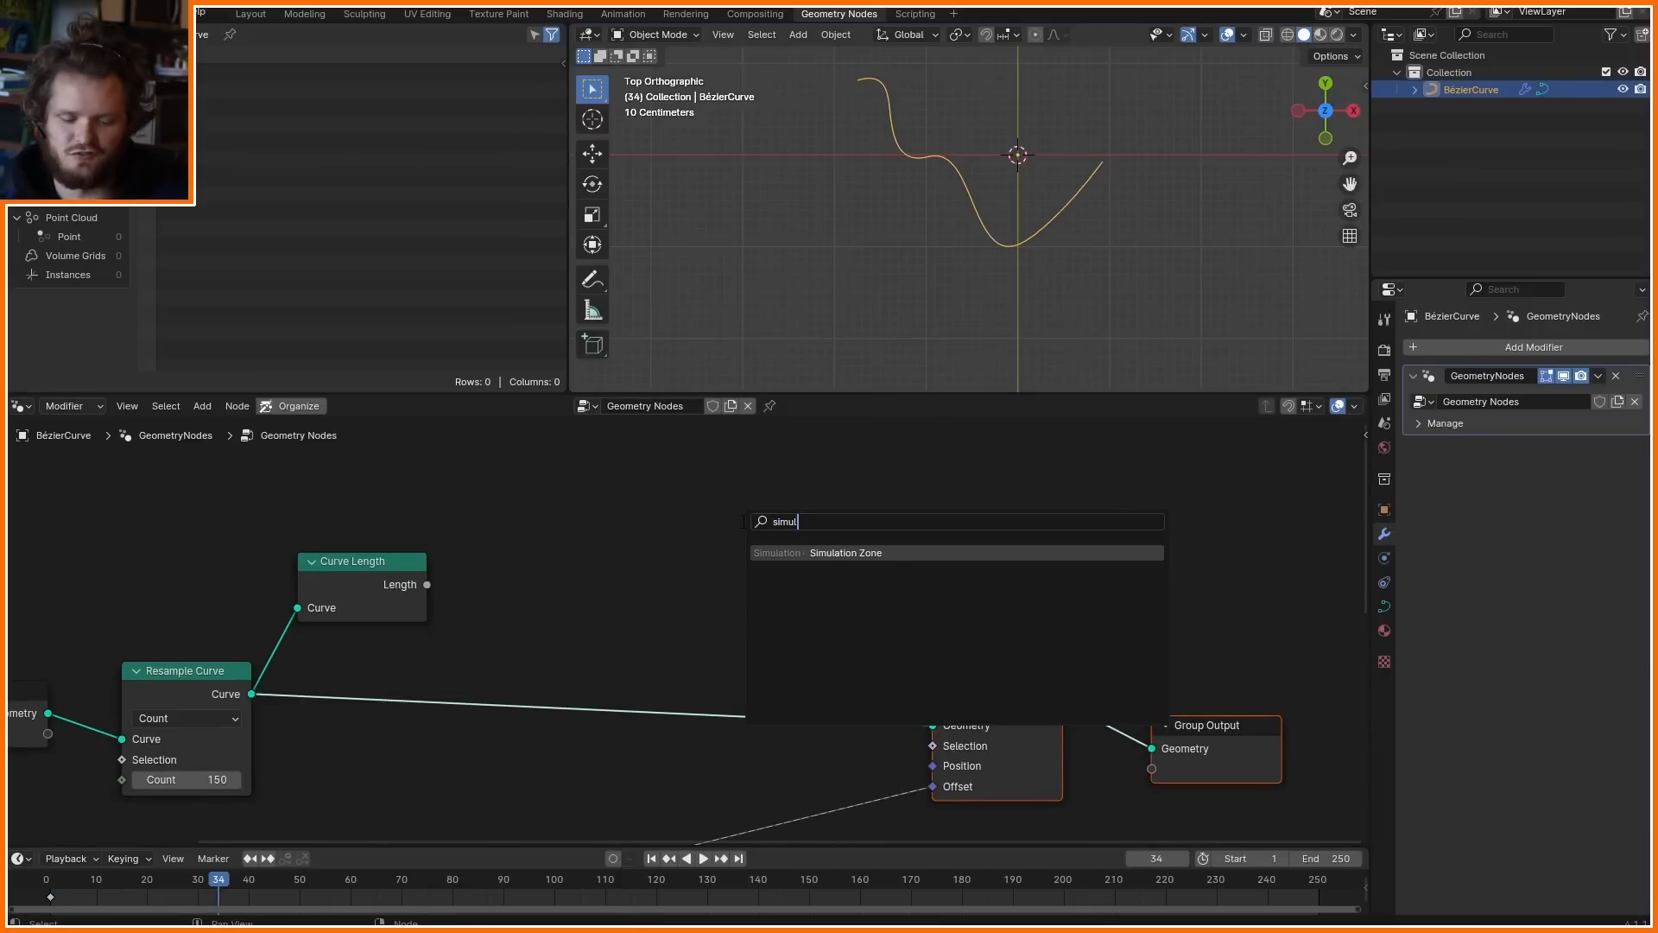
Add a Simulation Zone with the deformation group, Curve Length comparison and a geometry Switch node
{"action": "left_click", "coordinate": [847, 552]}
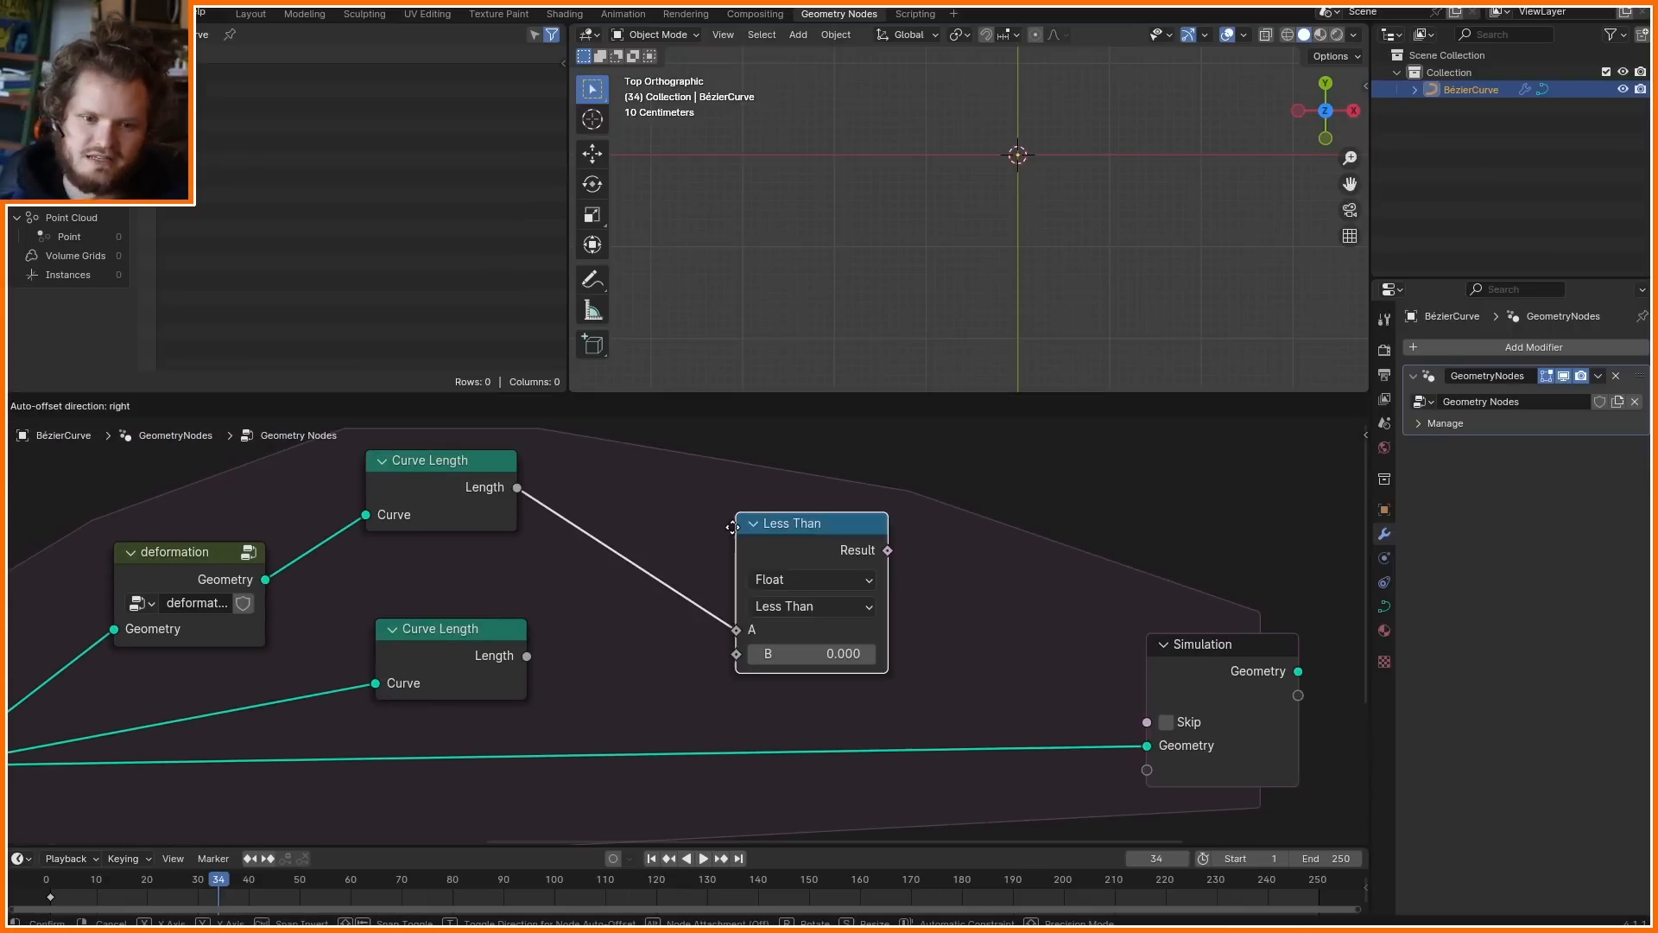
{"action": "type", "text": "sw"}
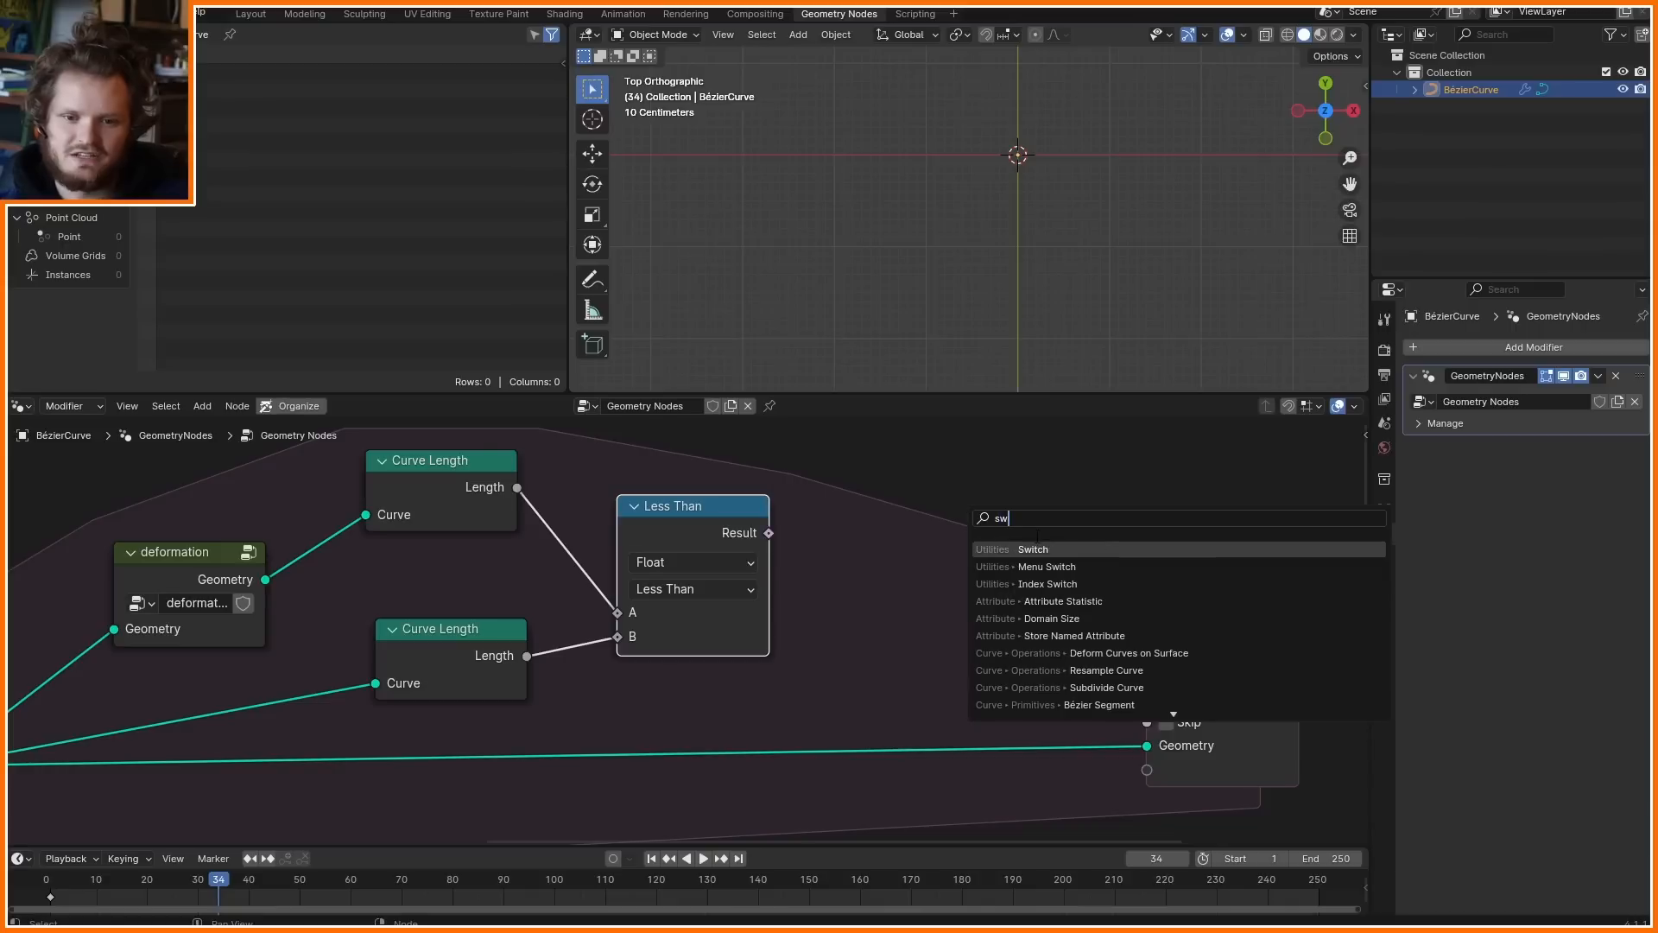
{"action": "left_click", "coordinate": [1031, 549]}
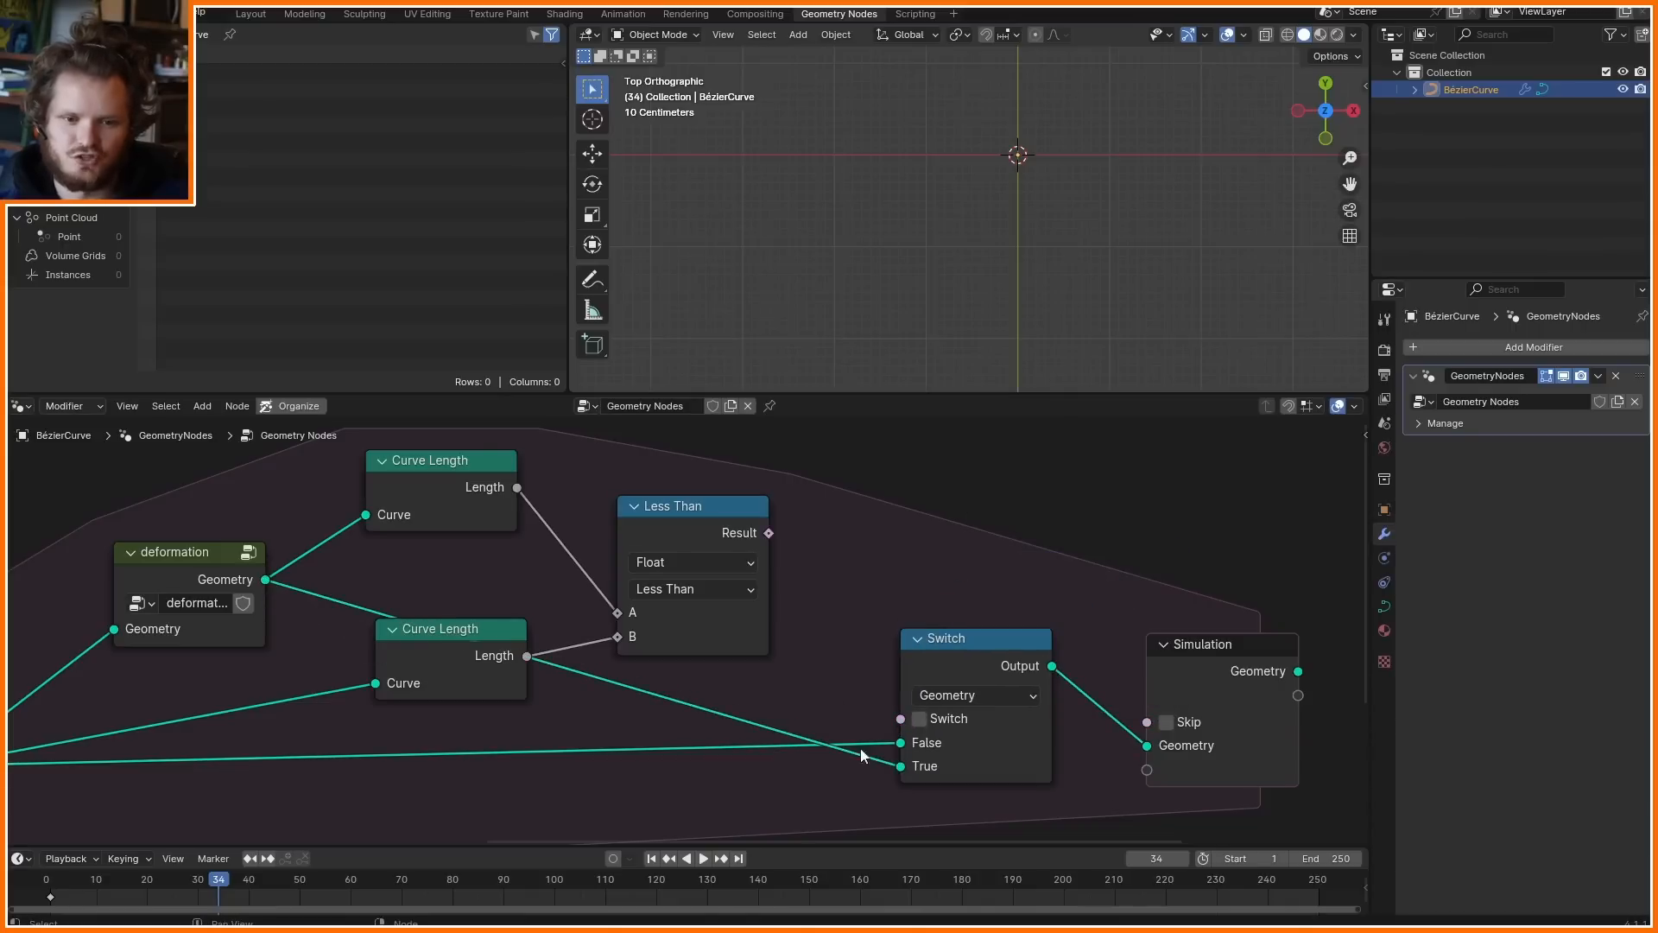
Play the smoothing simulation and set the scene to end at frame 1000
{"action": "left_click", "coordinate": [707, 859]}
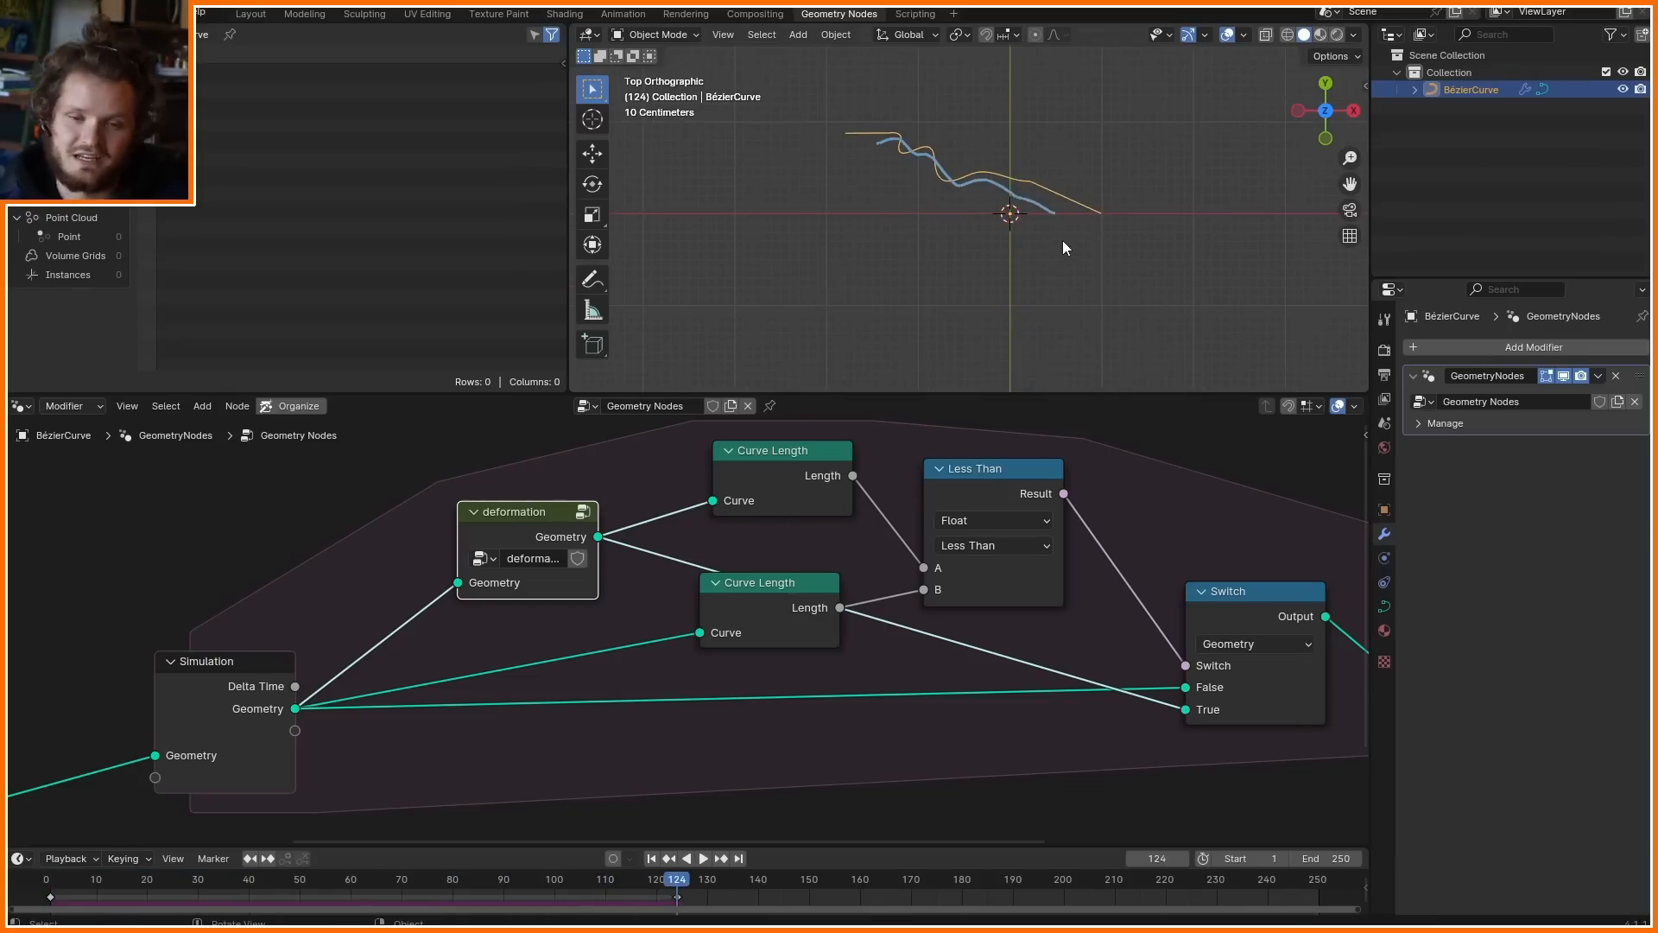
{"action": "left_click", "coordinate": [703, 859]}
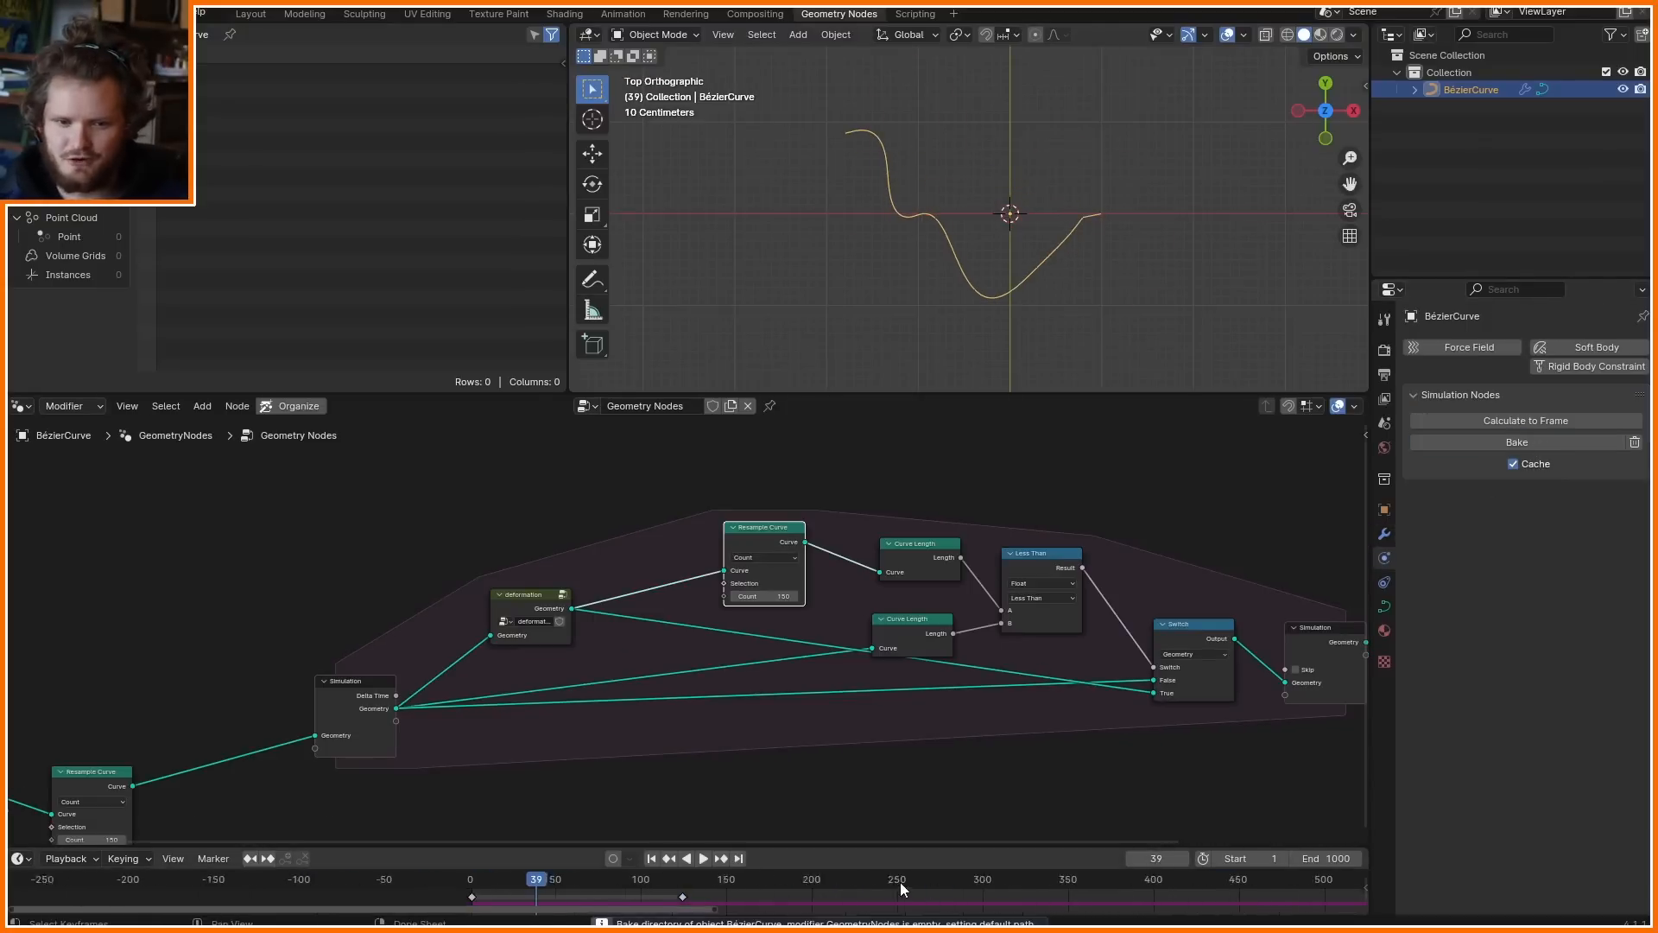
Extend the scene end to frame 10000, reshape the curve's control points and rewind to the start
{"action": "left_click", "coordinate": [707, 859]}
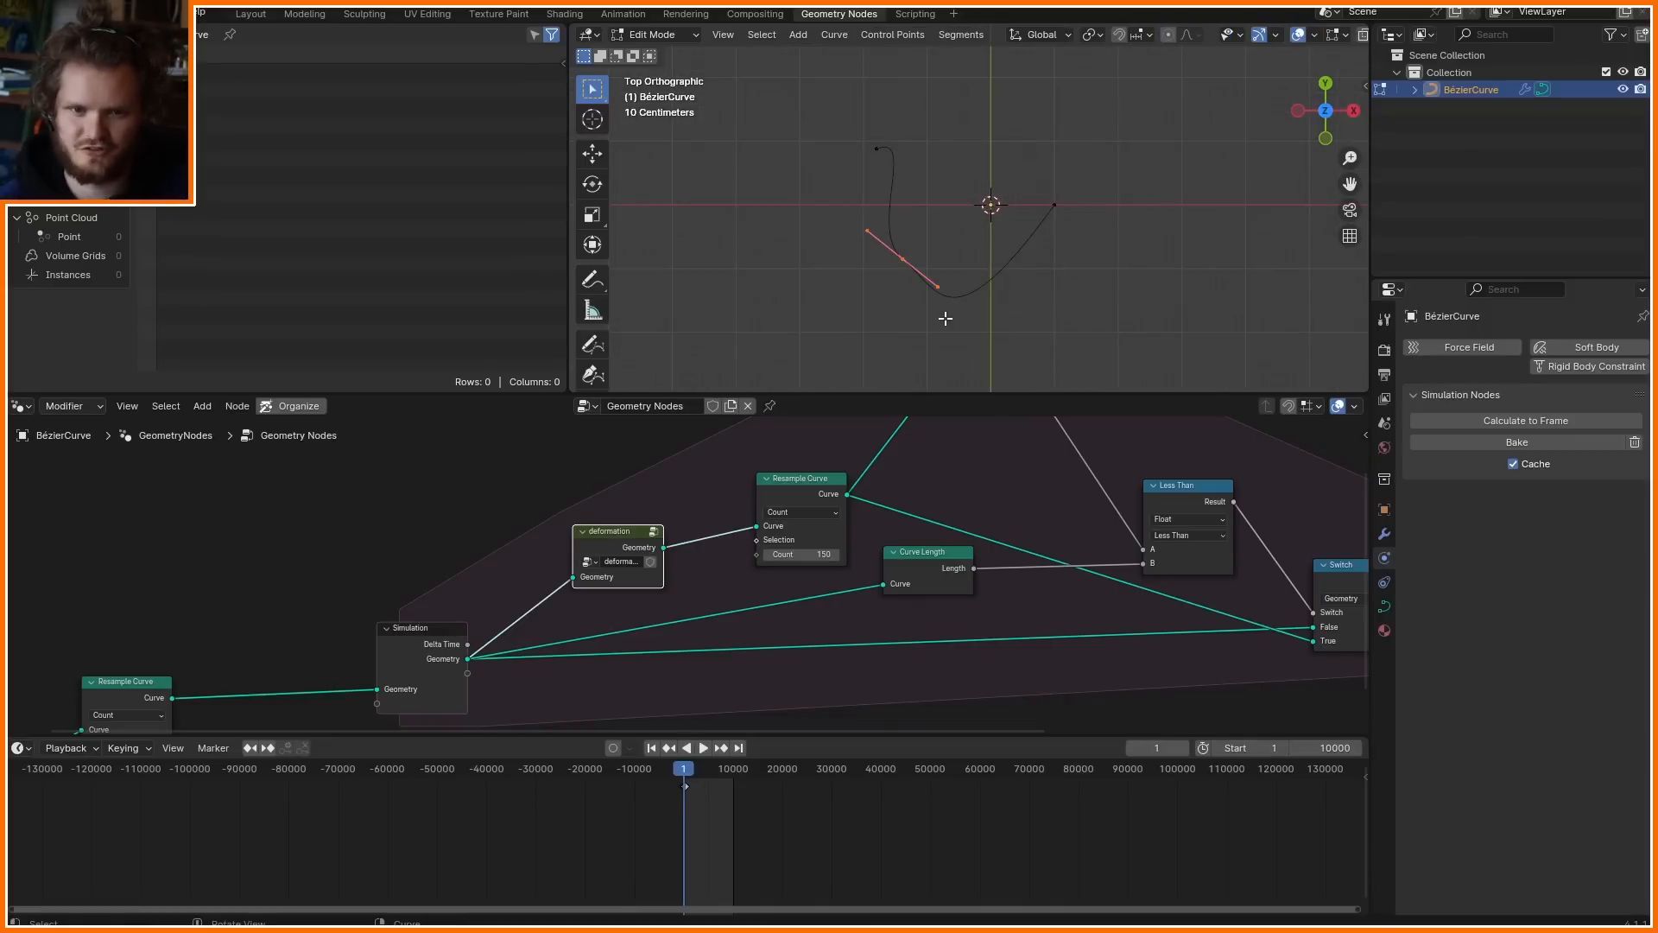
{"action": "key", "text": "r"}
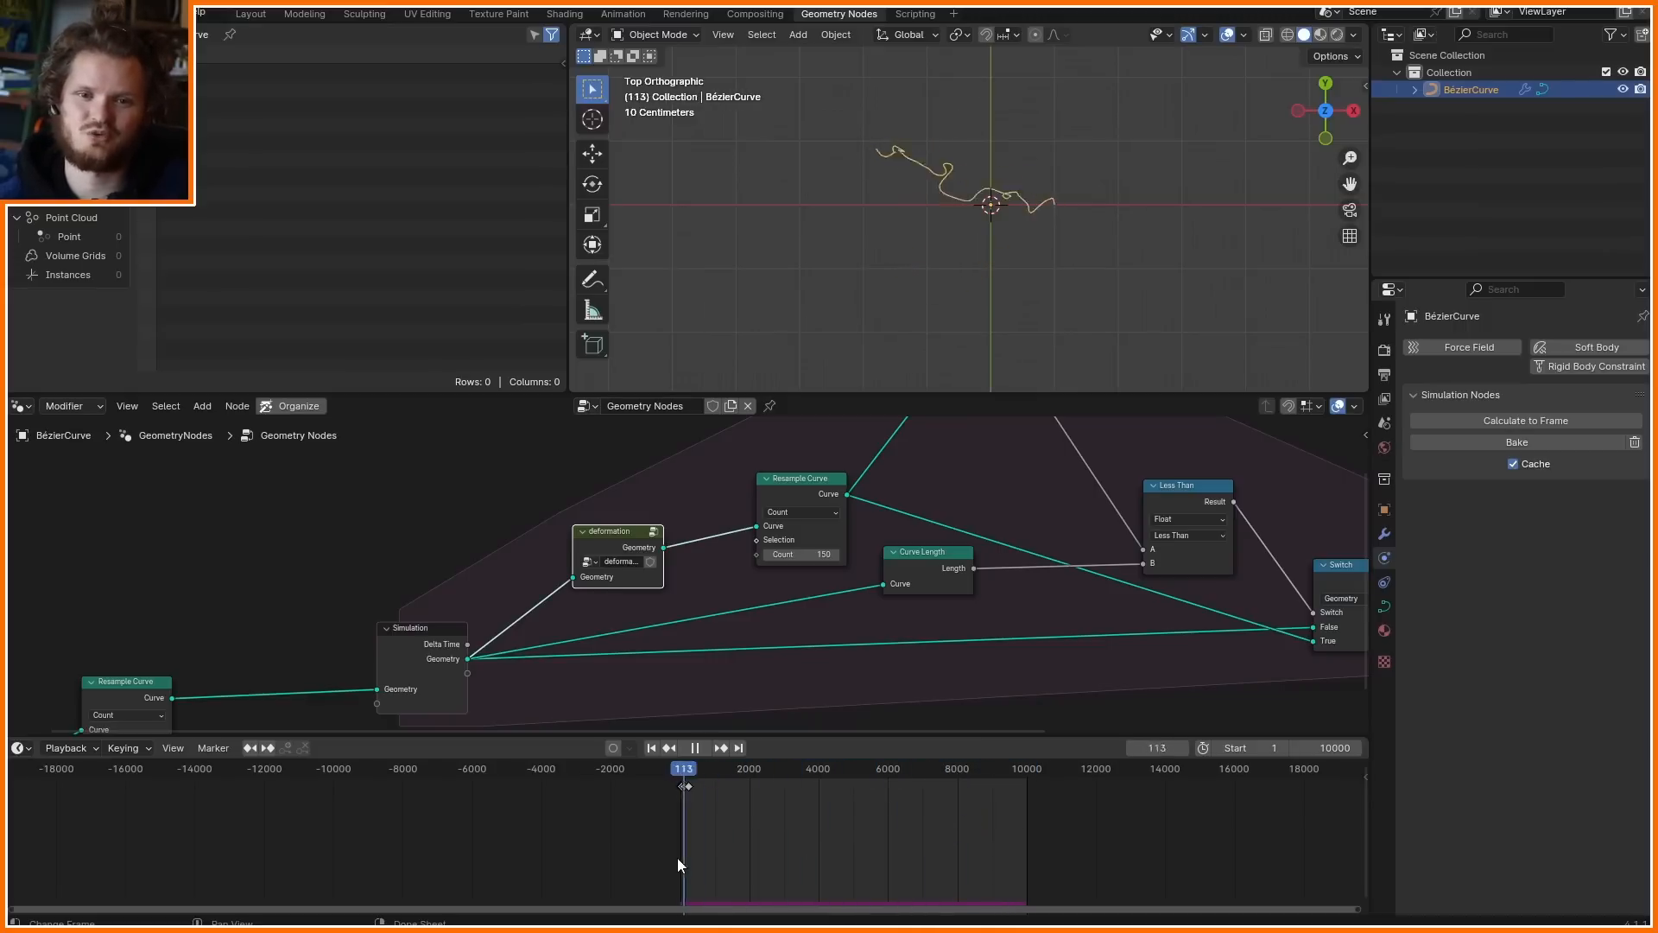
{"action": "left_click", "coordinate": [653, 748]}
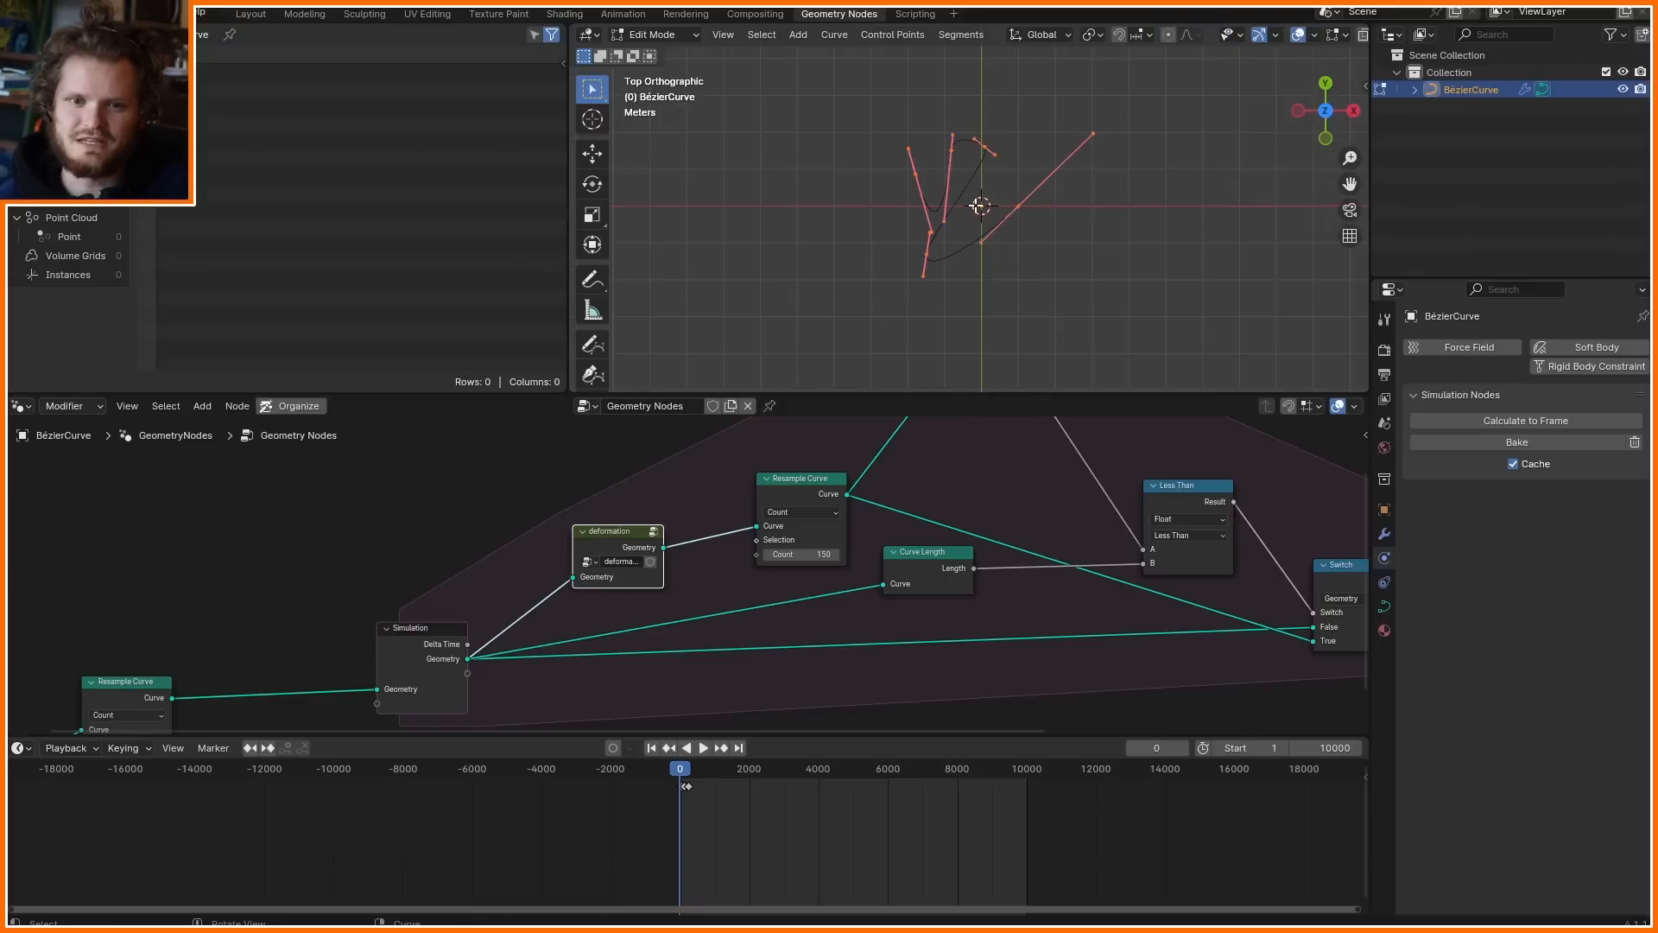
{"action": "key", "text": "Tab"}
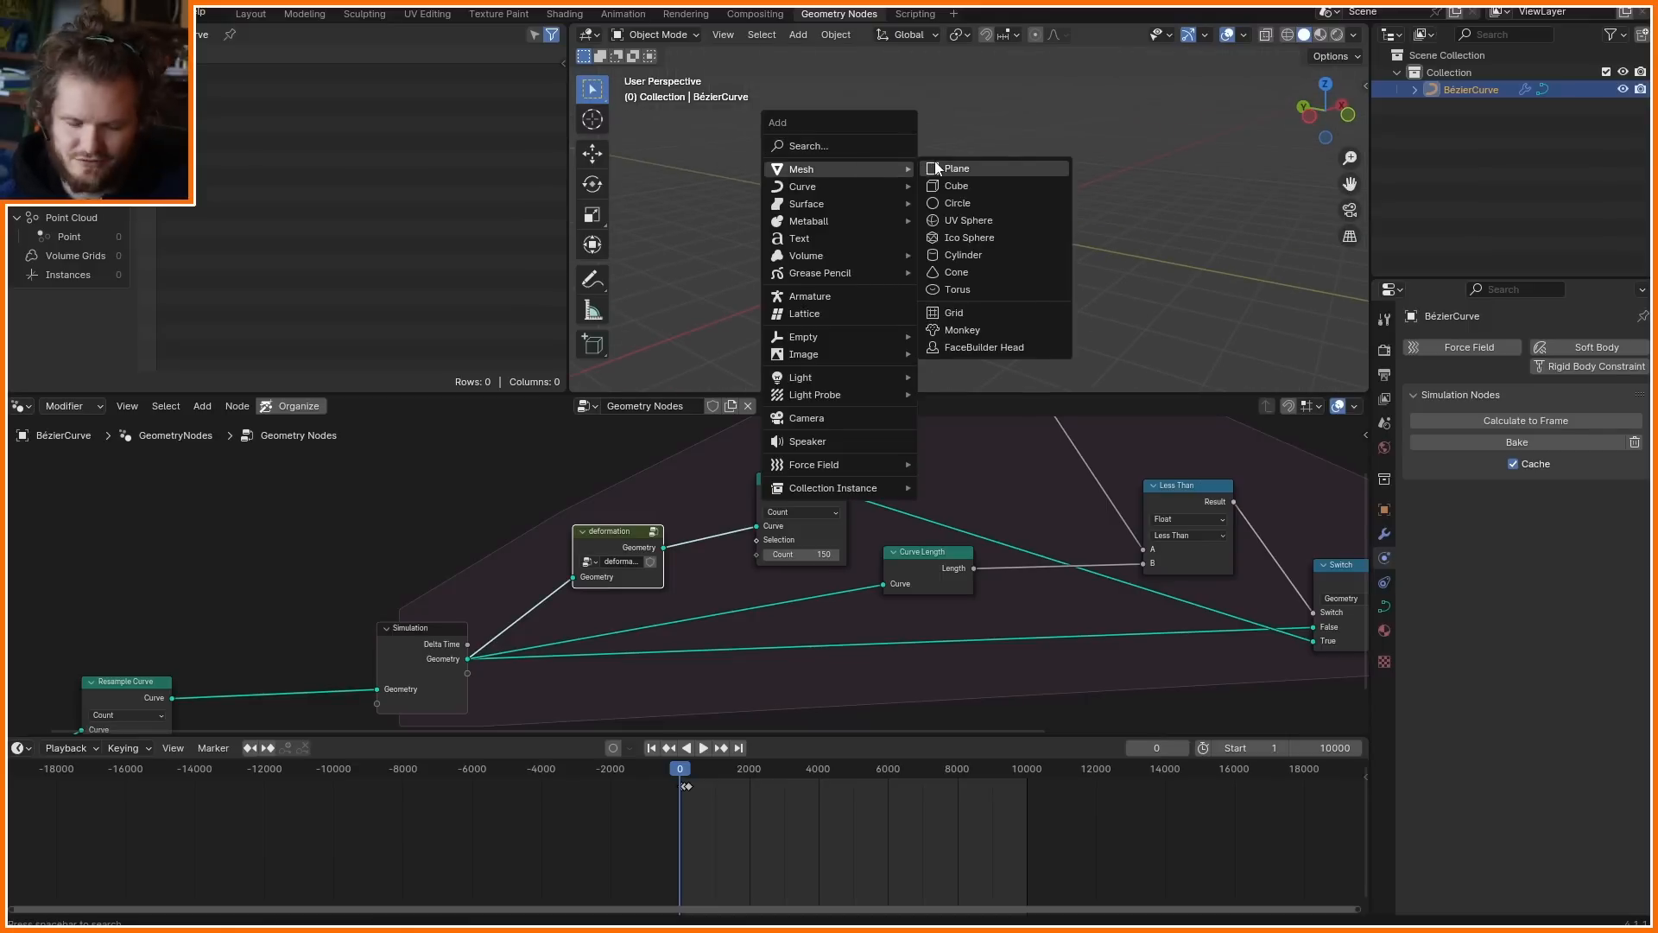
Add a plane sculpted into a hill and redraw the curve across its surface
{"action": "left_click", "coordinate": [956, 167]}
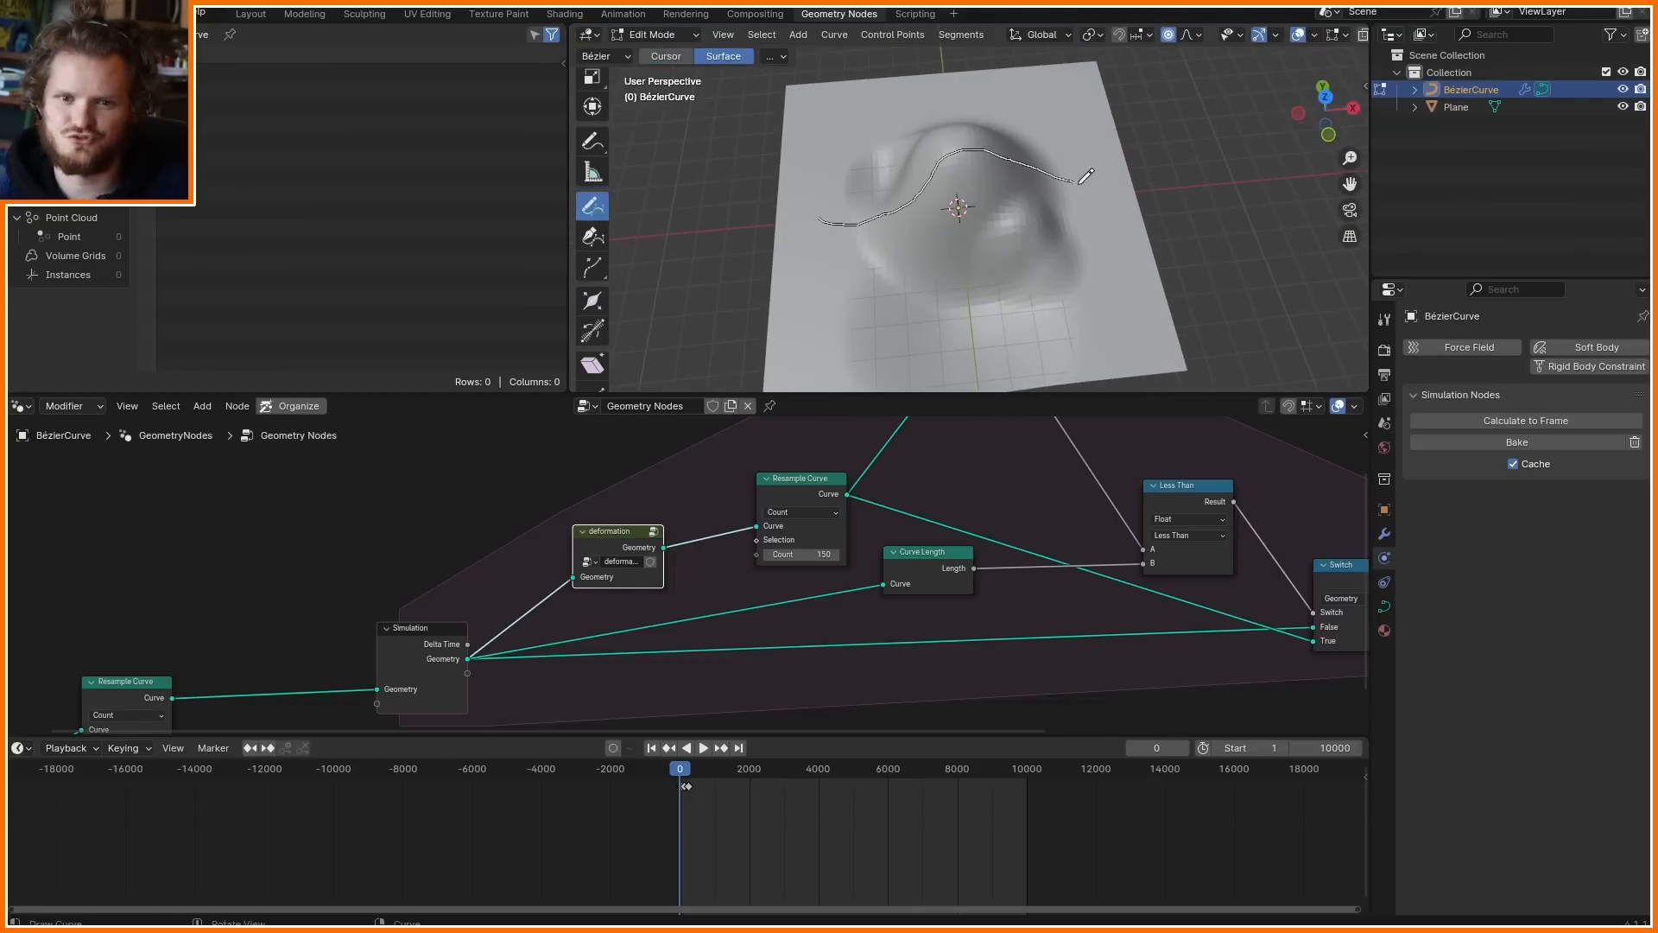
{"action": "left_click", "coordinate": [656, 34]}
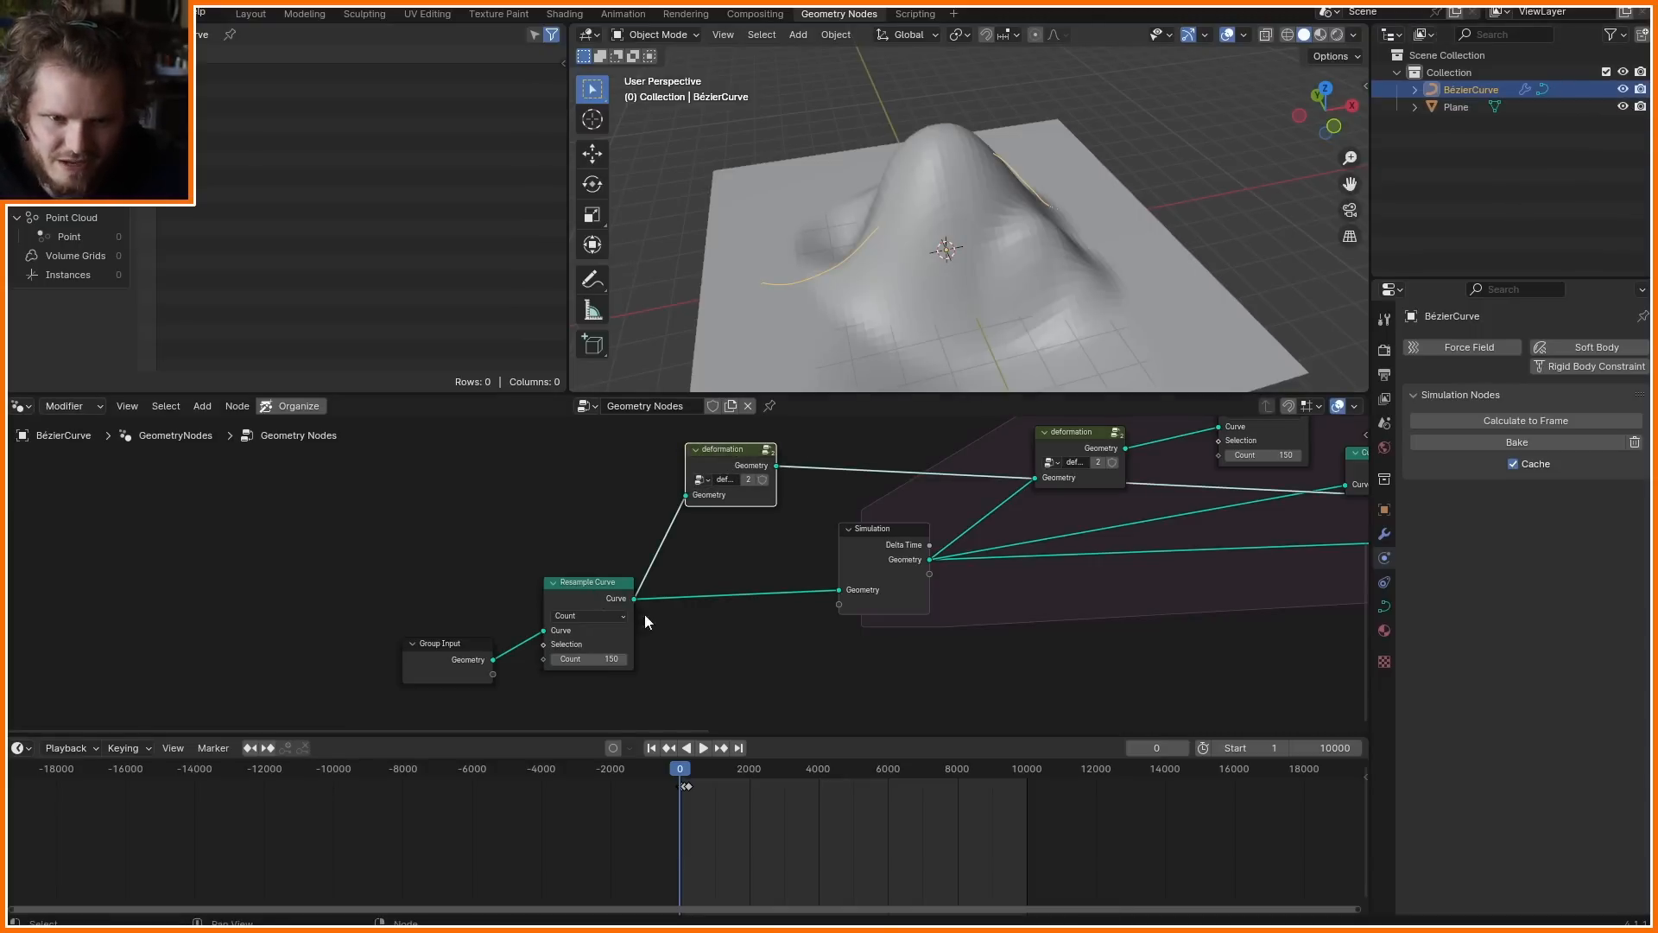
Add Sample Nearest Surface and Set Position nodes as a 'snapping' group placed after deformation in the zone
{"action": "type", "text": "sample near"}
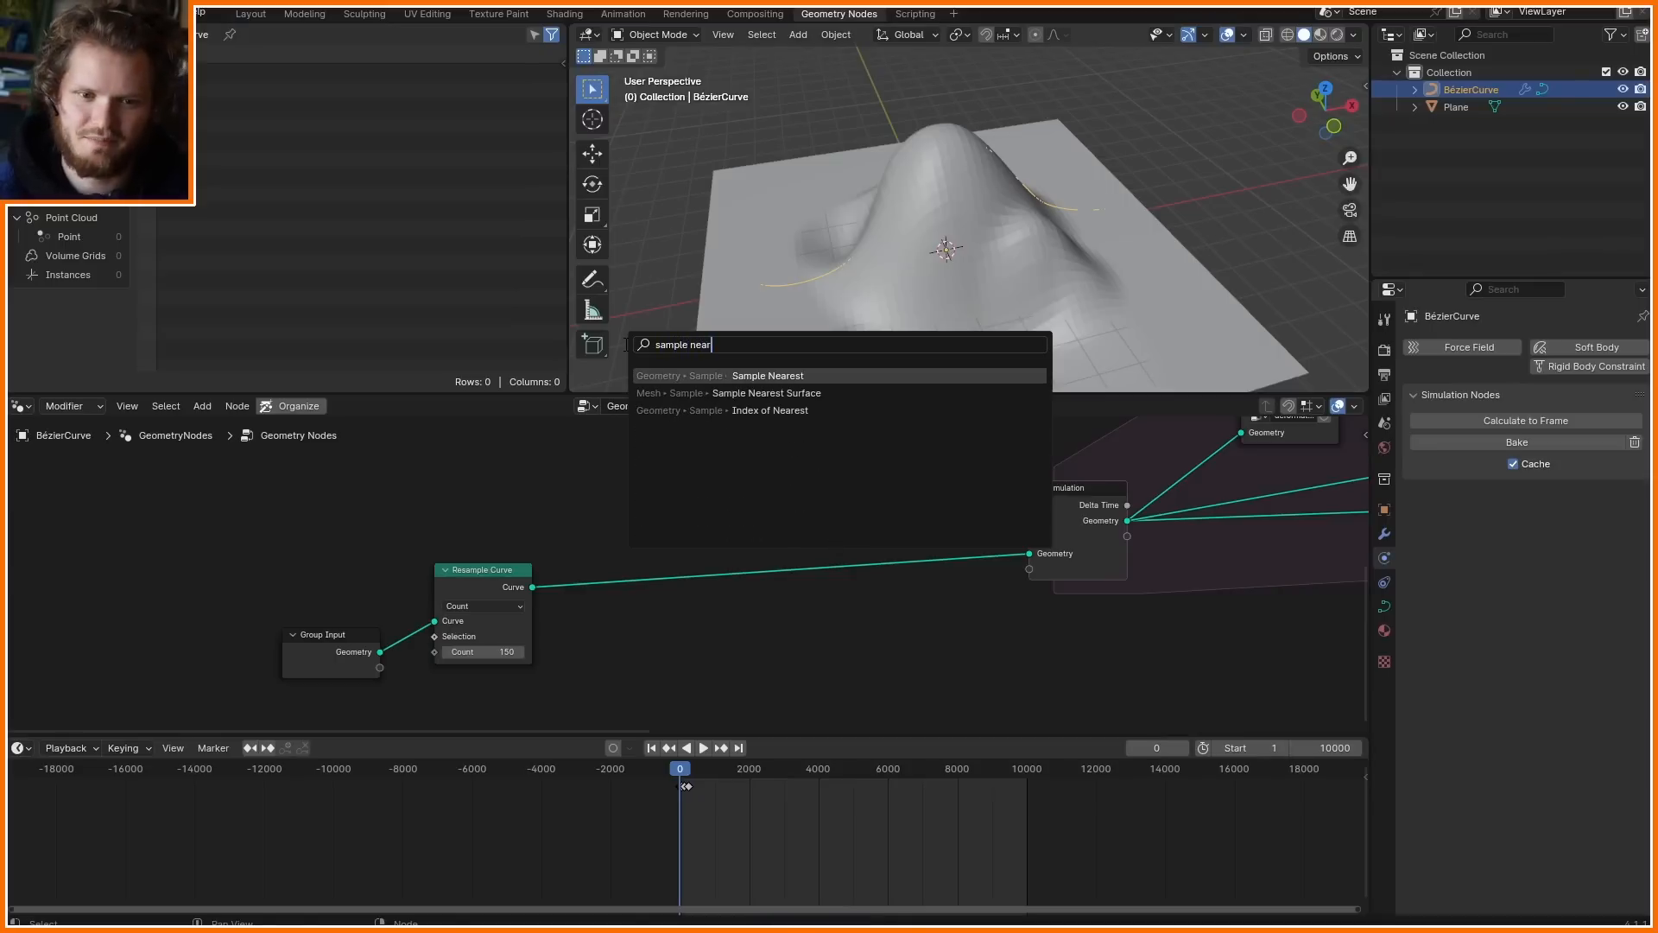
{"action": "left_click", "coordinate": [767, 394]}
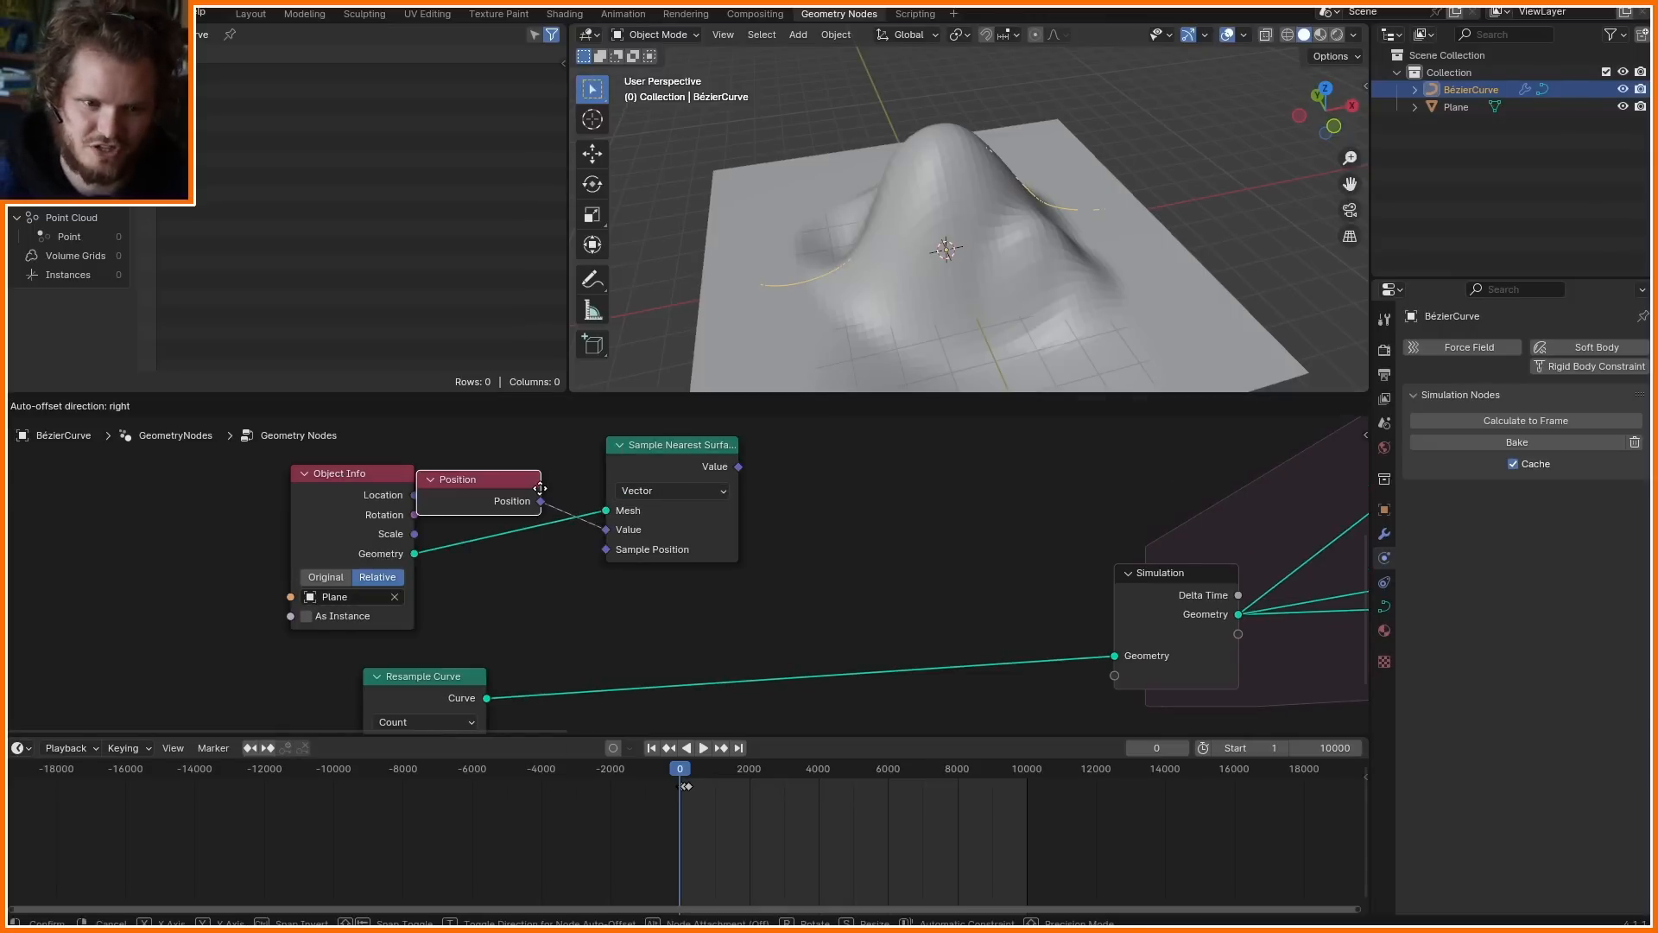
{"action": "type", "text": "set"}
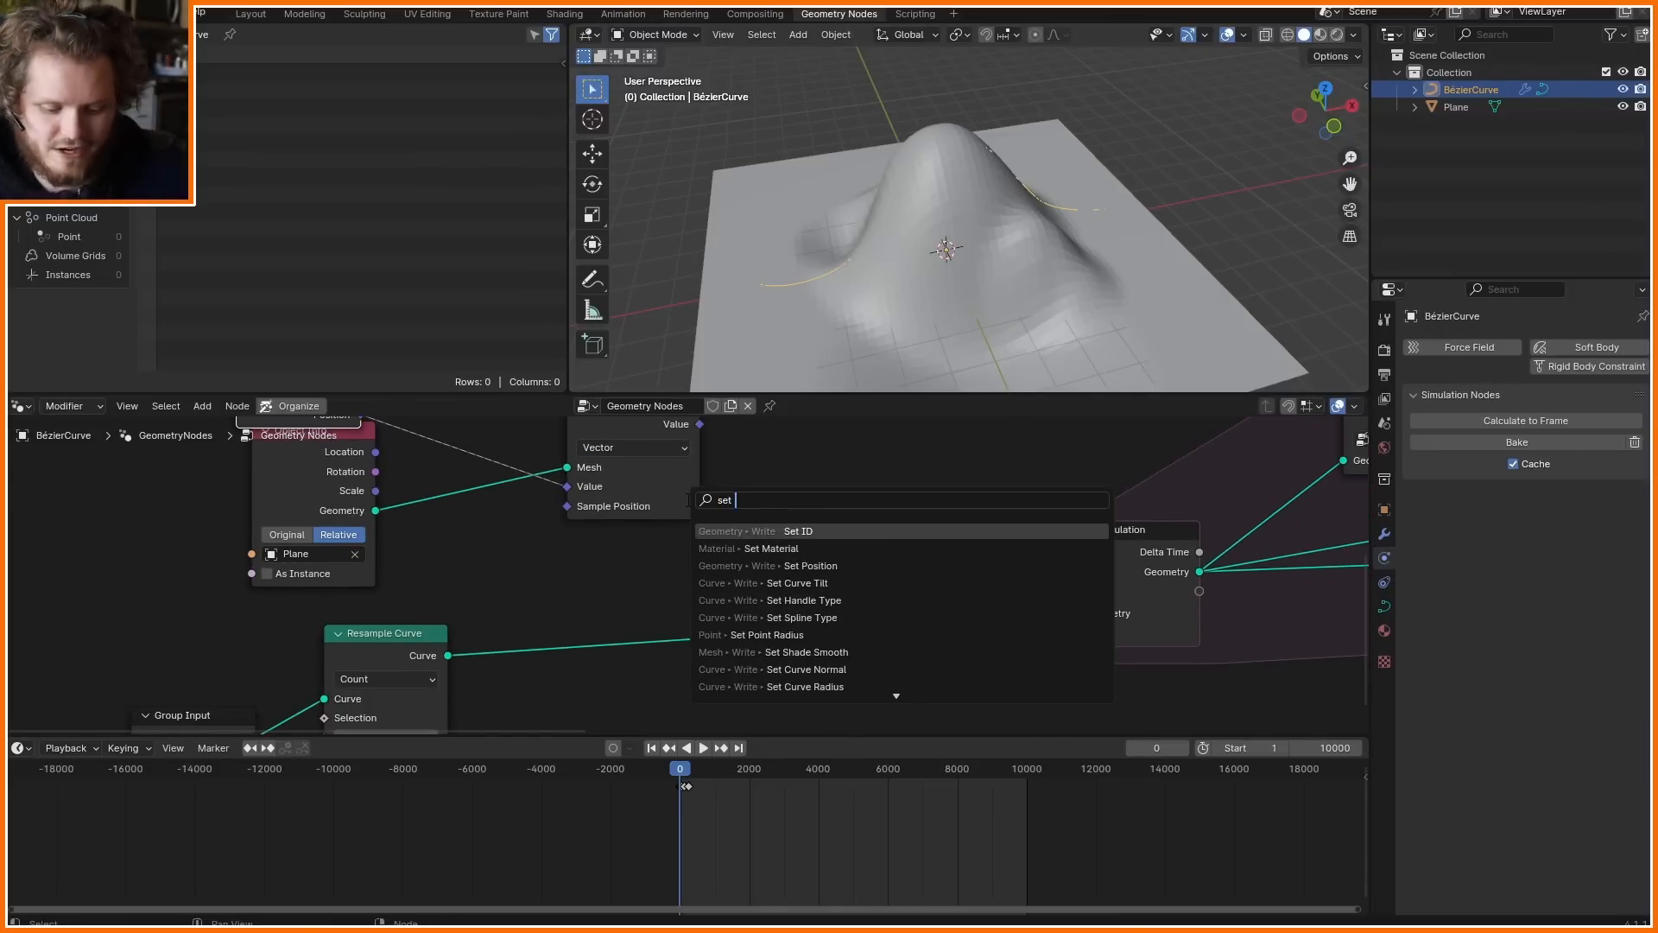
{"action": "left_click", "coordinate": [809, 565]}
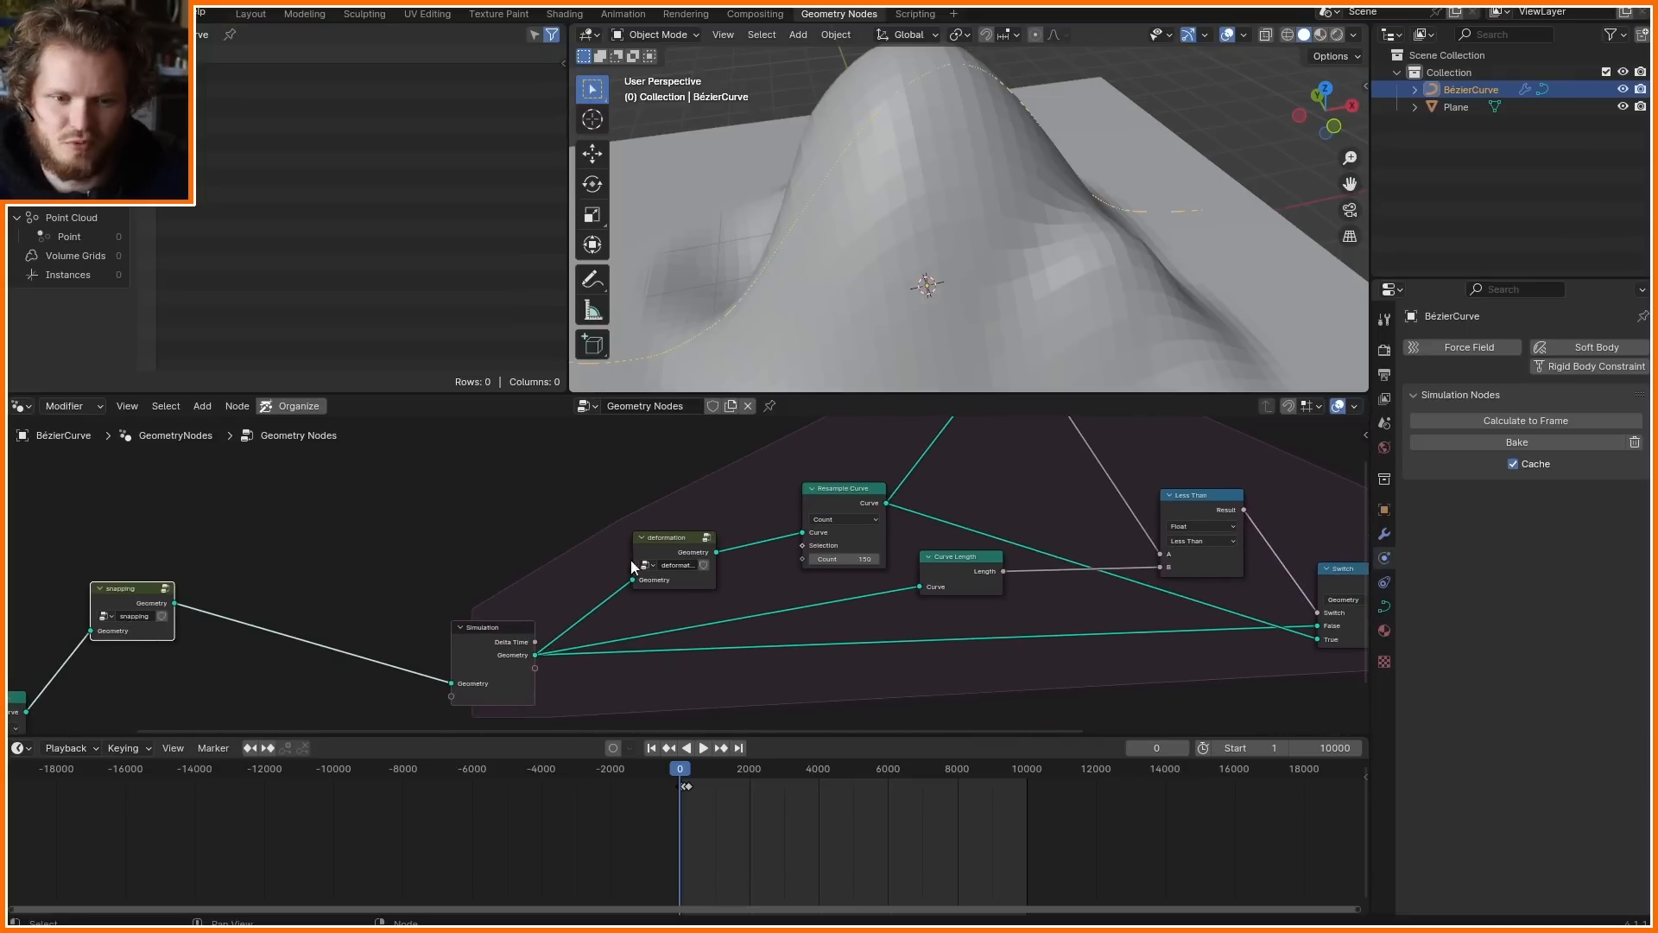
{"action": "left_click_drag", "start_coordinate": [133, 614], "coordinate": [151, 619]}
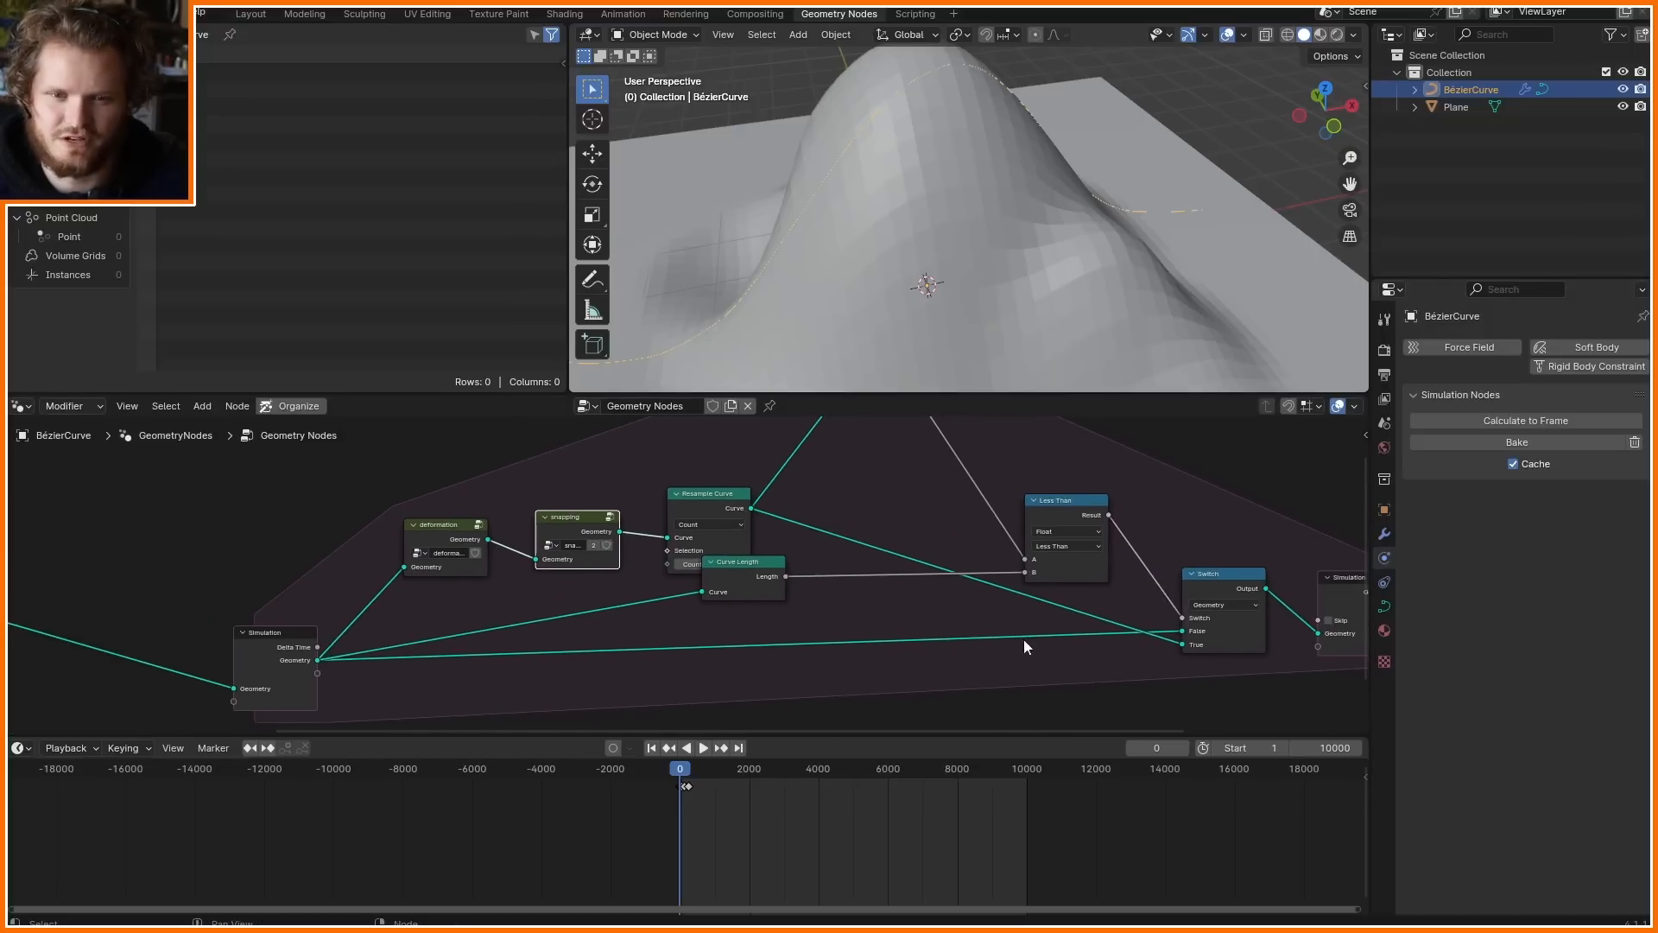
{"action": "left_click", "coordinate": [1016, 767]}
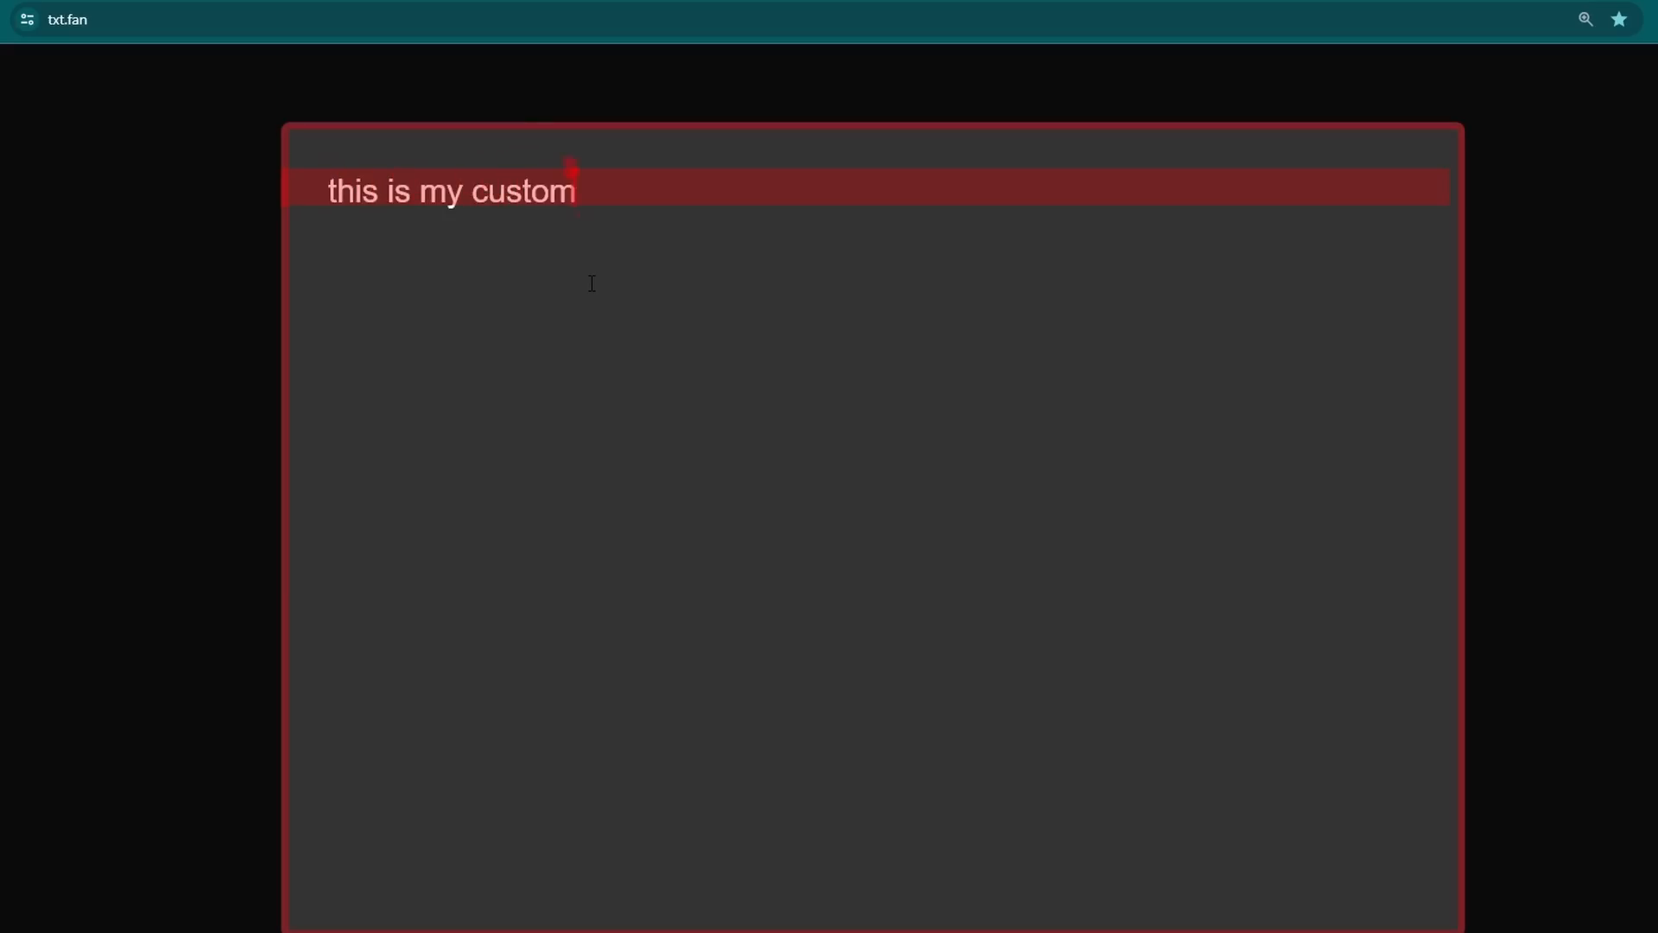
Finish the caption 'this is my custom editor' and return to an empty Blender scene
{"action": "type", "text": "editor"}
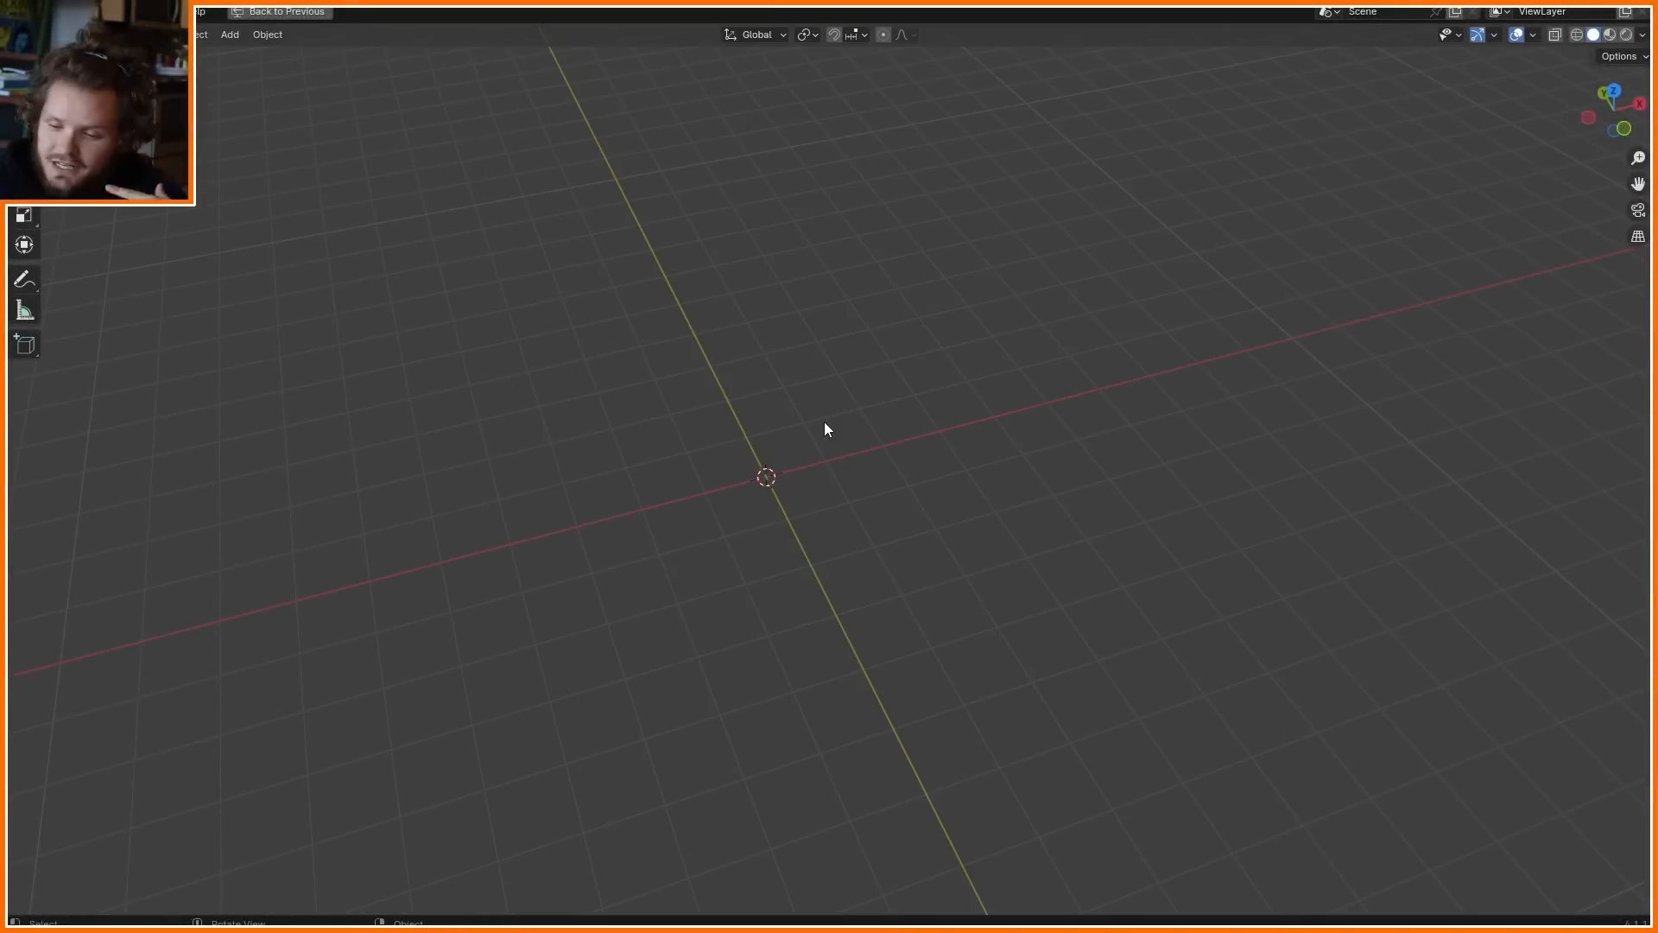
Add a cube, reshape it into open walls and assign its edge vertices to a 'border' vertex group
{"action": "left_click", "coordinate": [228, 35]}
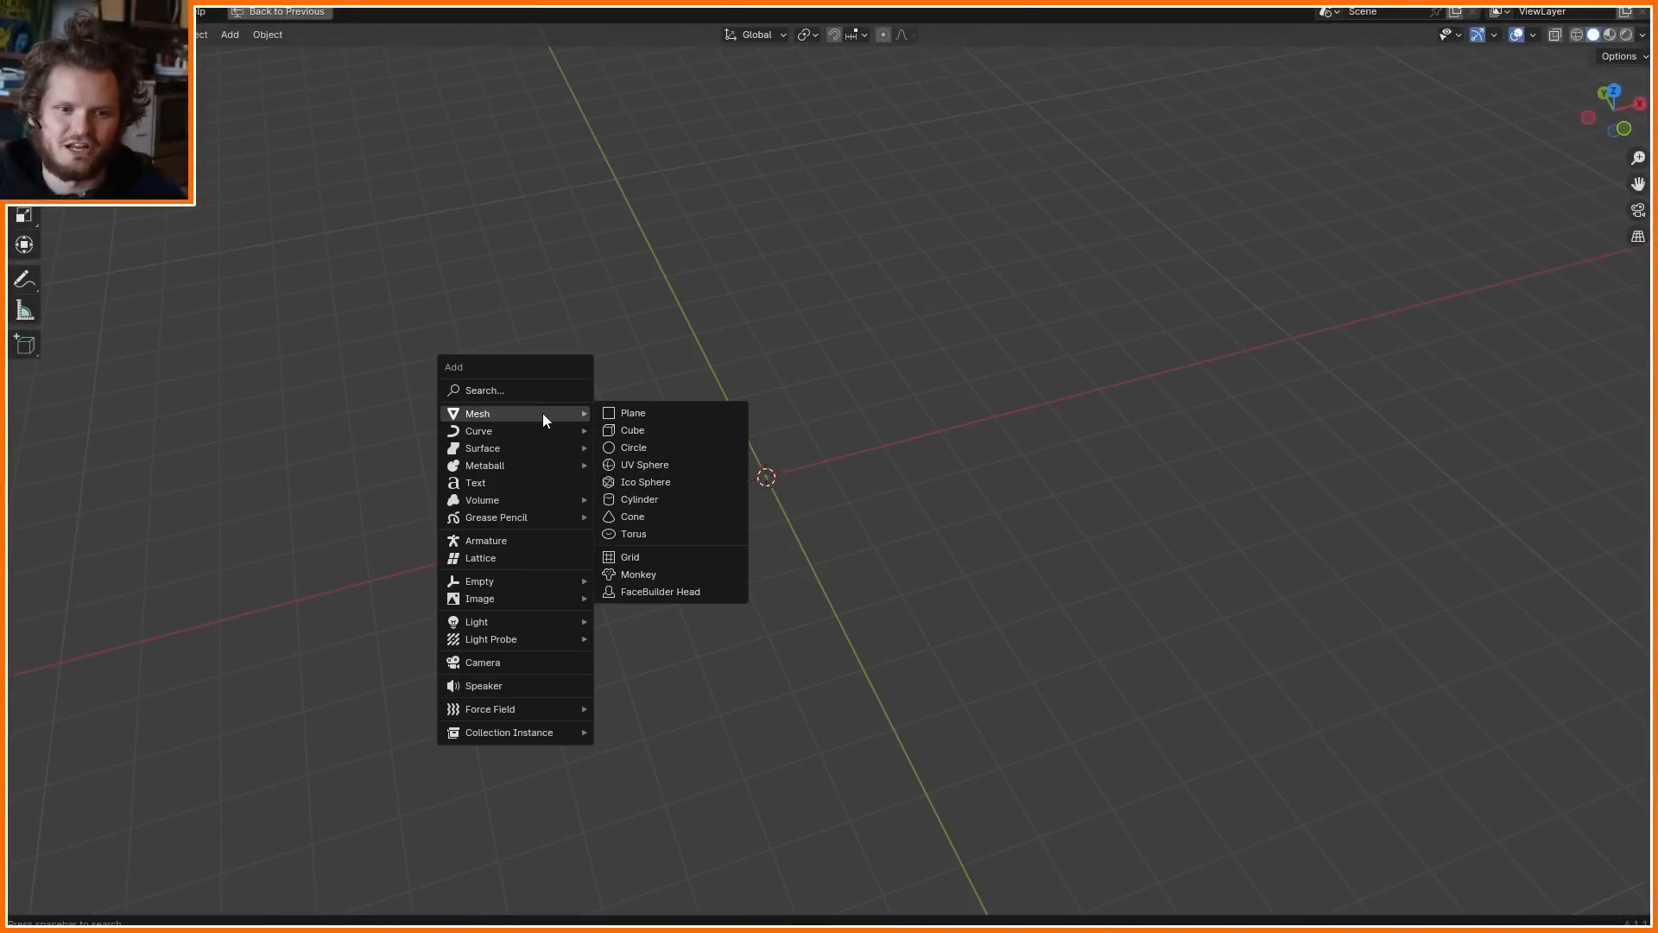
{"action": "left_click", "coordinate": [632, 430]}
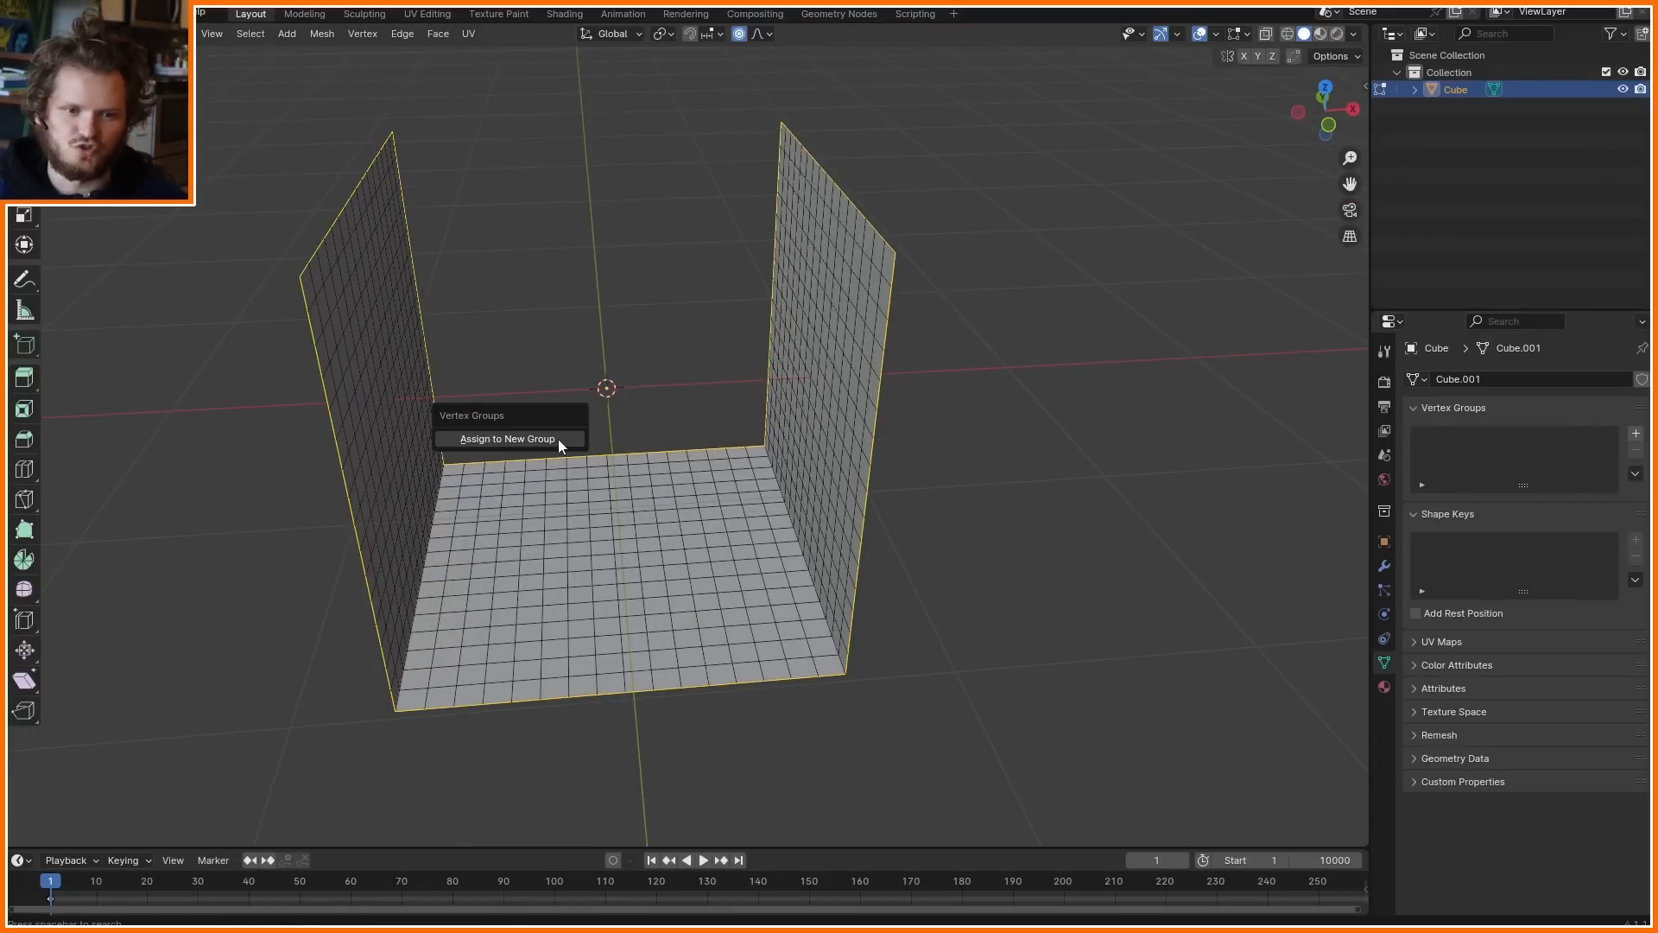
{"action": "left_click", "coordinate": [508, 439]}
{"action": "type", "text": "border"}
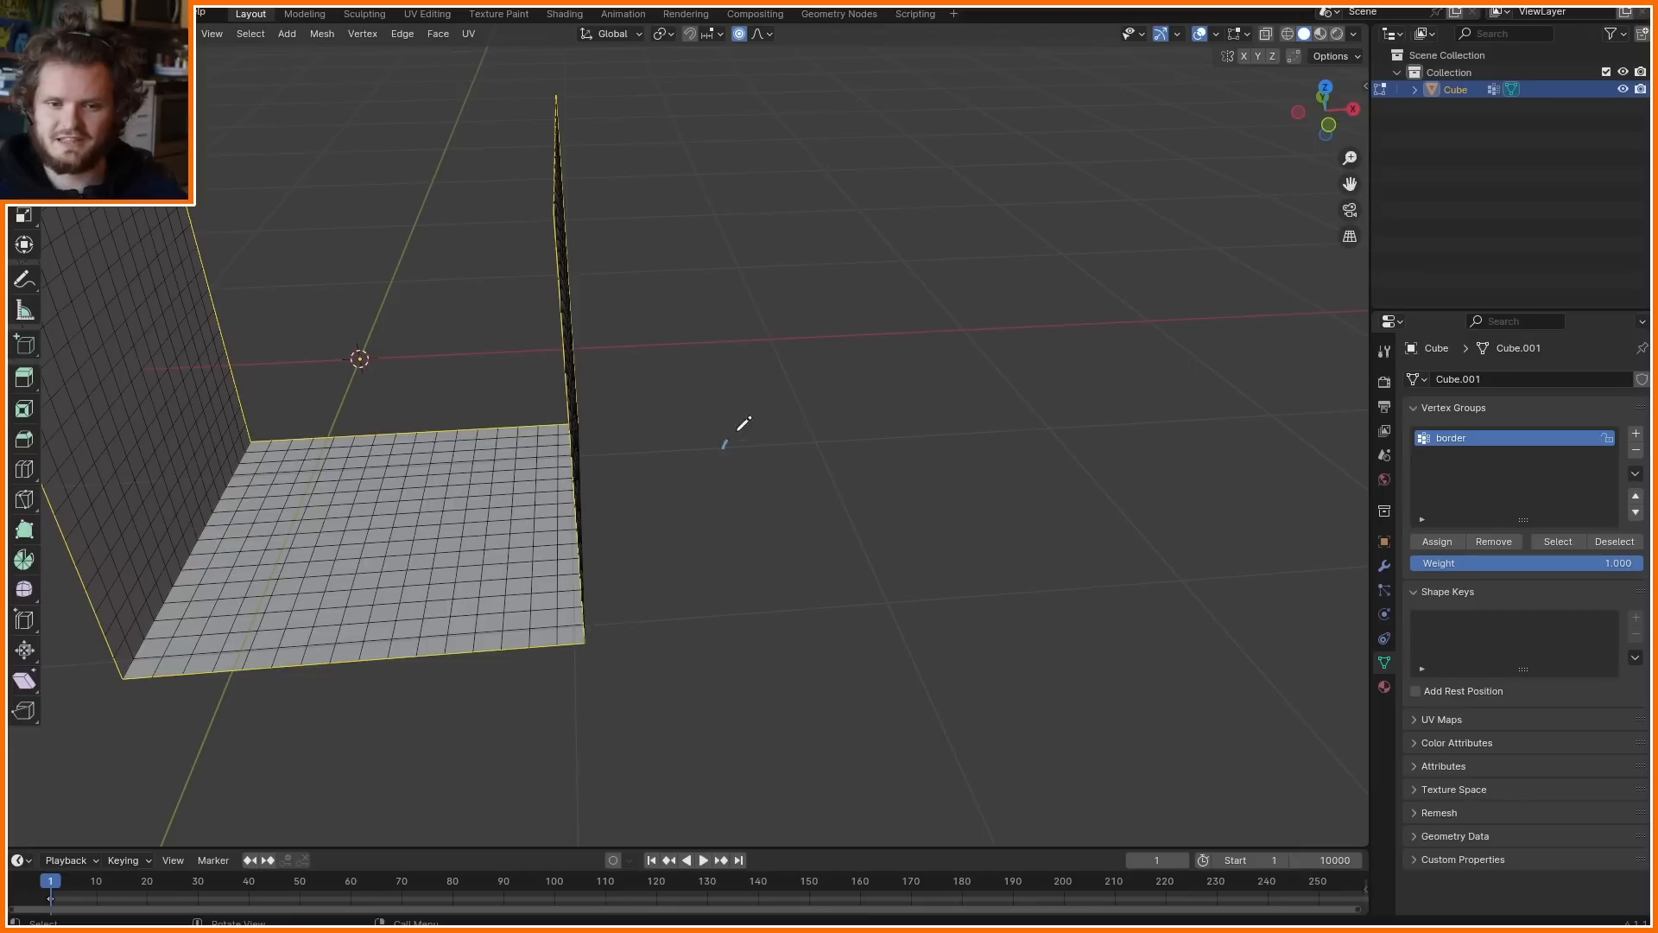
{"action": "left_click_drag", "start_coordinate": [724, 442], "coordinate": [1058, 344]}
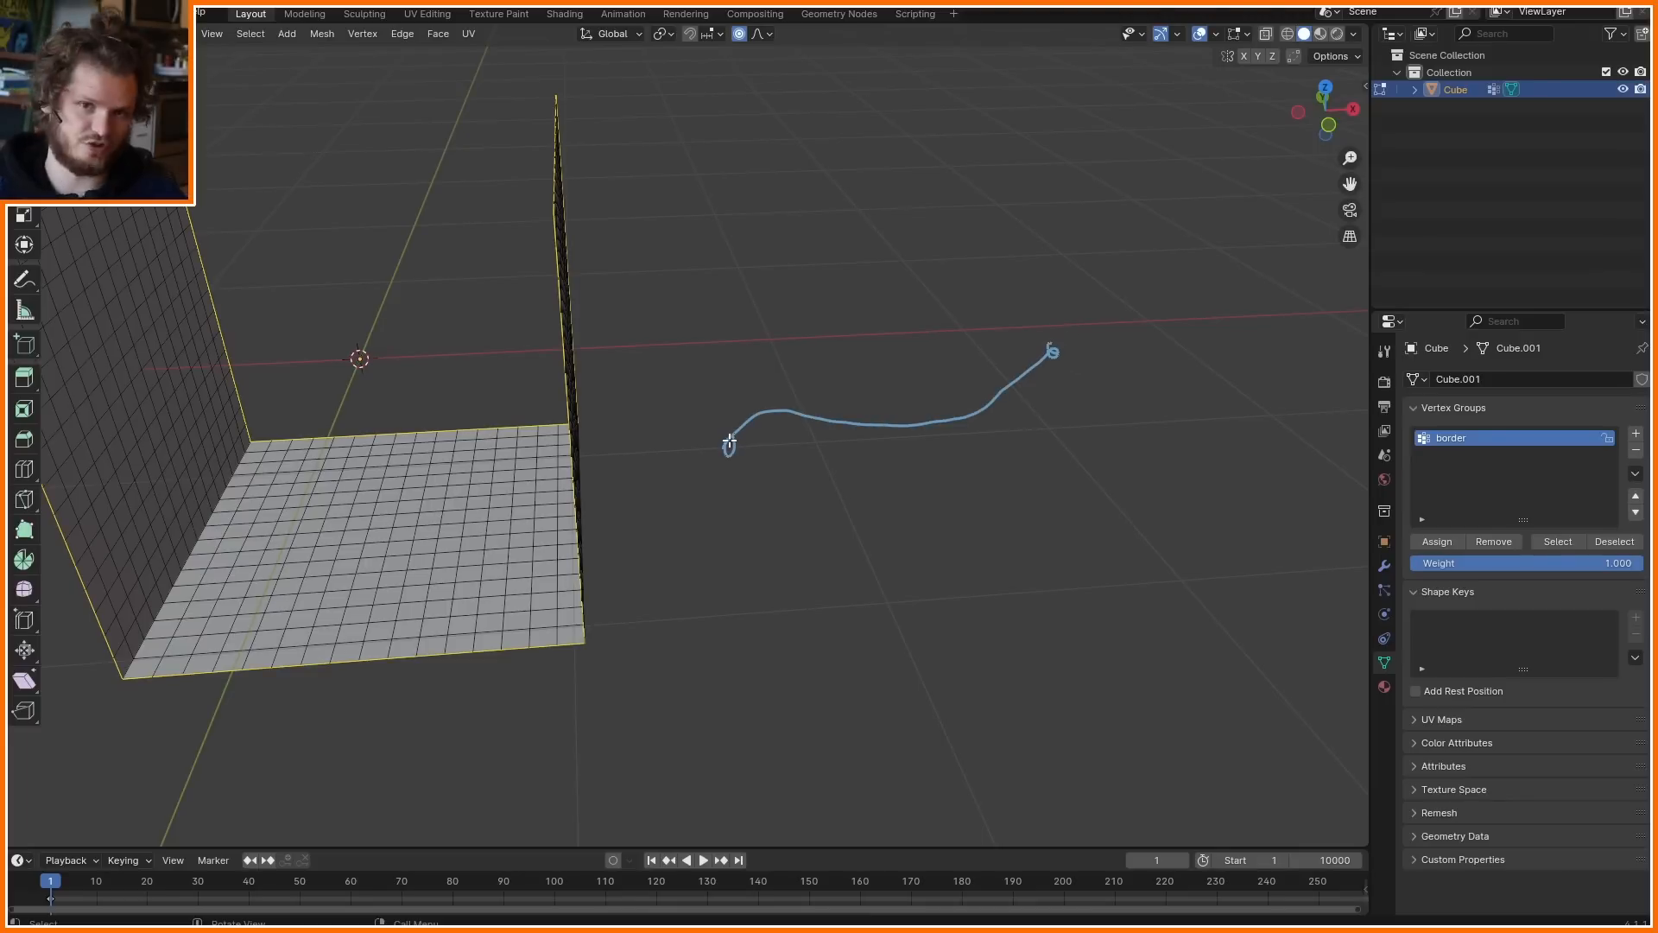
{"action": "left_click", "coordinate": [840, 14]}
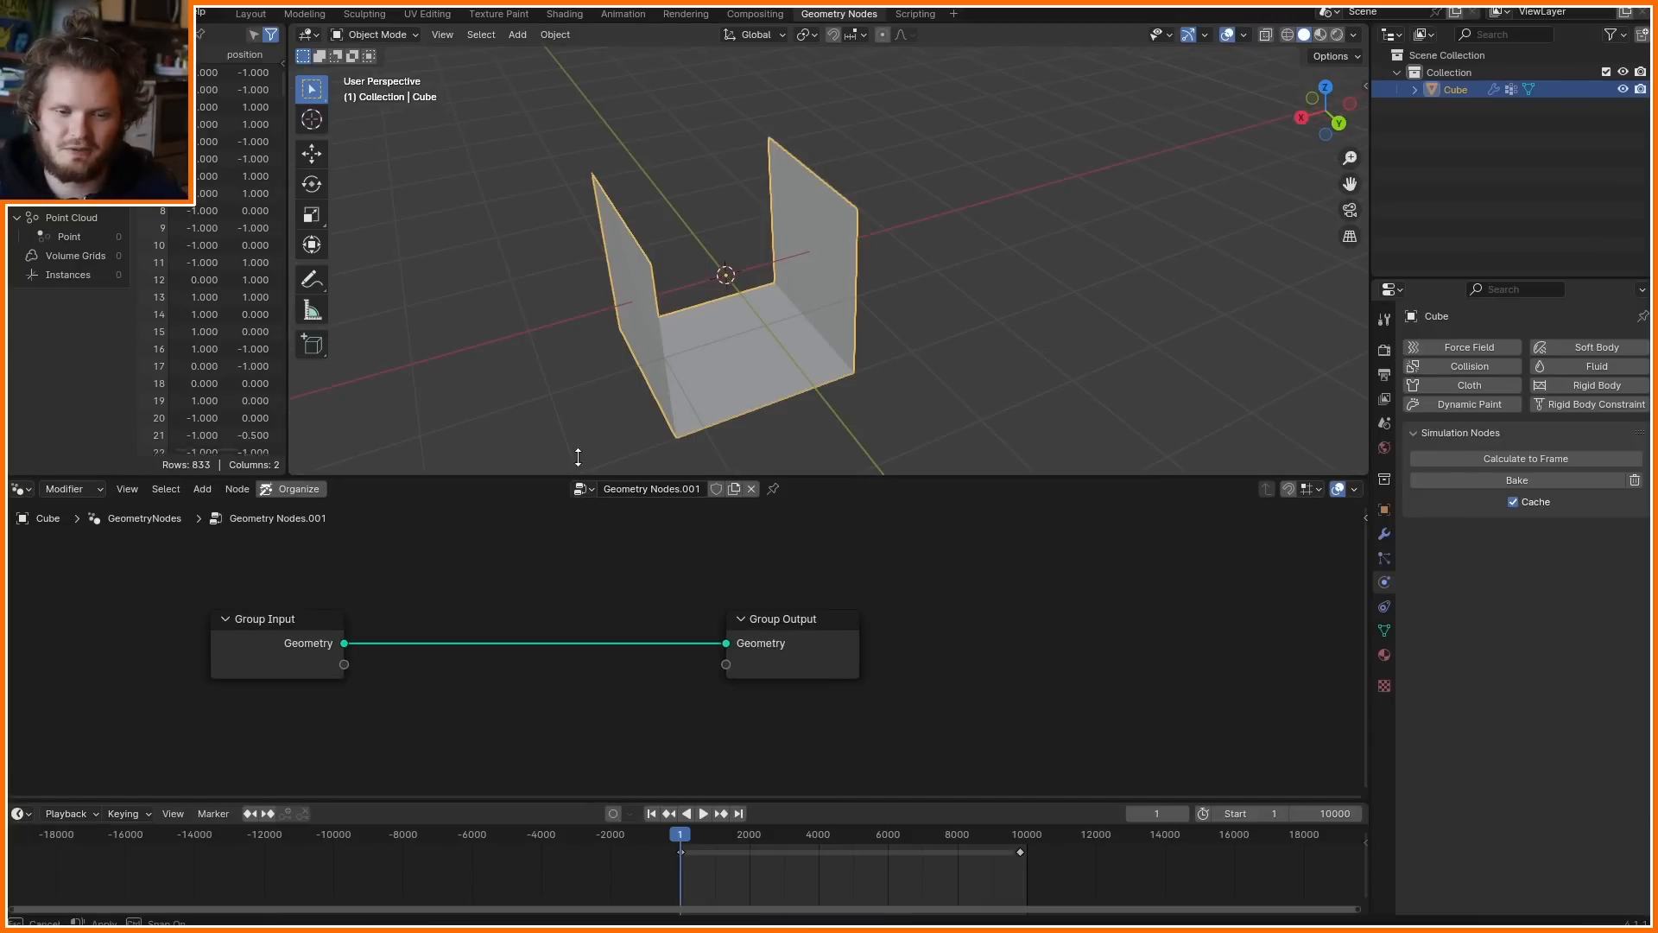
Add the 'total surface' group fed by the input geometry and inspect the deformation group
{"action": "type", "text": "cu"}
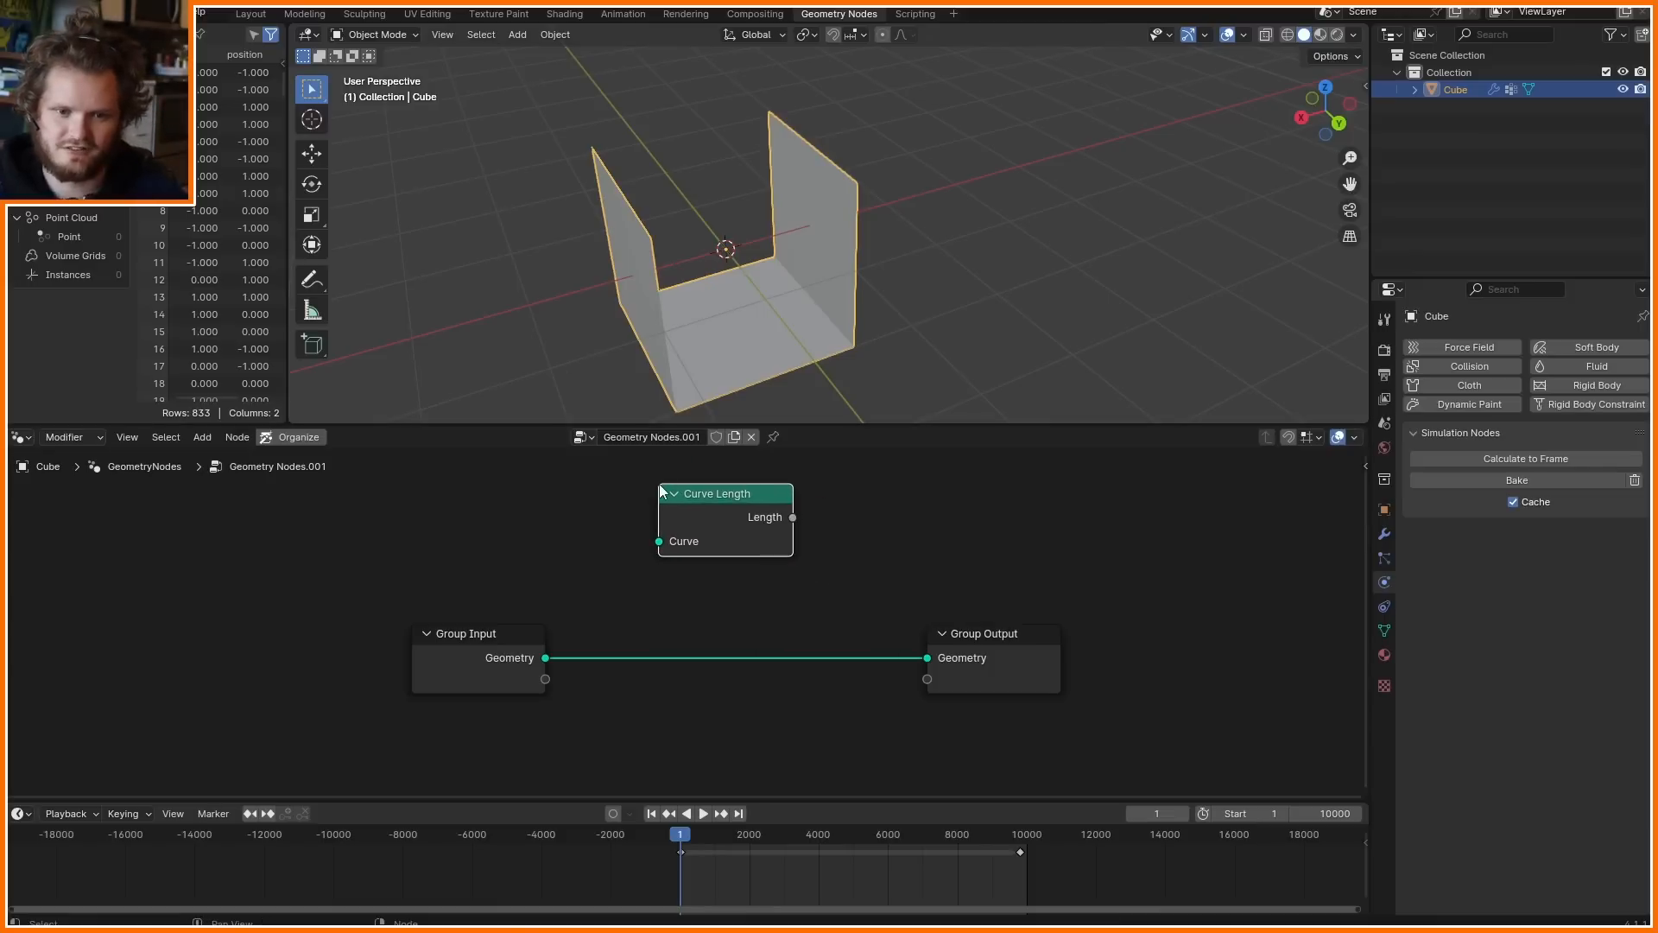
{"action": "mouse_move", "coordinate": [667, 525]}
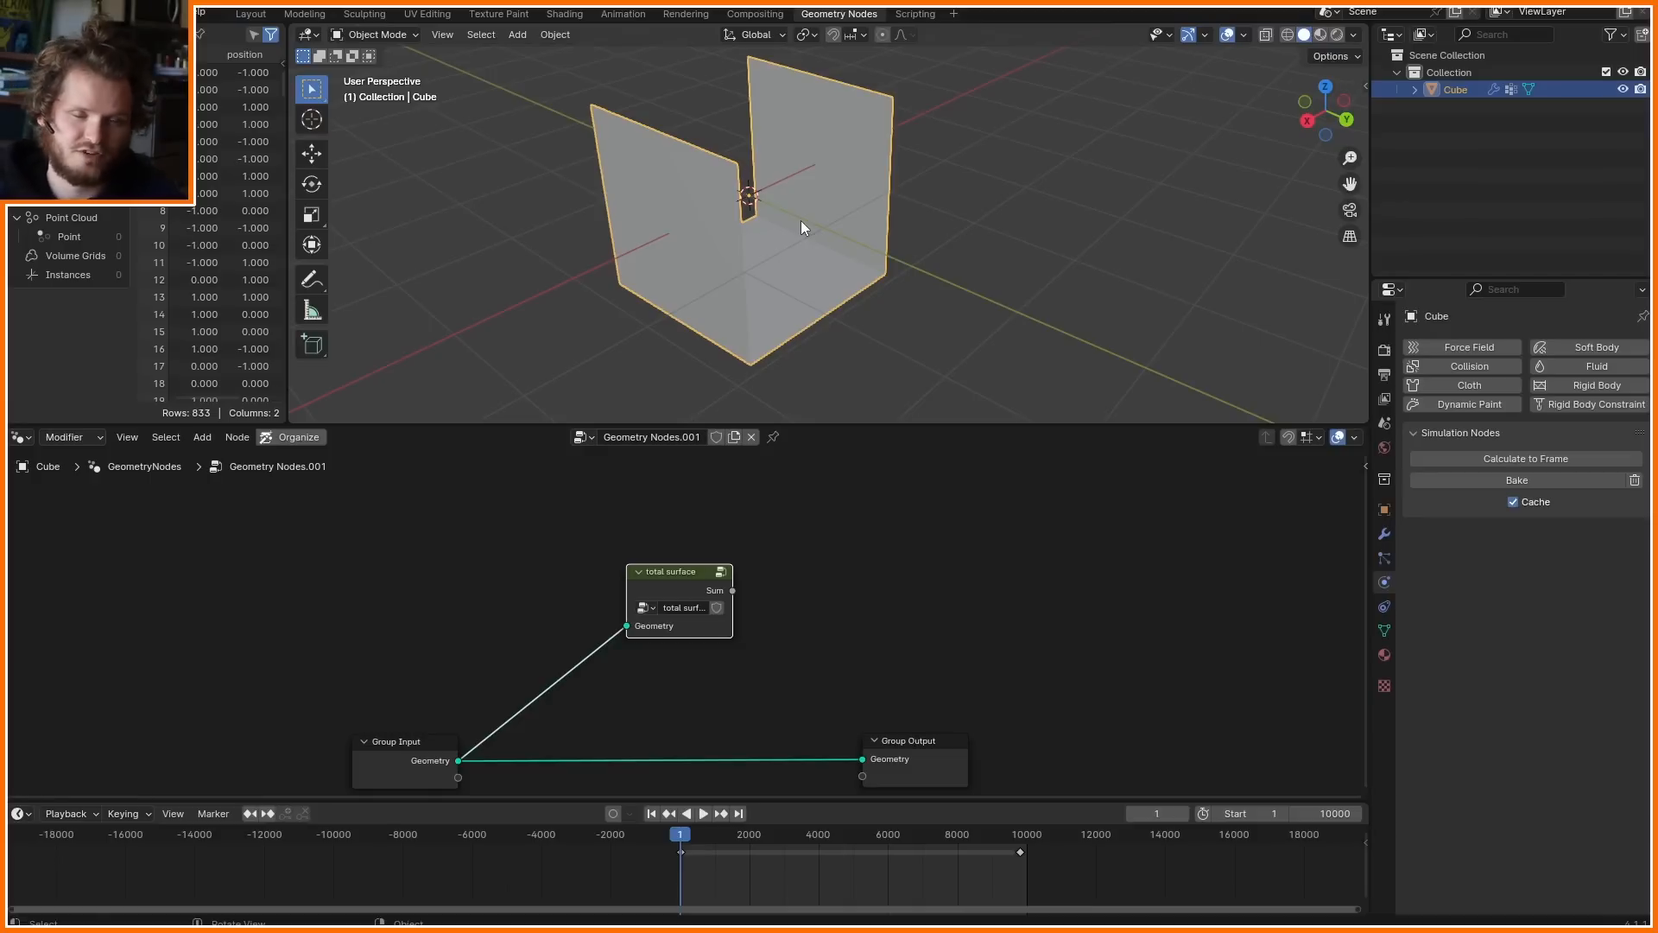
{"action": "left_click", "coordinate": [203, 435]}
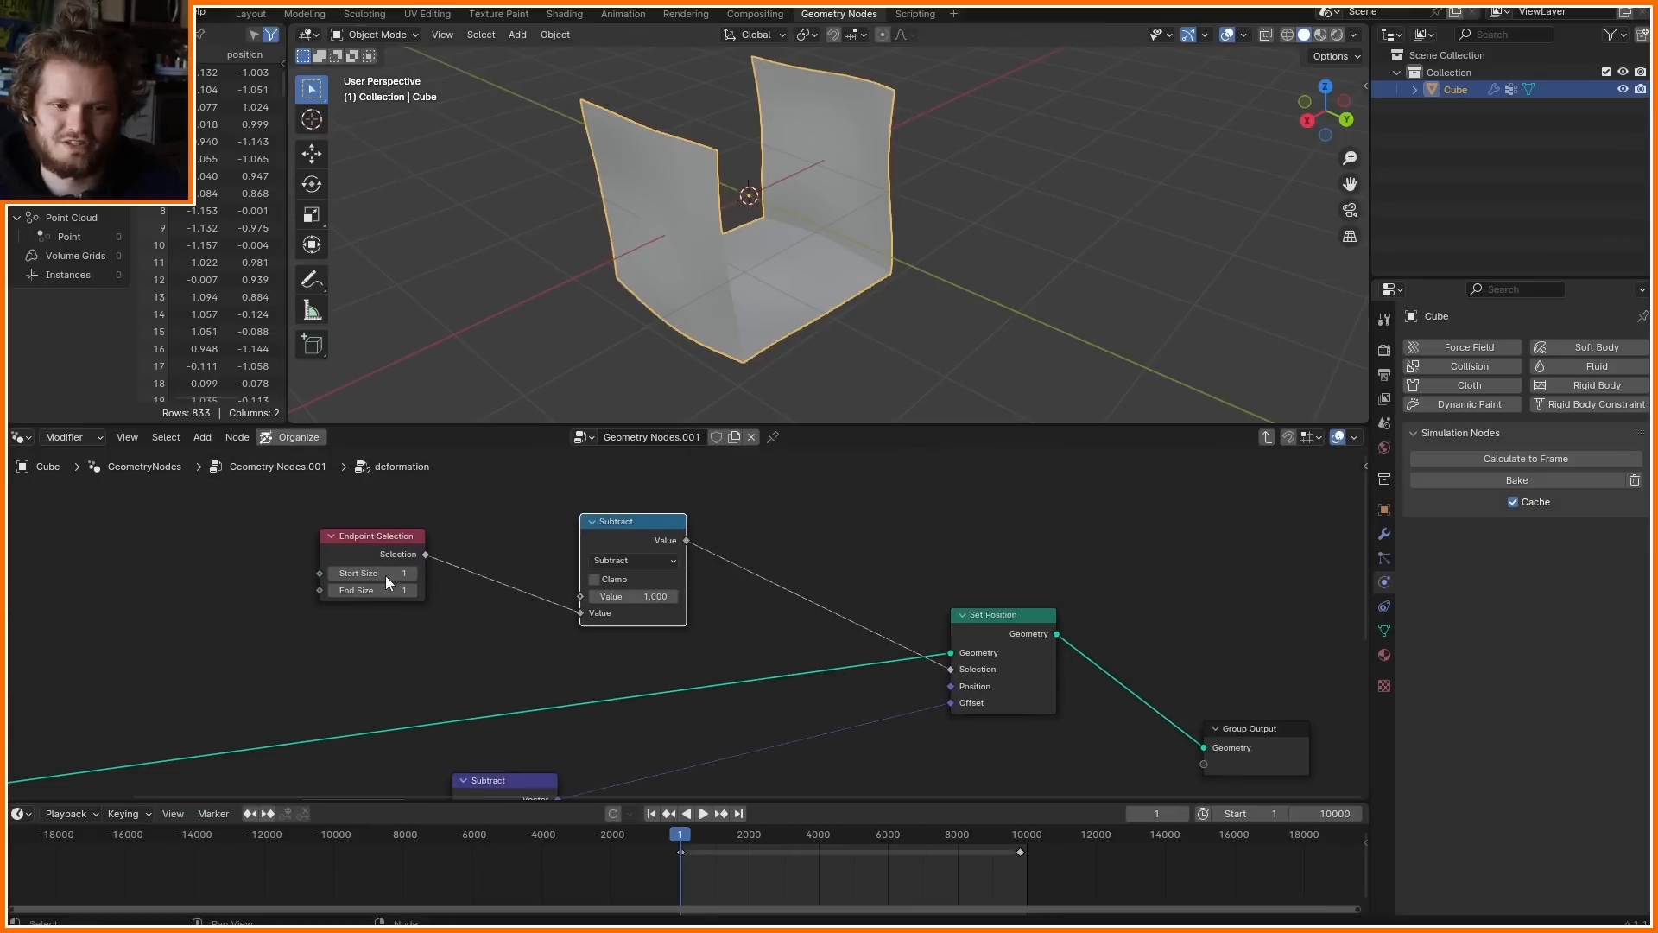
Build the border-aware deformation group with Named Attribute, Subtract and Set Position nodes between input and output
{"action": "left_click", "coordinate": [202, 437]}
{"action": "type", "text": "subtr"}
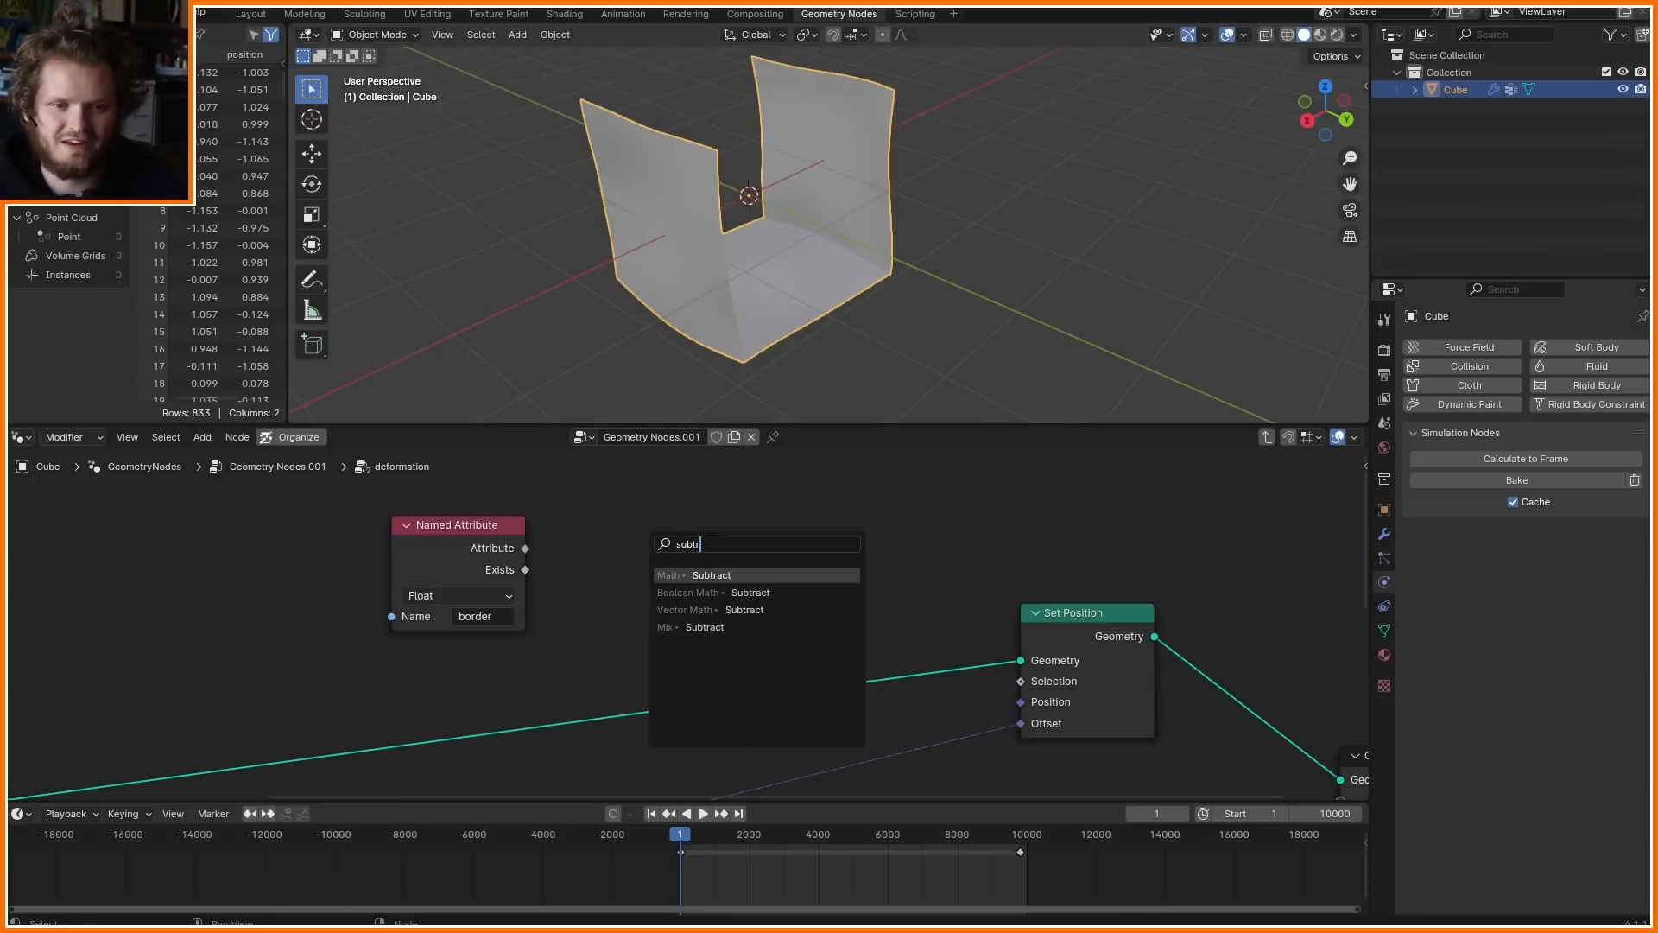
{"action": "left_click", "coordinate": [712, 575]}
{"action": "type", "text": "bl"}
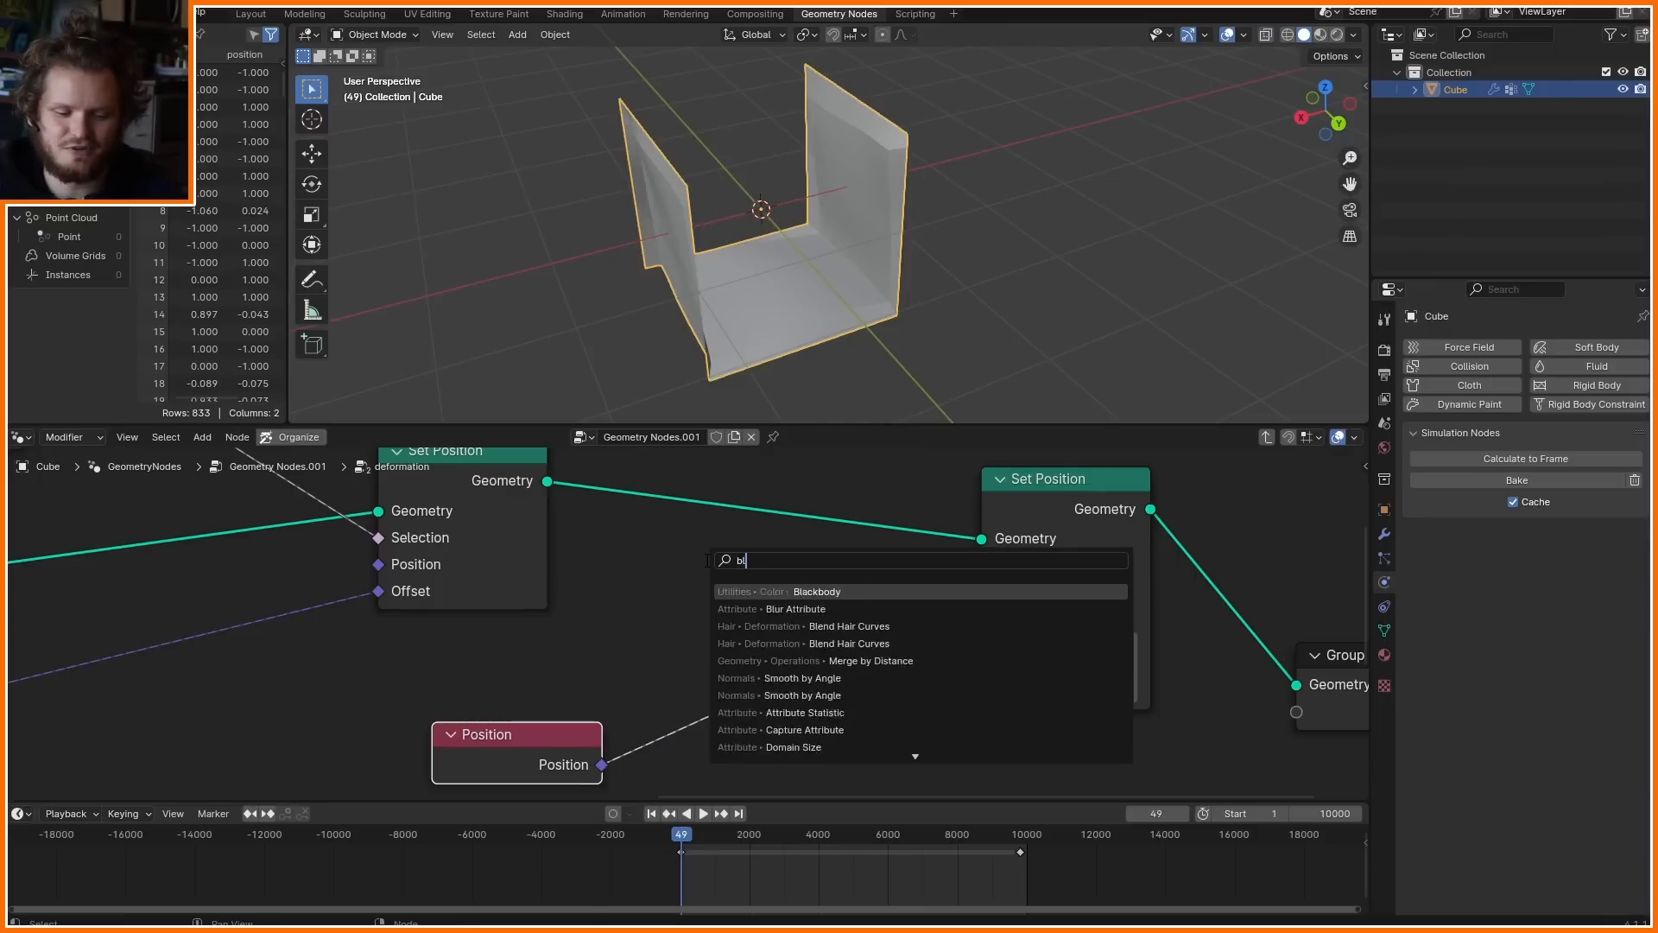
{"action": "left_click", "coordinate": [796, 608]}
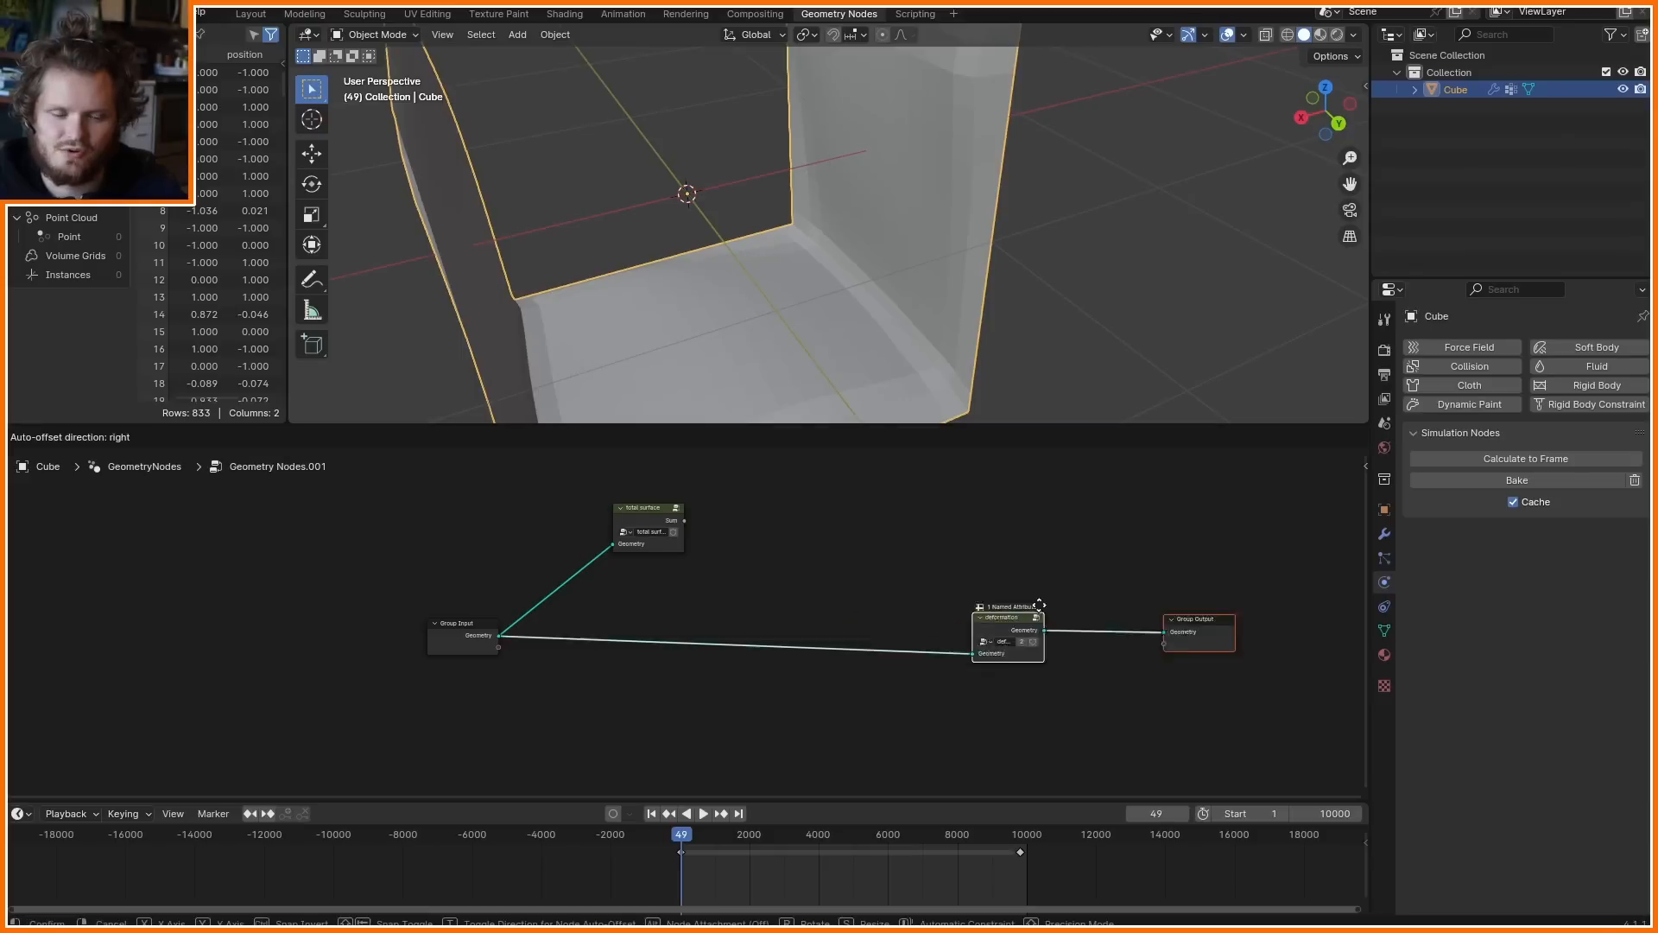
Wrap the deformation in a Simulation Zone that keeps geometry only when a Less Than compare shows reduced total surface, then play
{"action": "type", "text": "simul"}
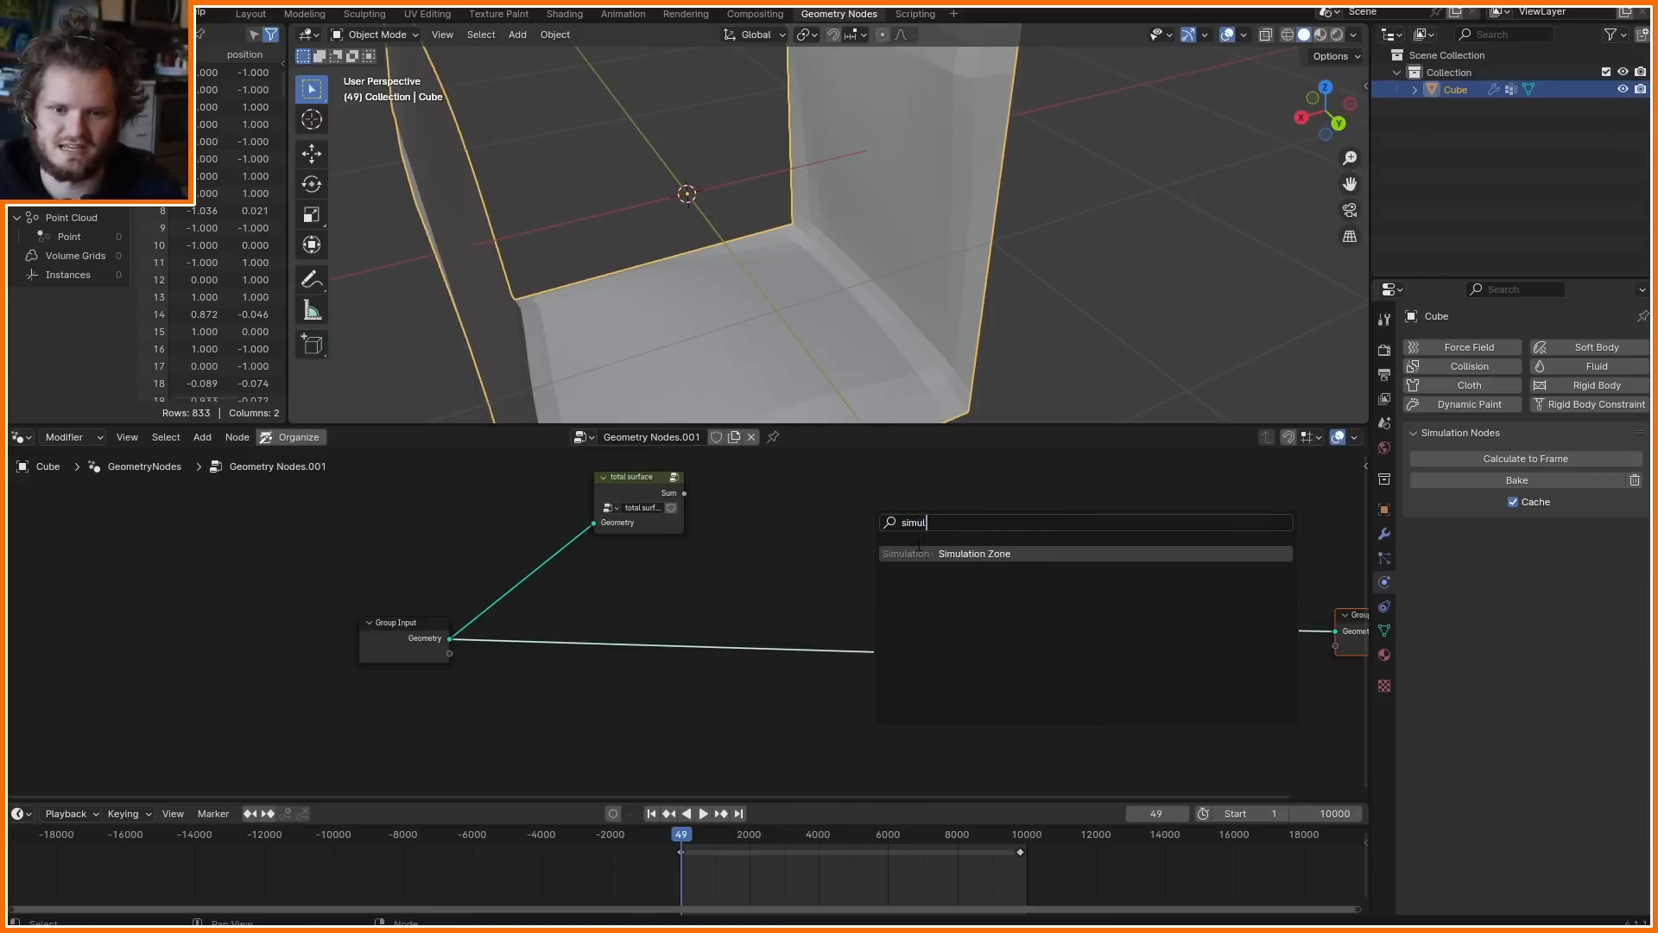
{"action": "left_click", "coordinate": [974, 553]}
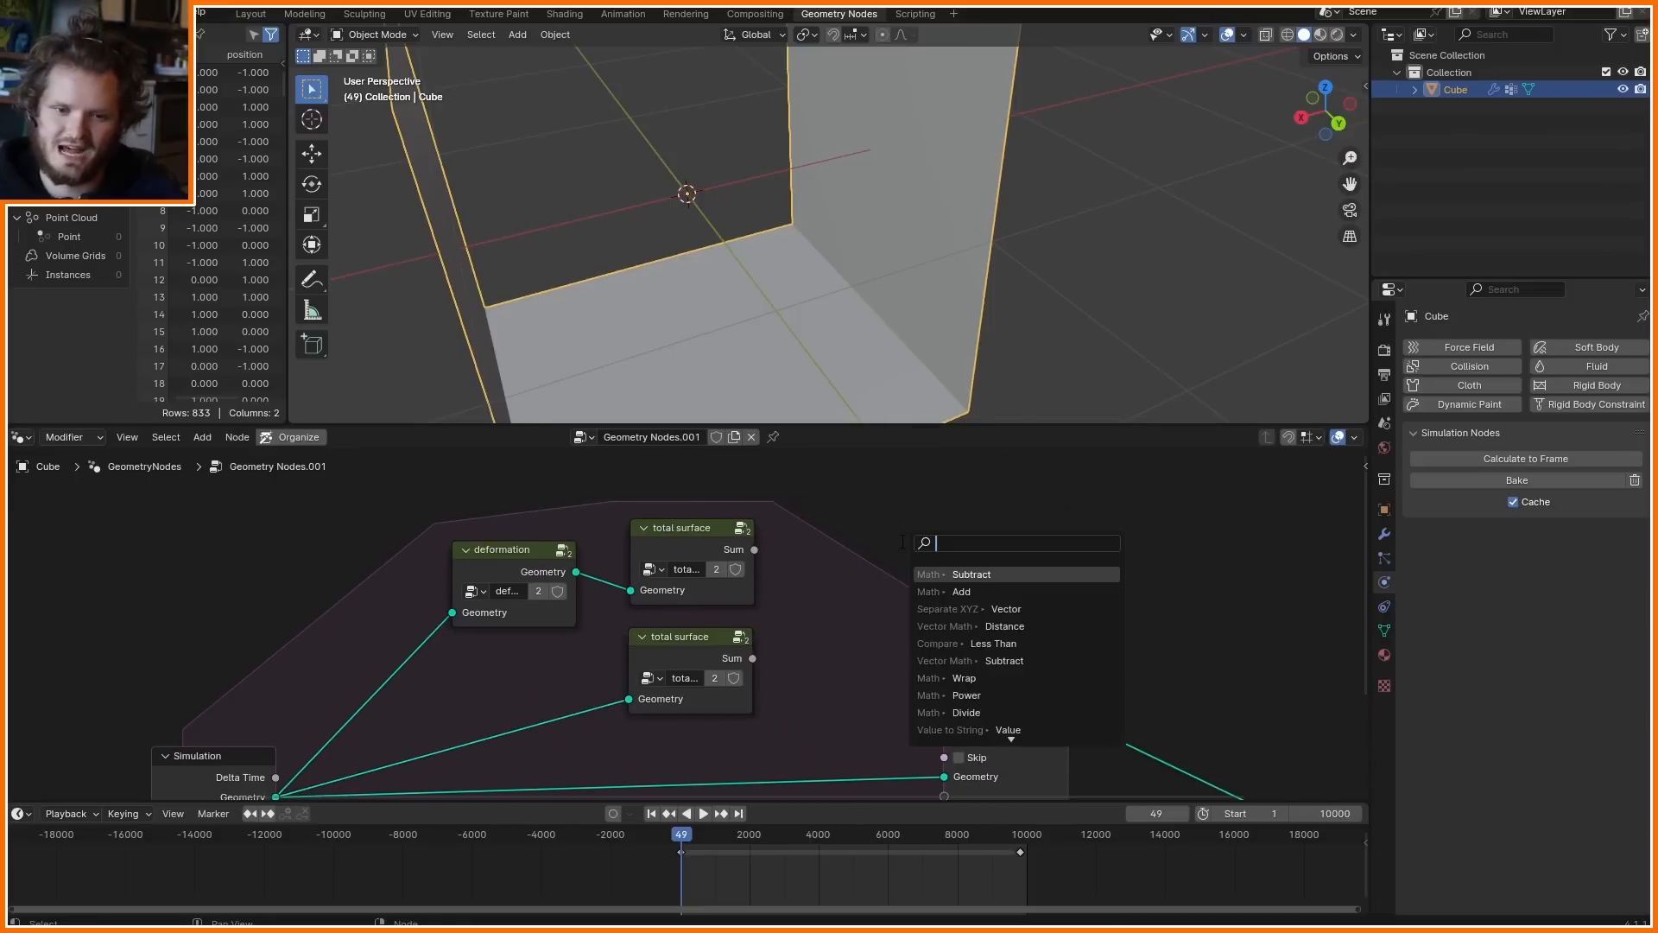
{"action": "left_click", "coordinate": [964, 642]}
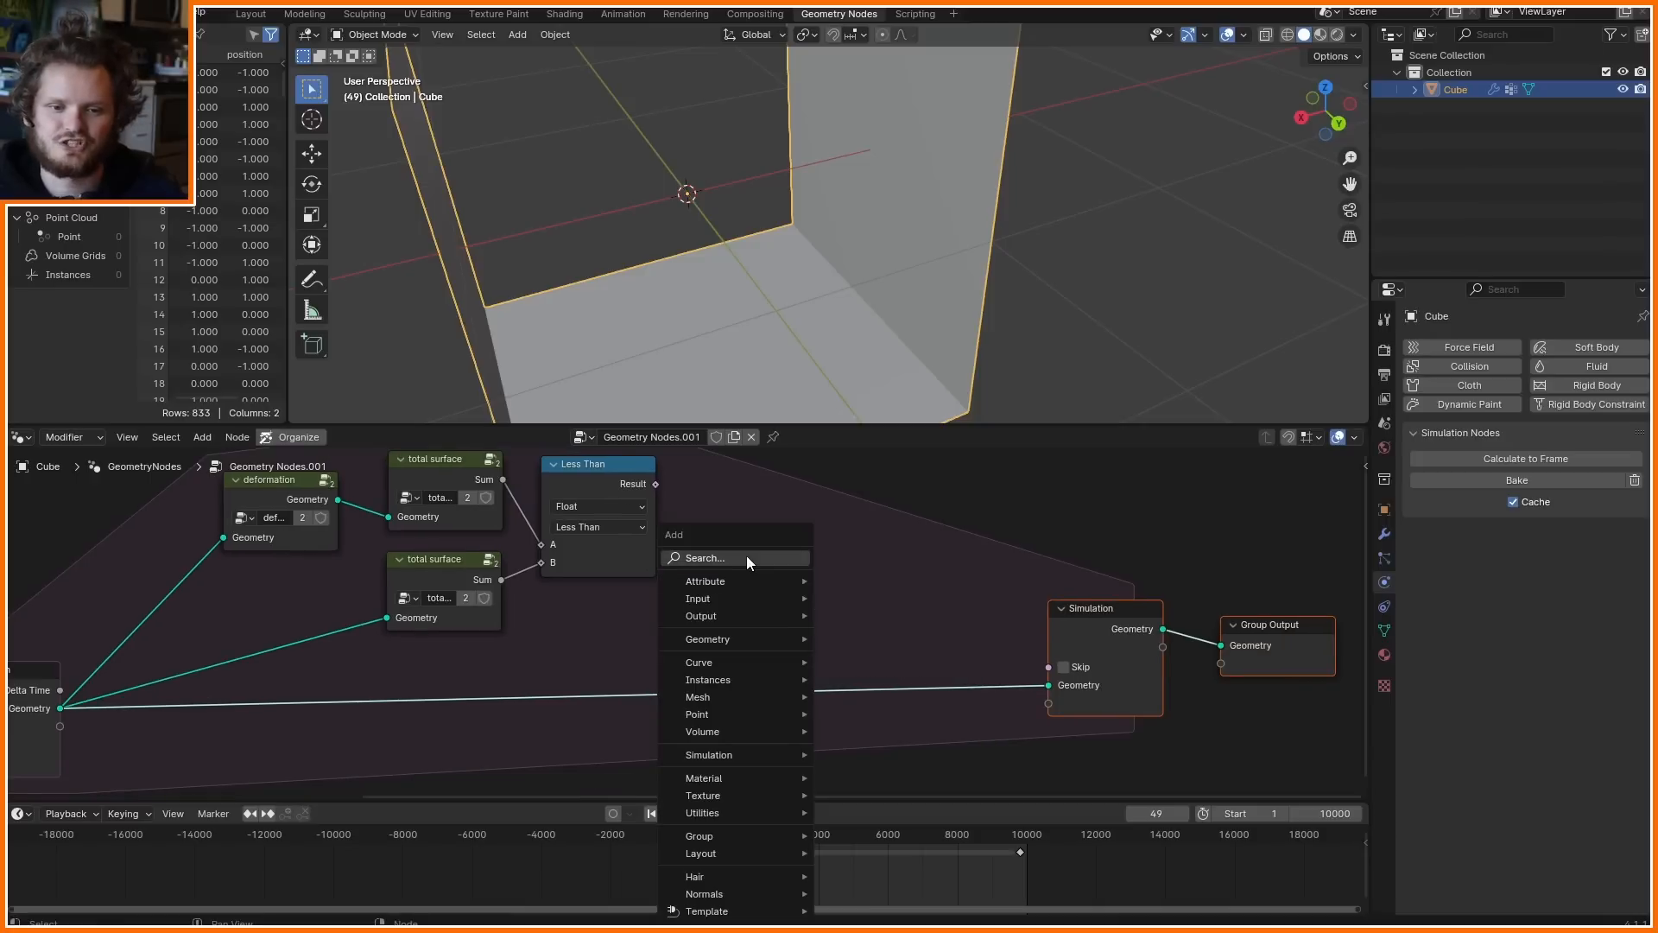
{"action": "left_click", "coordinate": [817, 558]}
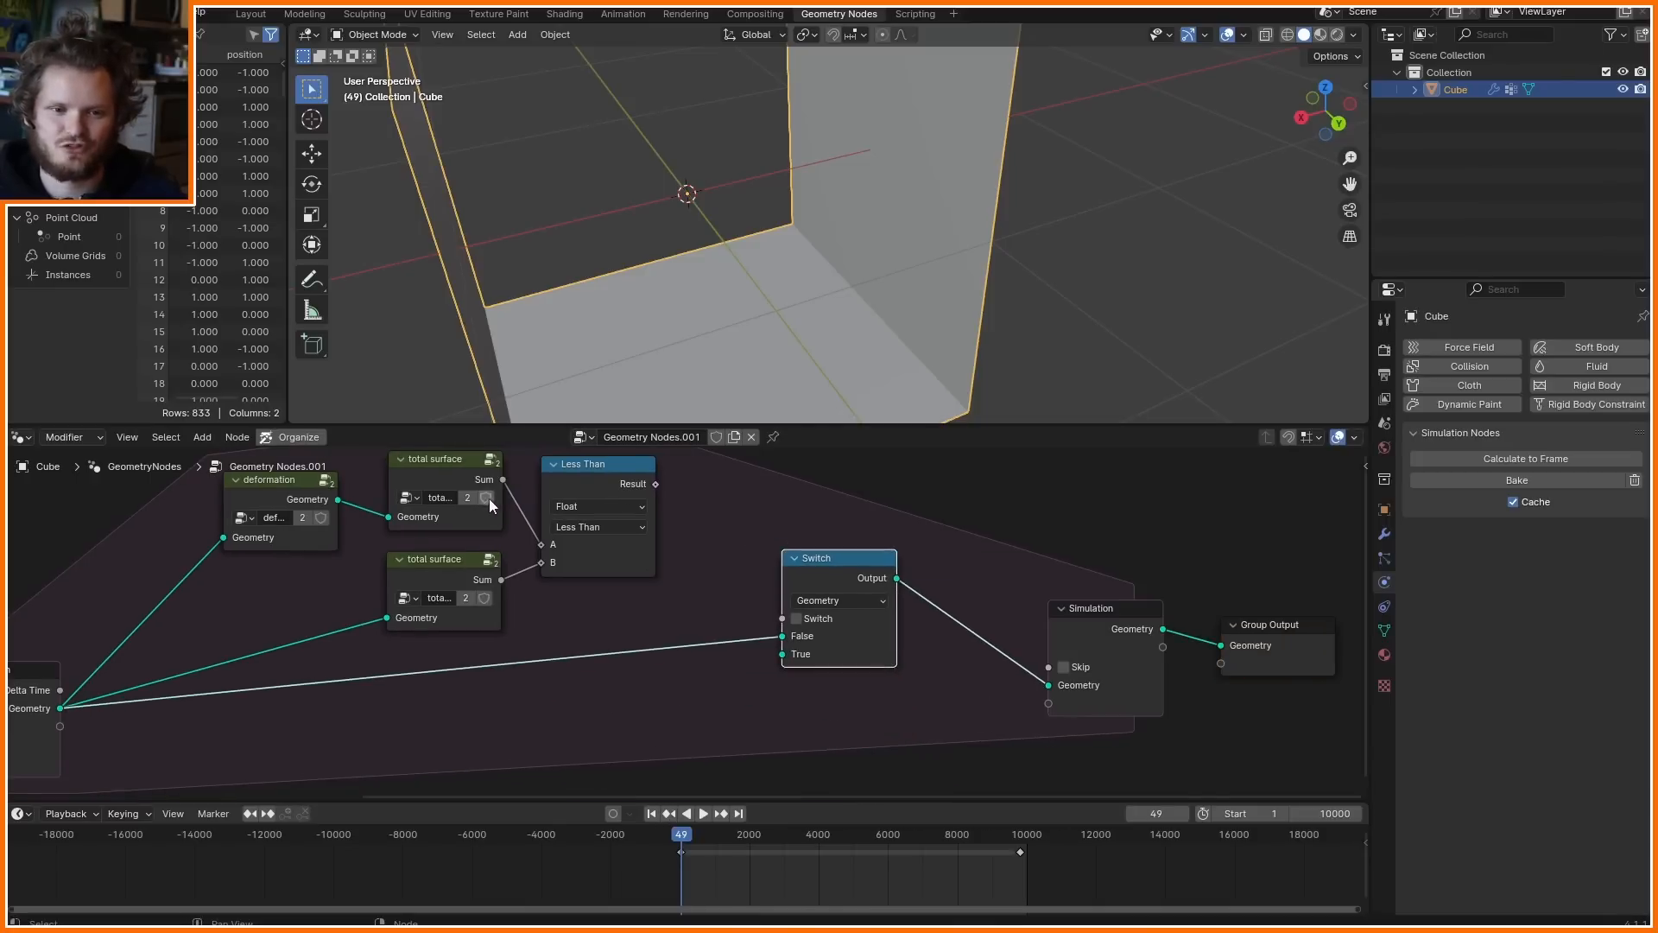
{"action": "left_click", "coordinate": [703, 814]}
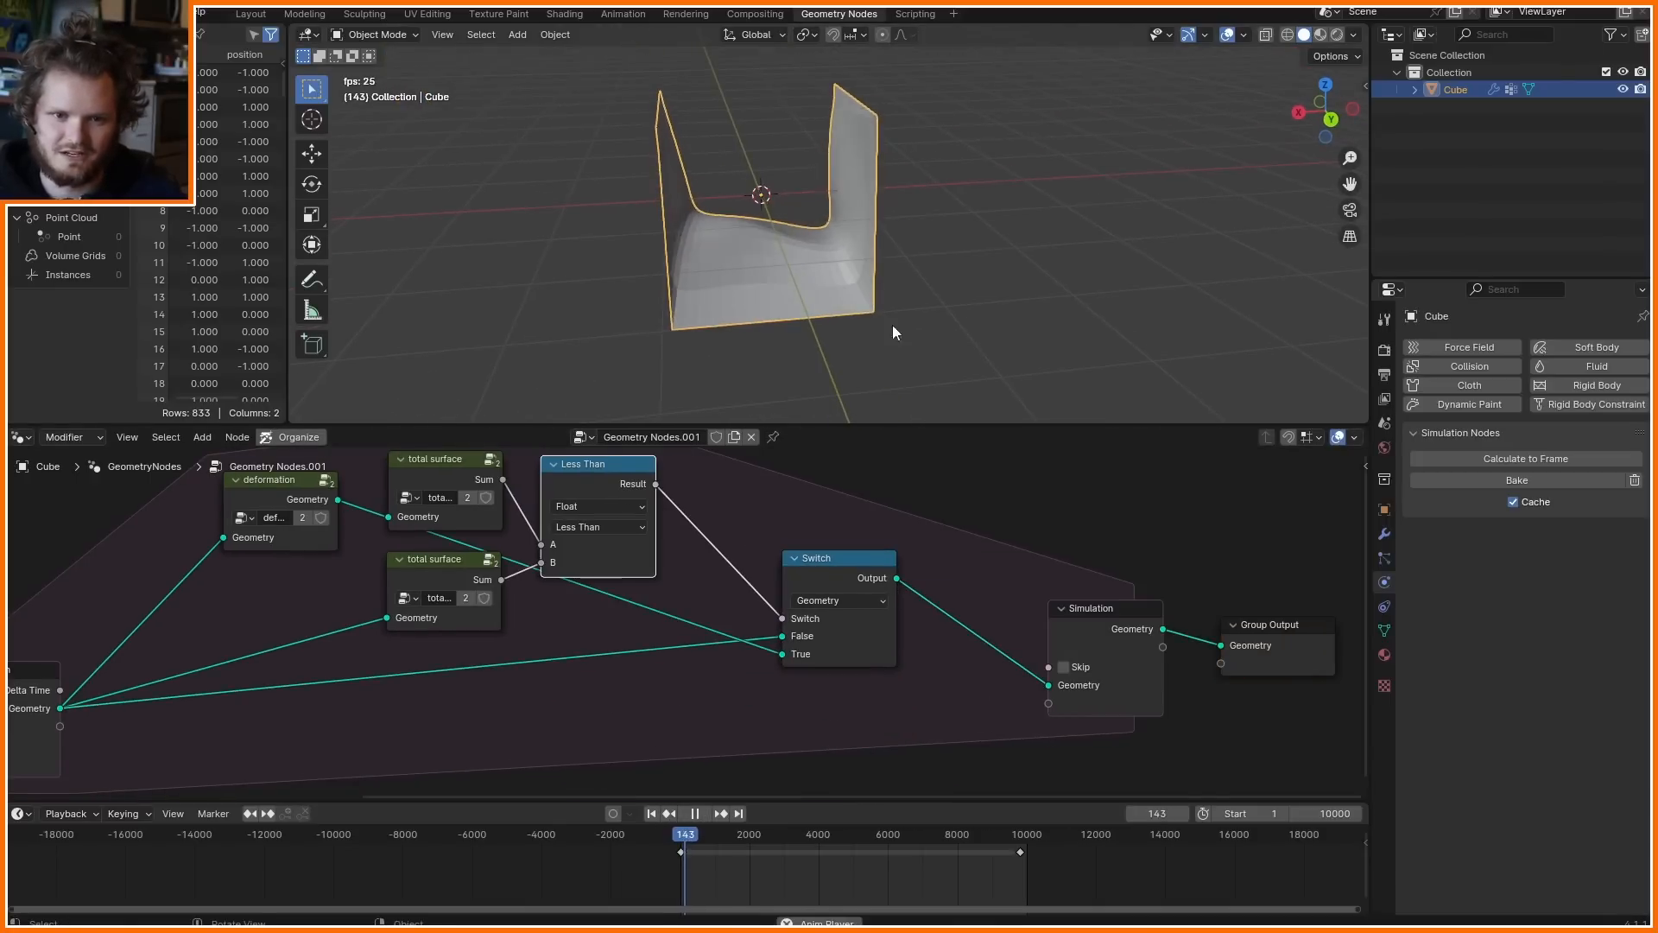
{"action": "left_click", "coordinate": [1517, 480]}
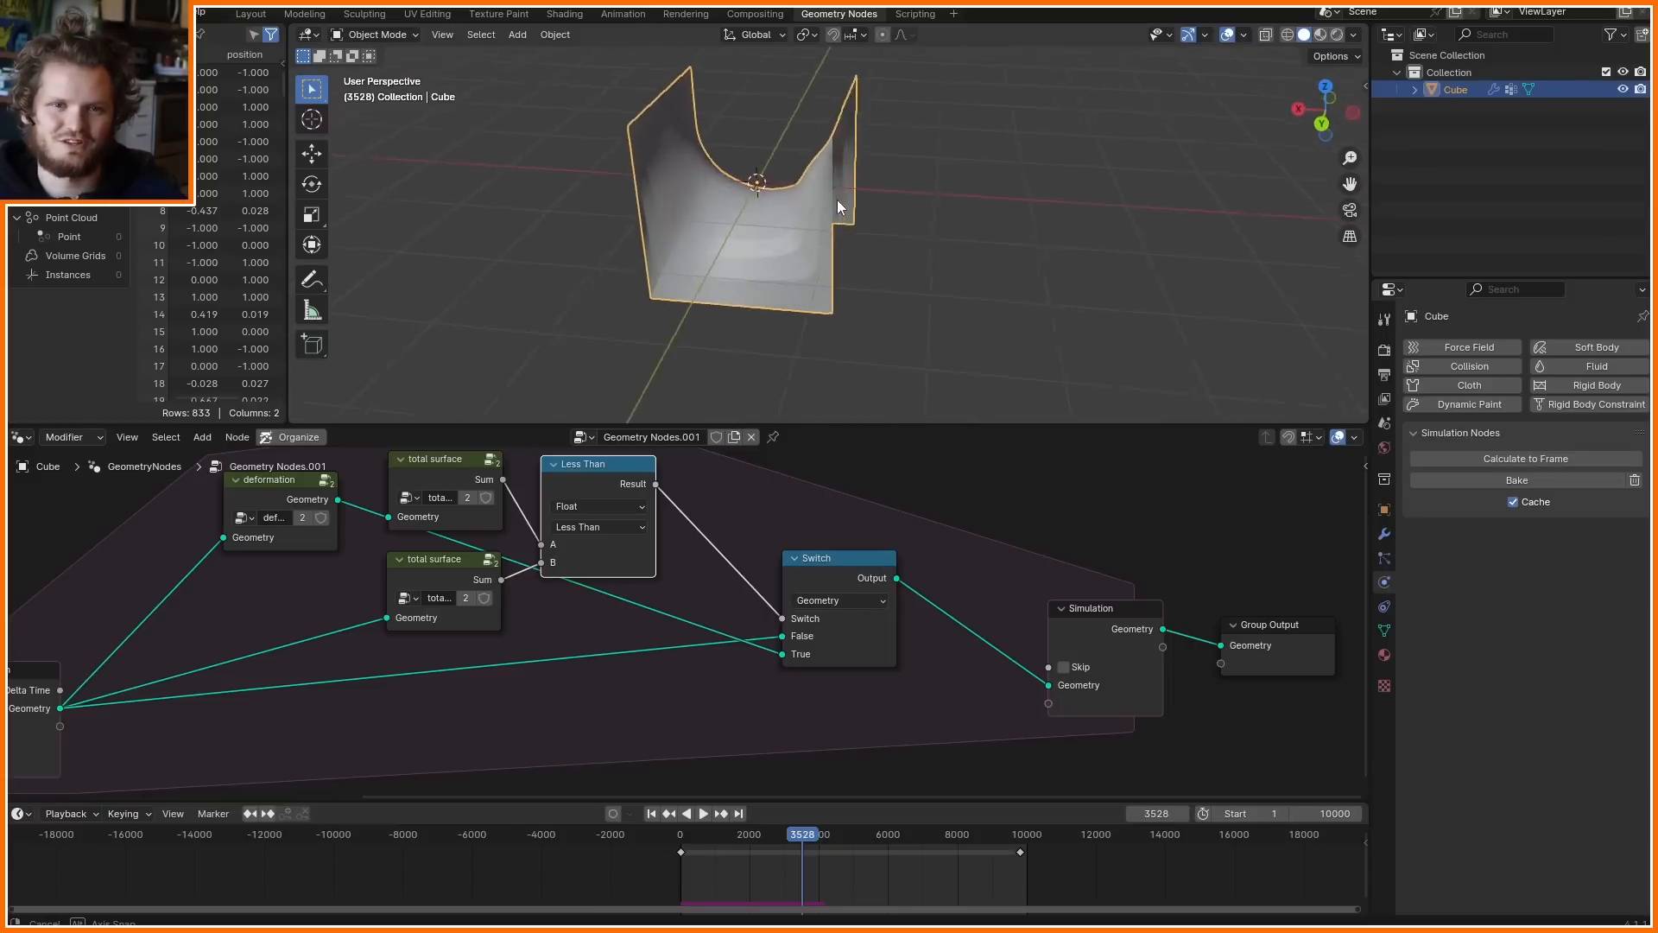
{"action": "key", "text": "Tab"}
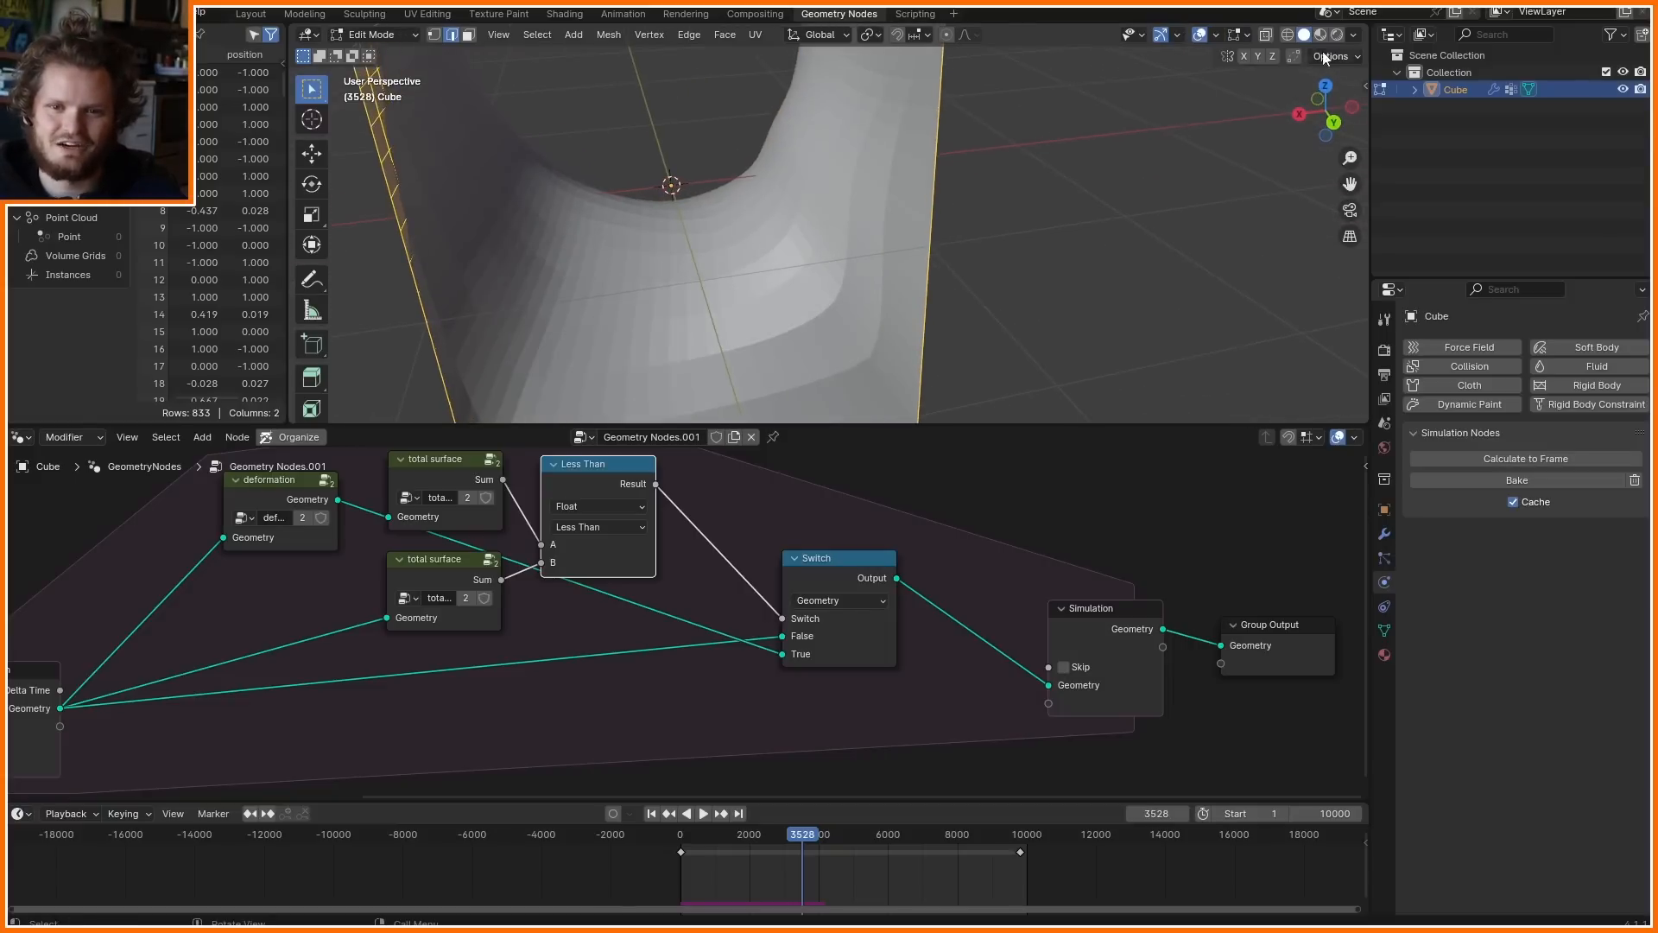
Restart from frame 1 and scrub playback so the subdivided walls settle into a smooth soap film
{"action": "left_click", "coordinate": [650, 814]}
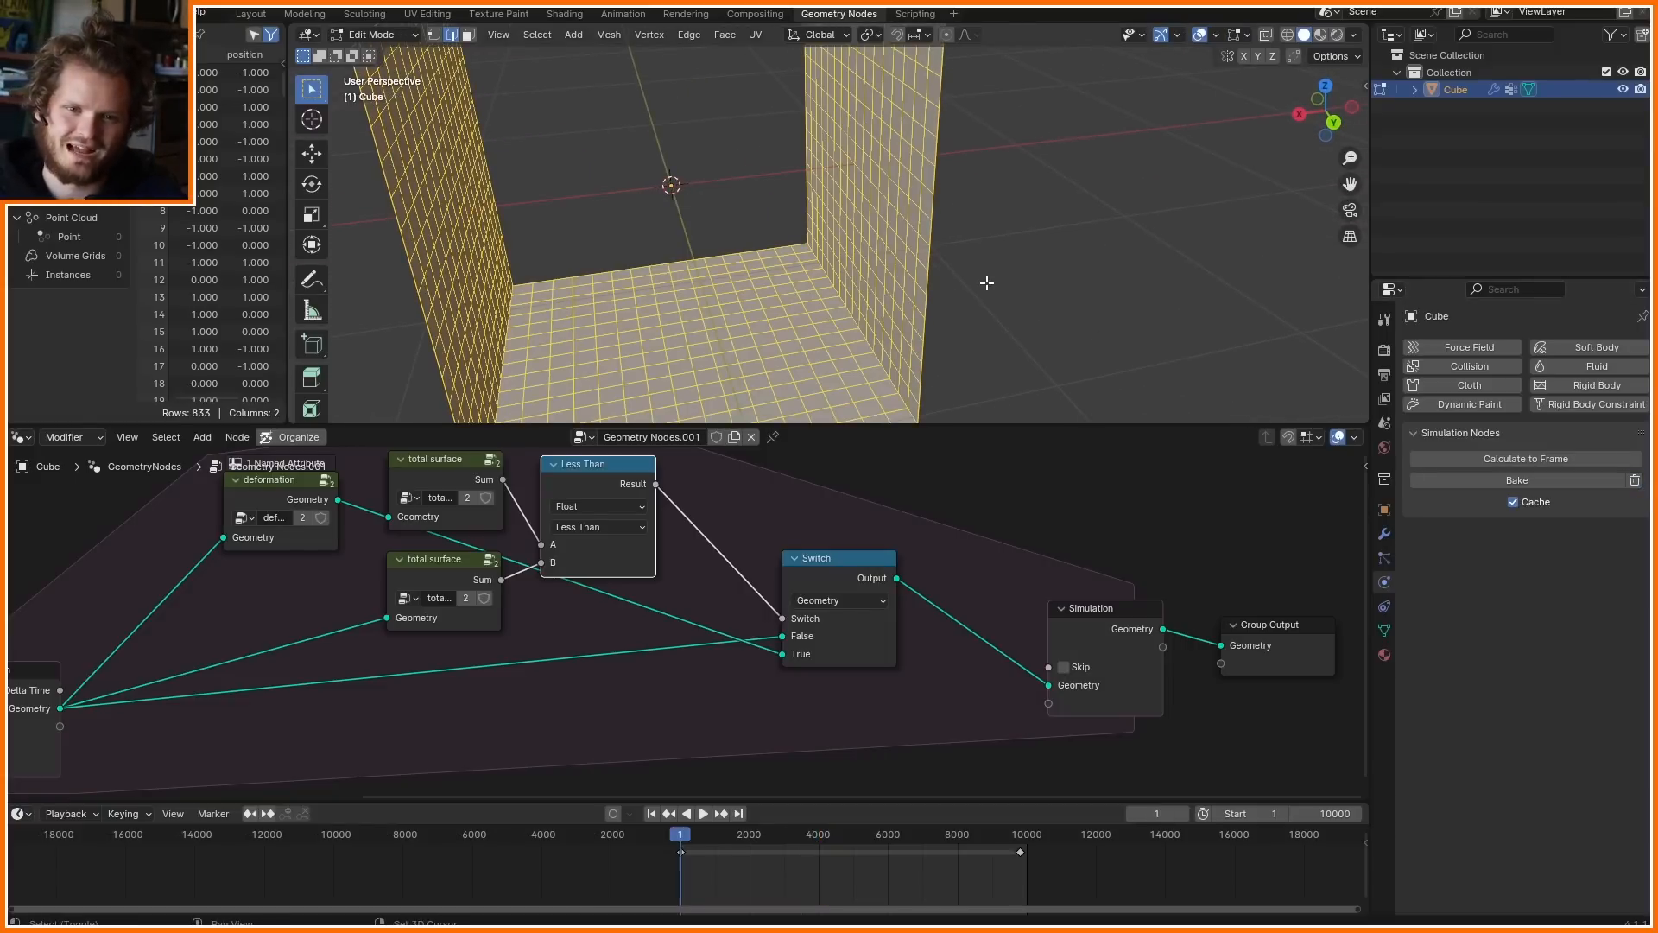
{"action": "left_click", "coordinate": [1517, 481]}
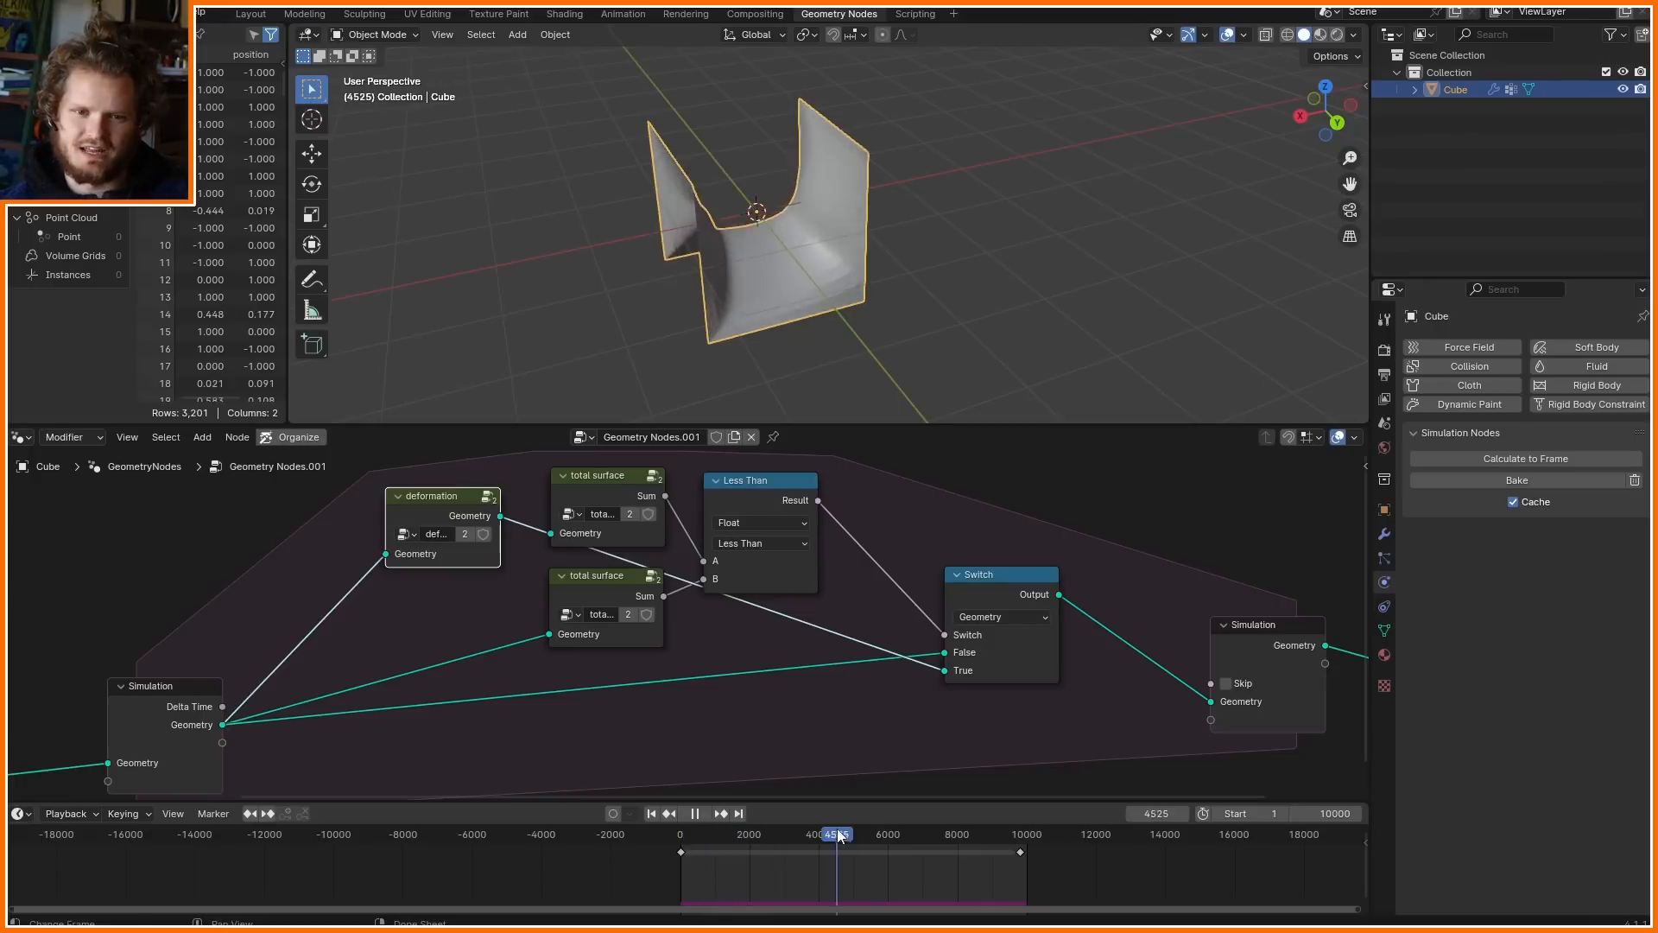
{"action": "left_click_drag", "start_coordinate": [836, 833], "coordinate": [1013, 833]}
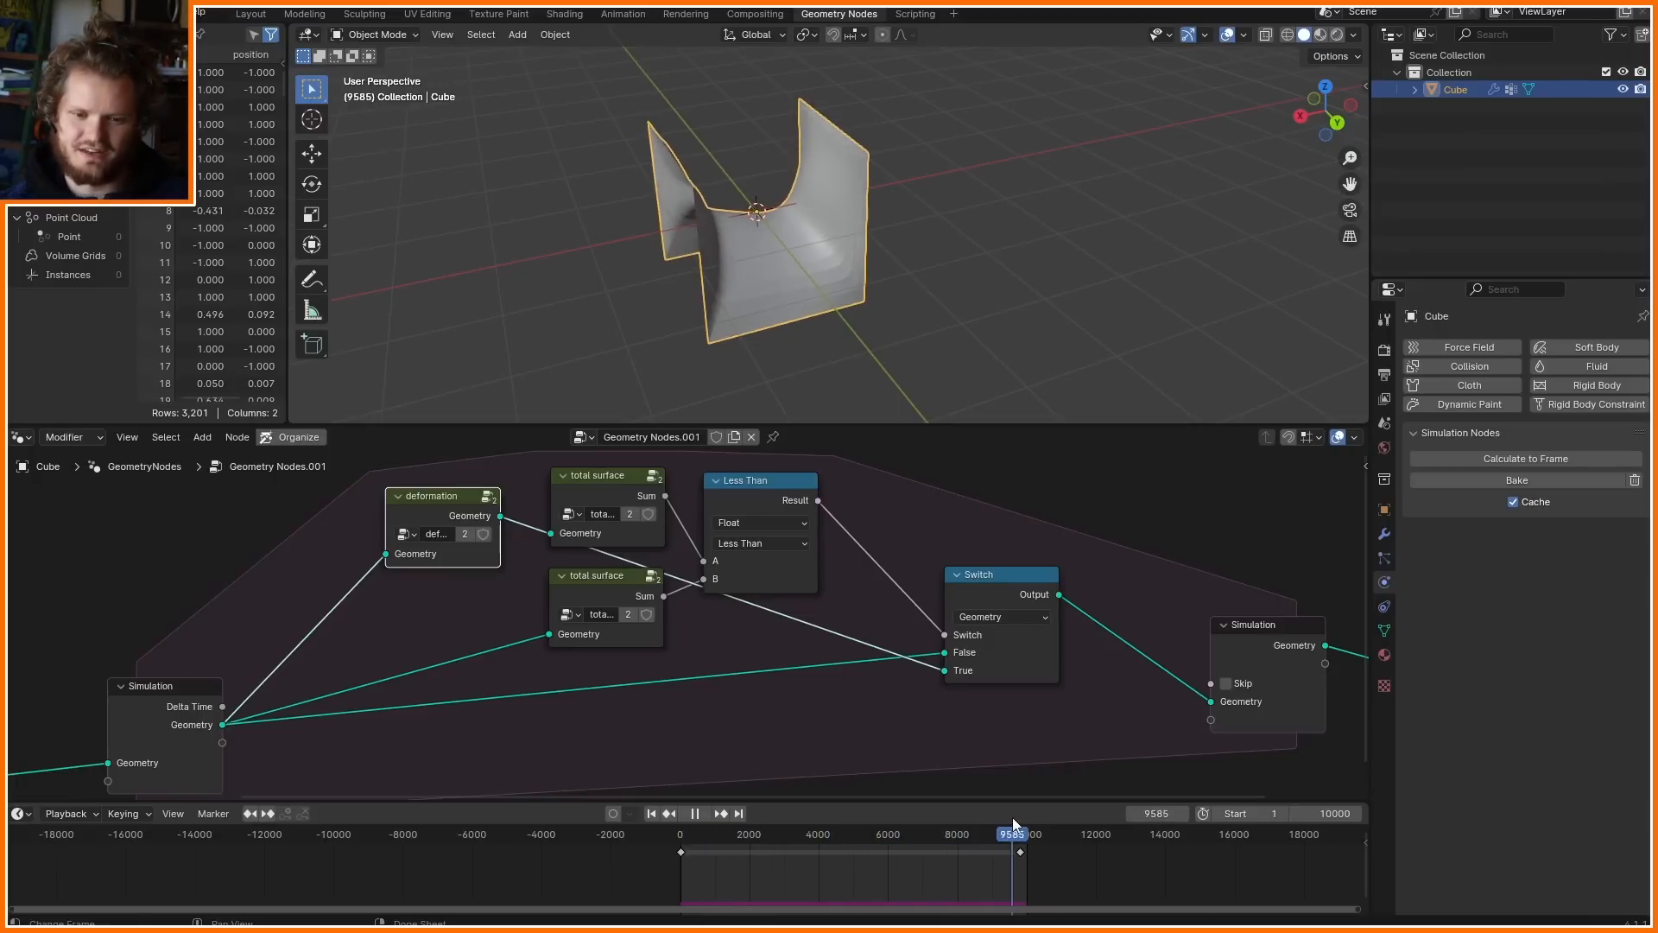
{"action": "left_click", "coordinate": [703, 814]}
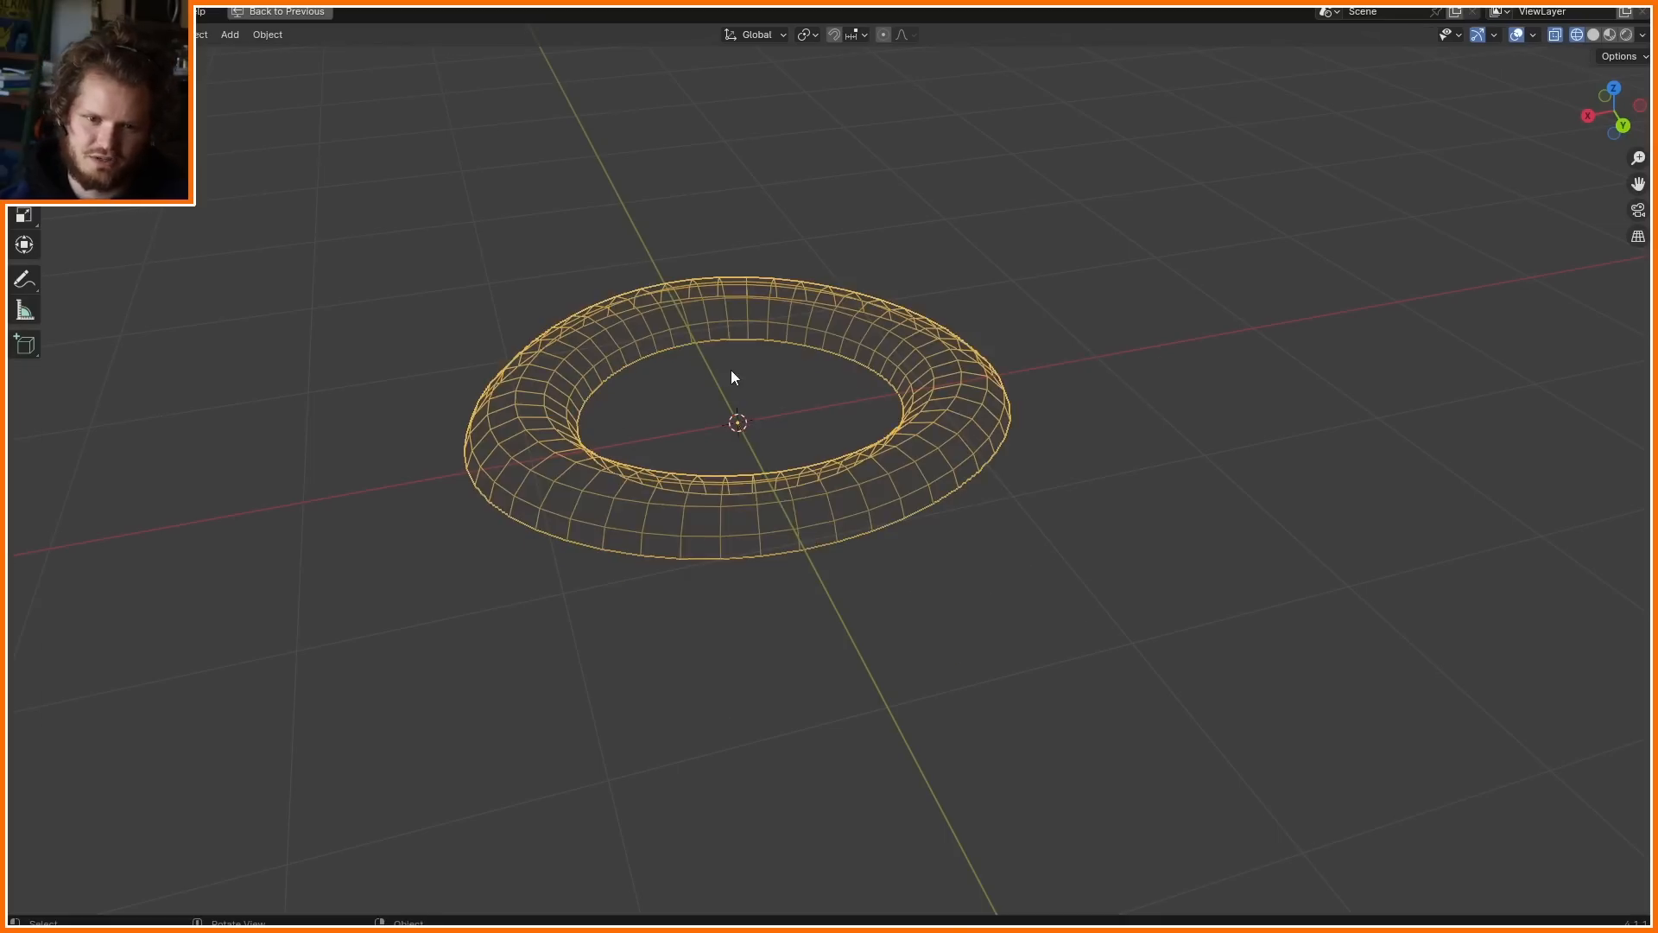
Run the soap-film simulation on the torus so it flattens into a thin ring during playback
{"action": "left_click", "coordinate": [840, 13]}
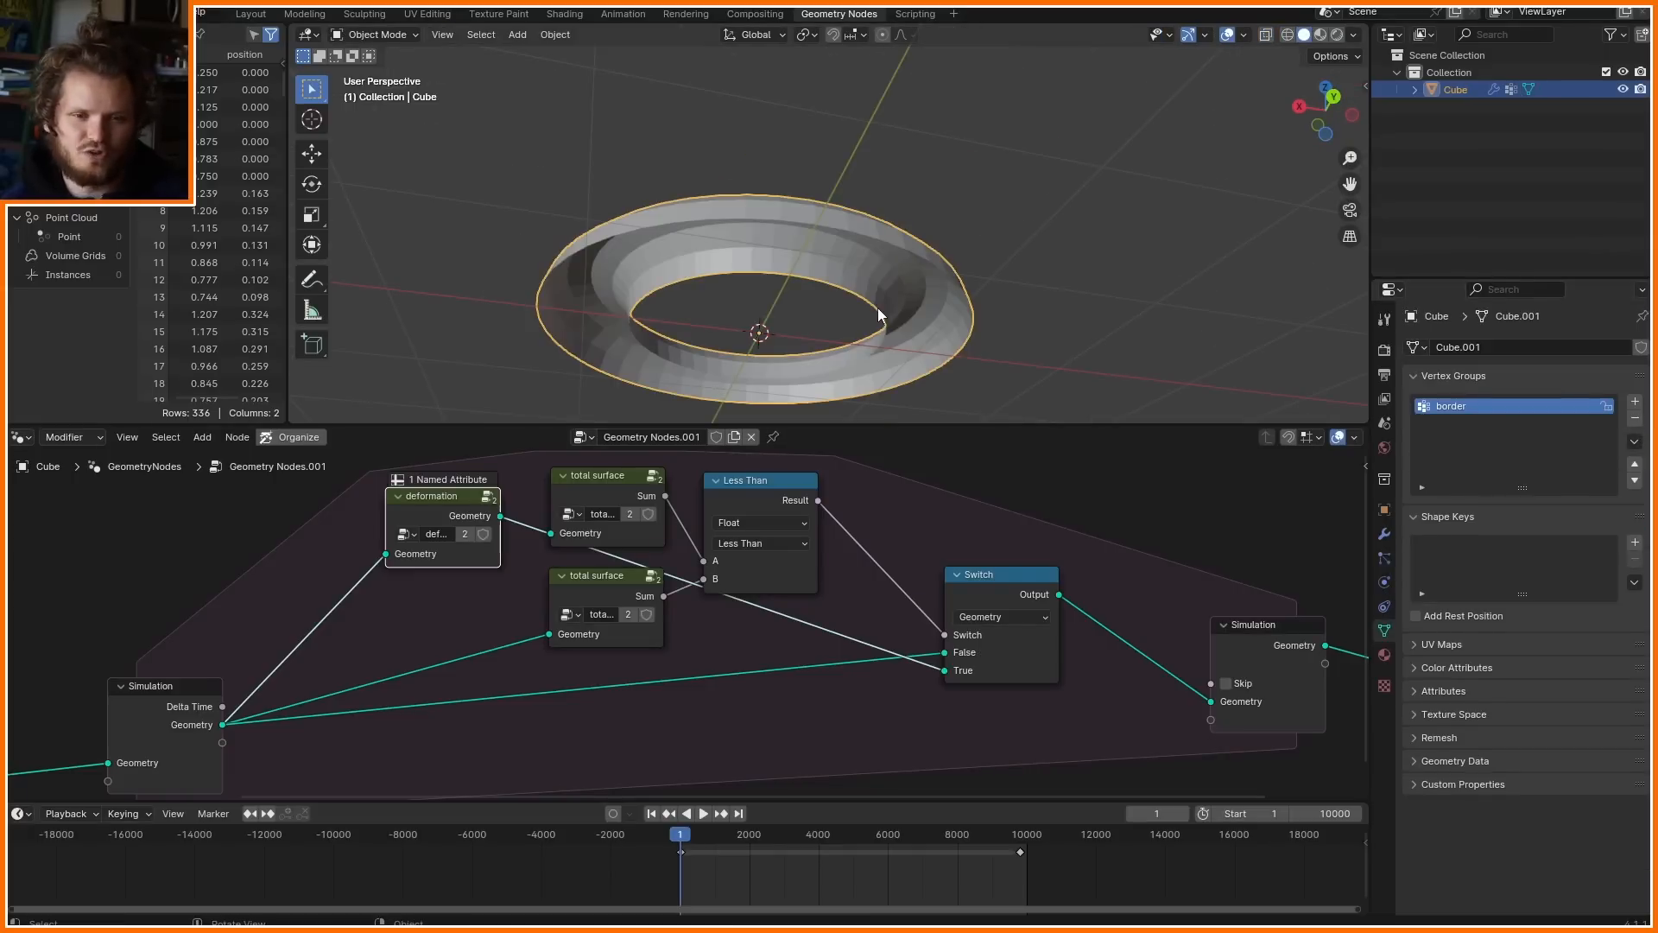
{"action": "left_click_drag", "start_coordinate": [878, 313], "coordinate": [686, 152]}
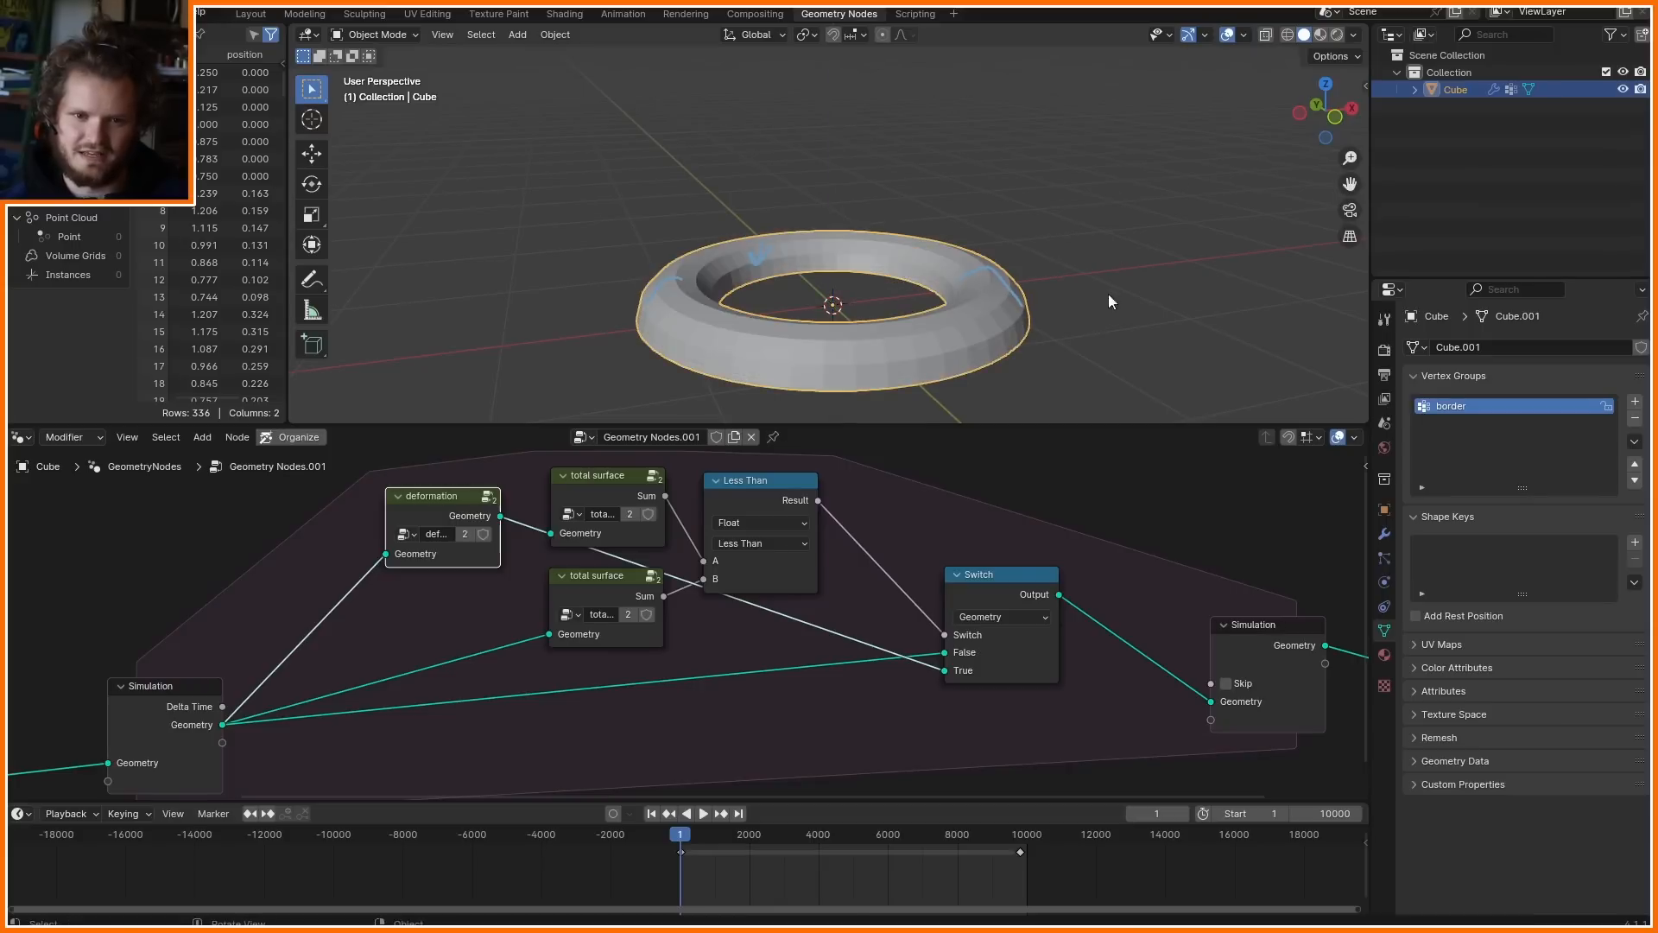
{"action": "left_click", "coordinate": [704, 813]}
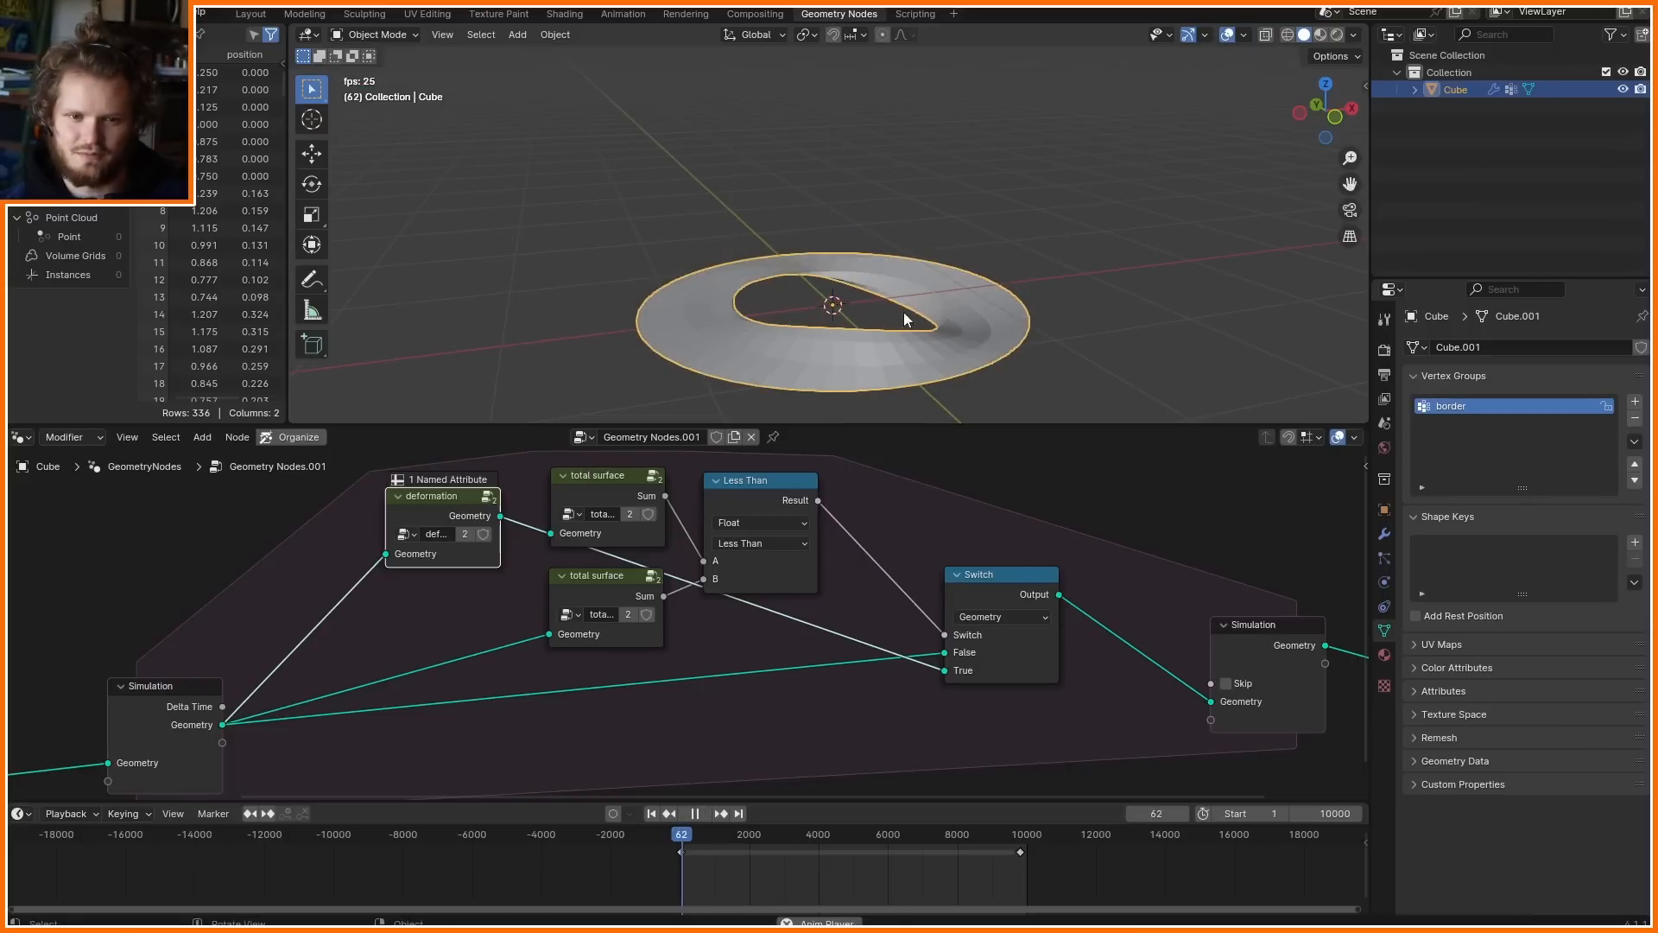
{"action": "left_click", "coordinate": [694, 813]}
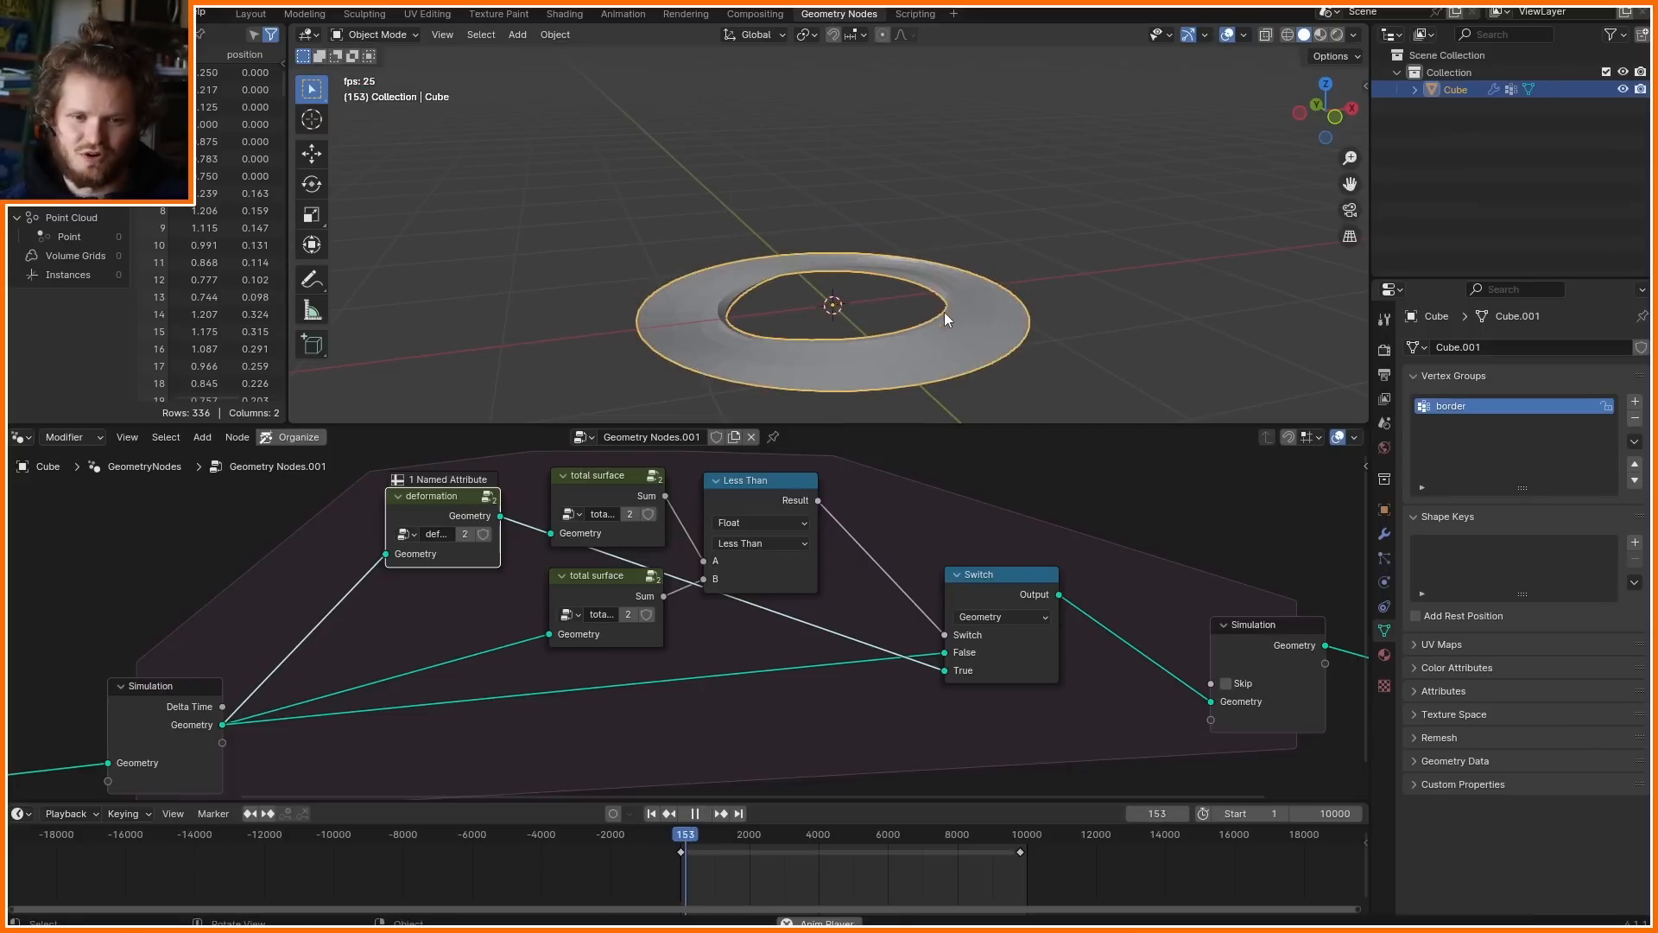
{"action": "left_click", "coordinate": [694, 814]}
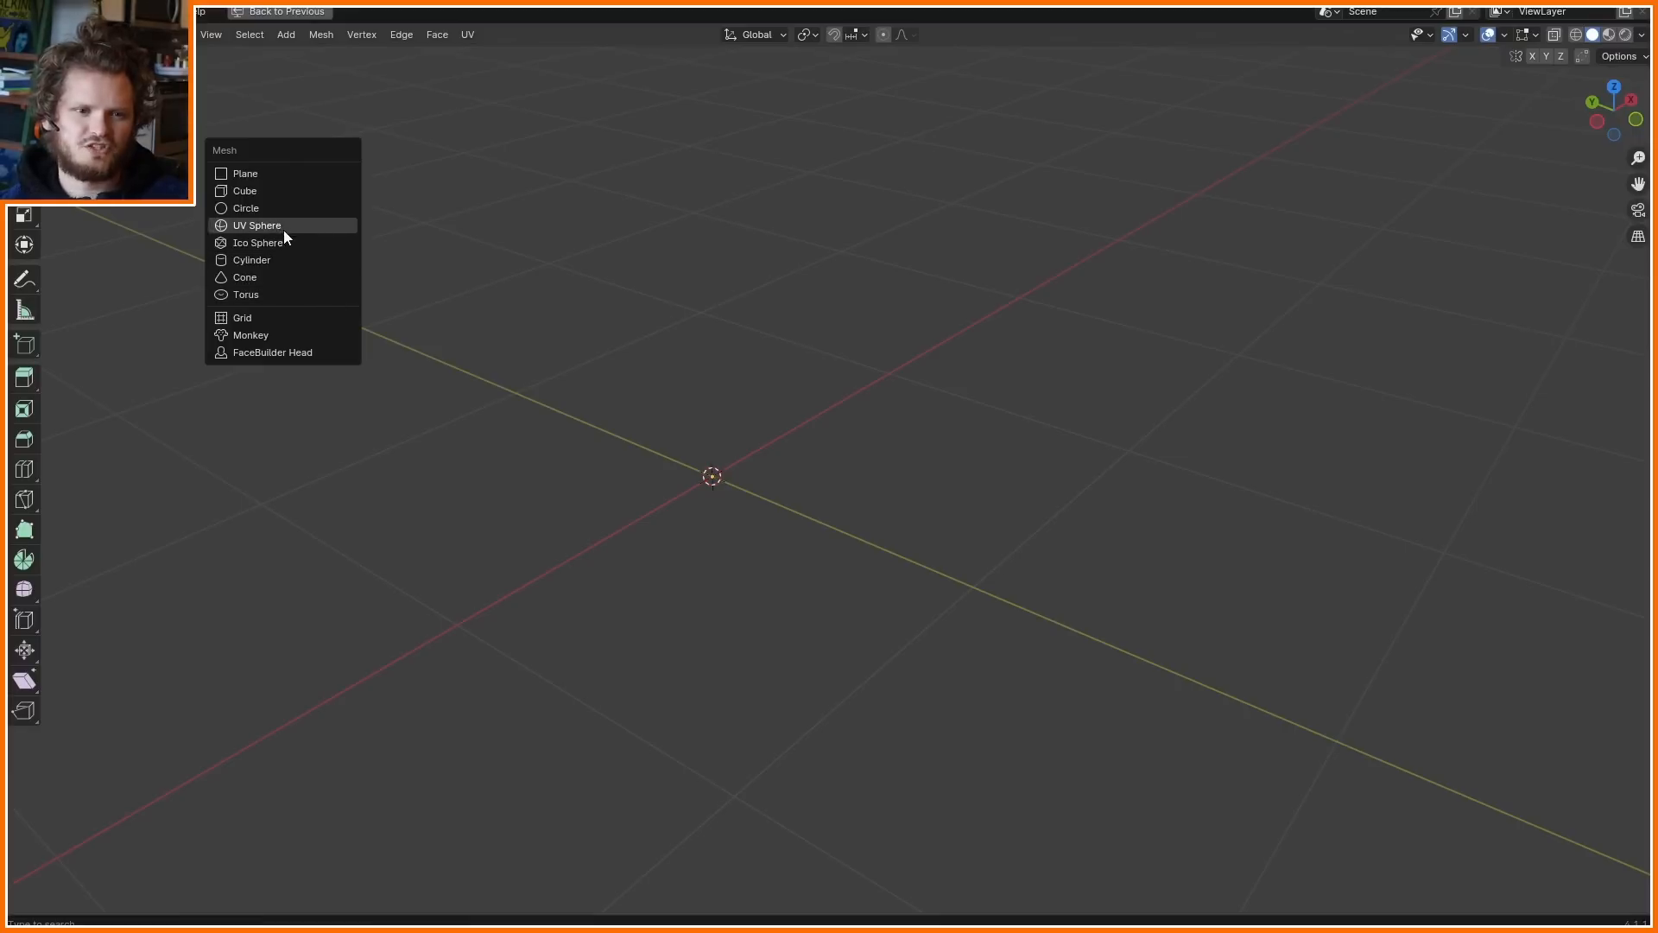
Add a cylinder, delete its cap faces and play so the open tube pinches into a waisted shape
{"action": "left_click", "coordinate": [252, 259]}
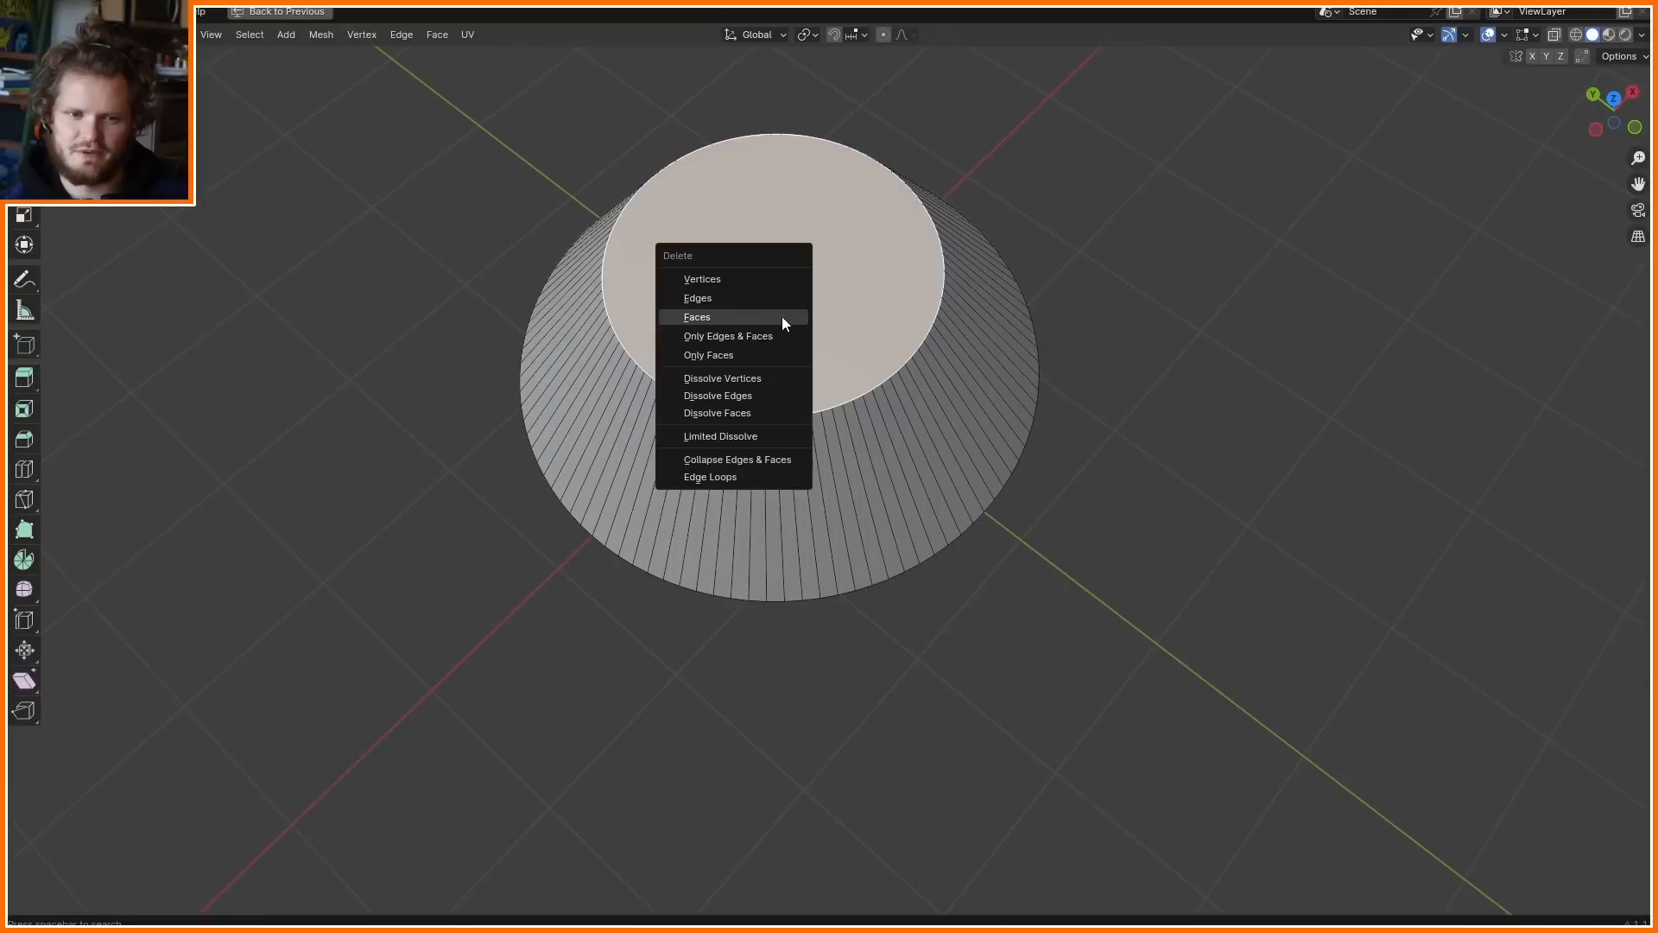
{"action": "left_click", "coordinate": [698, 316]}
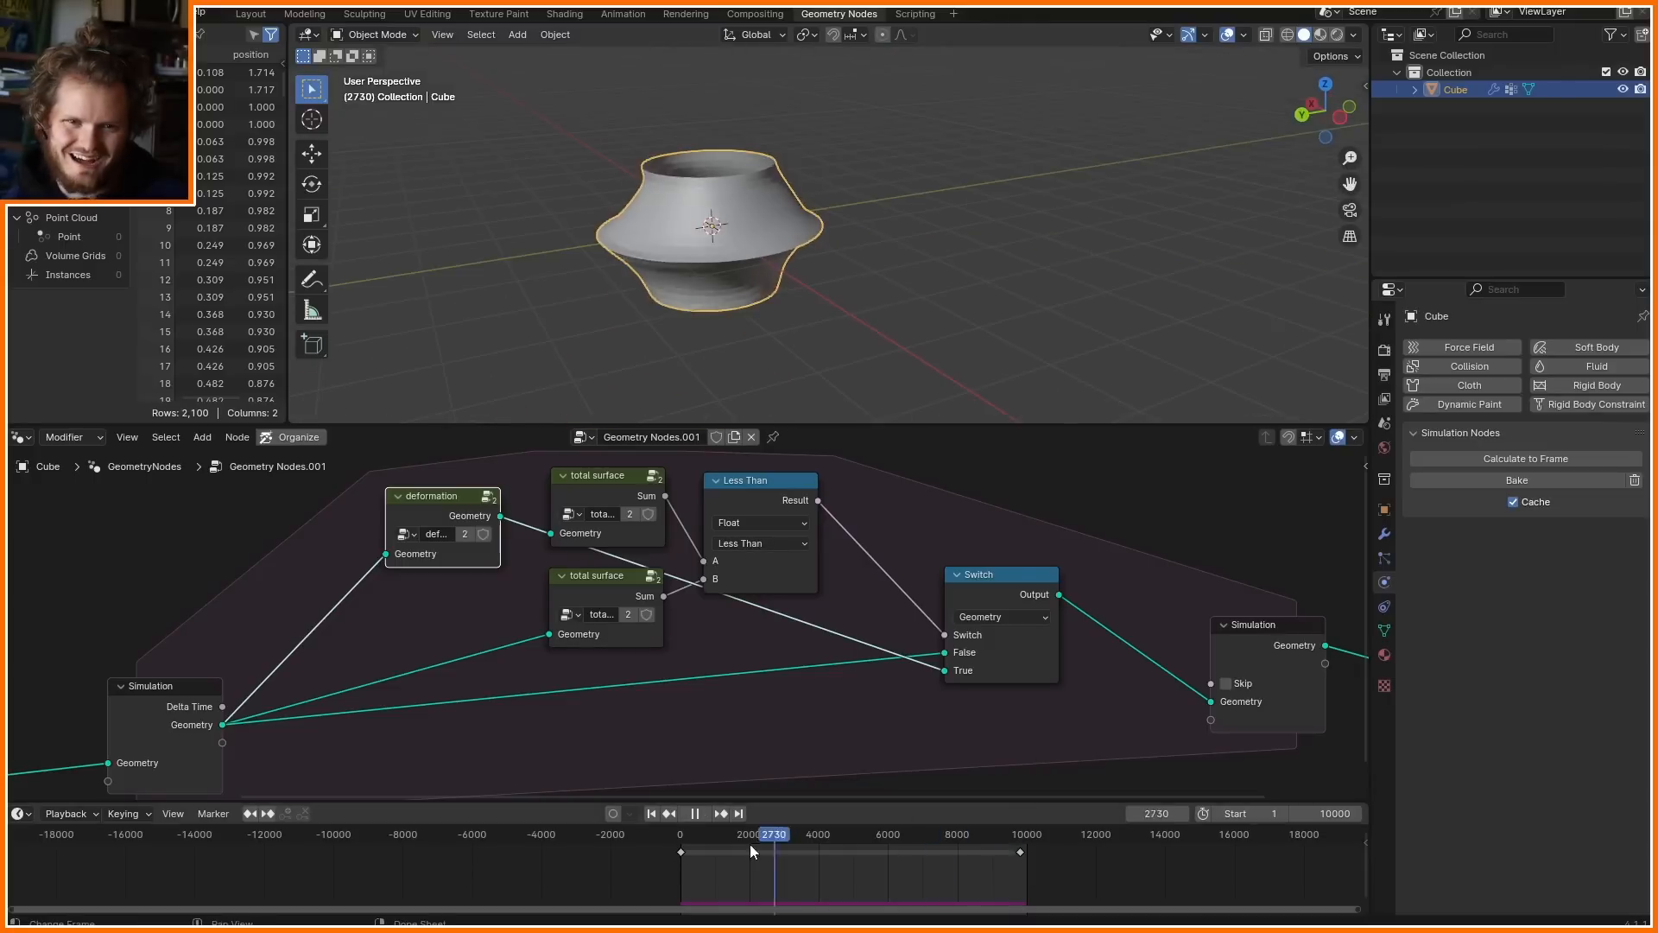
{"action": "left_click", "coordinate": [703, 814]}
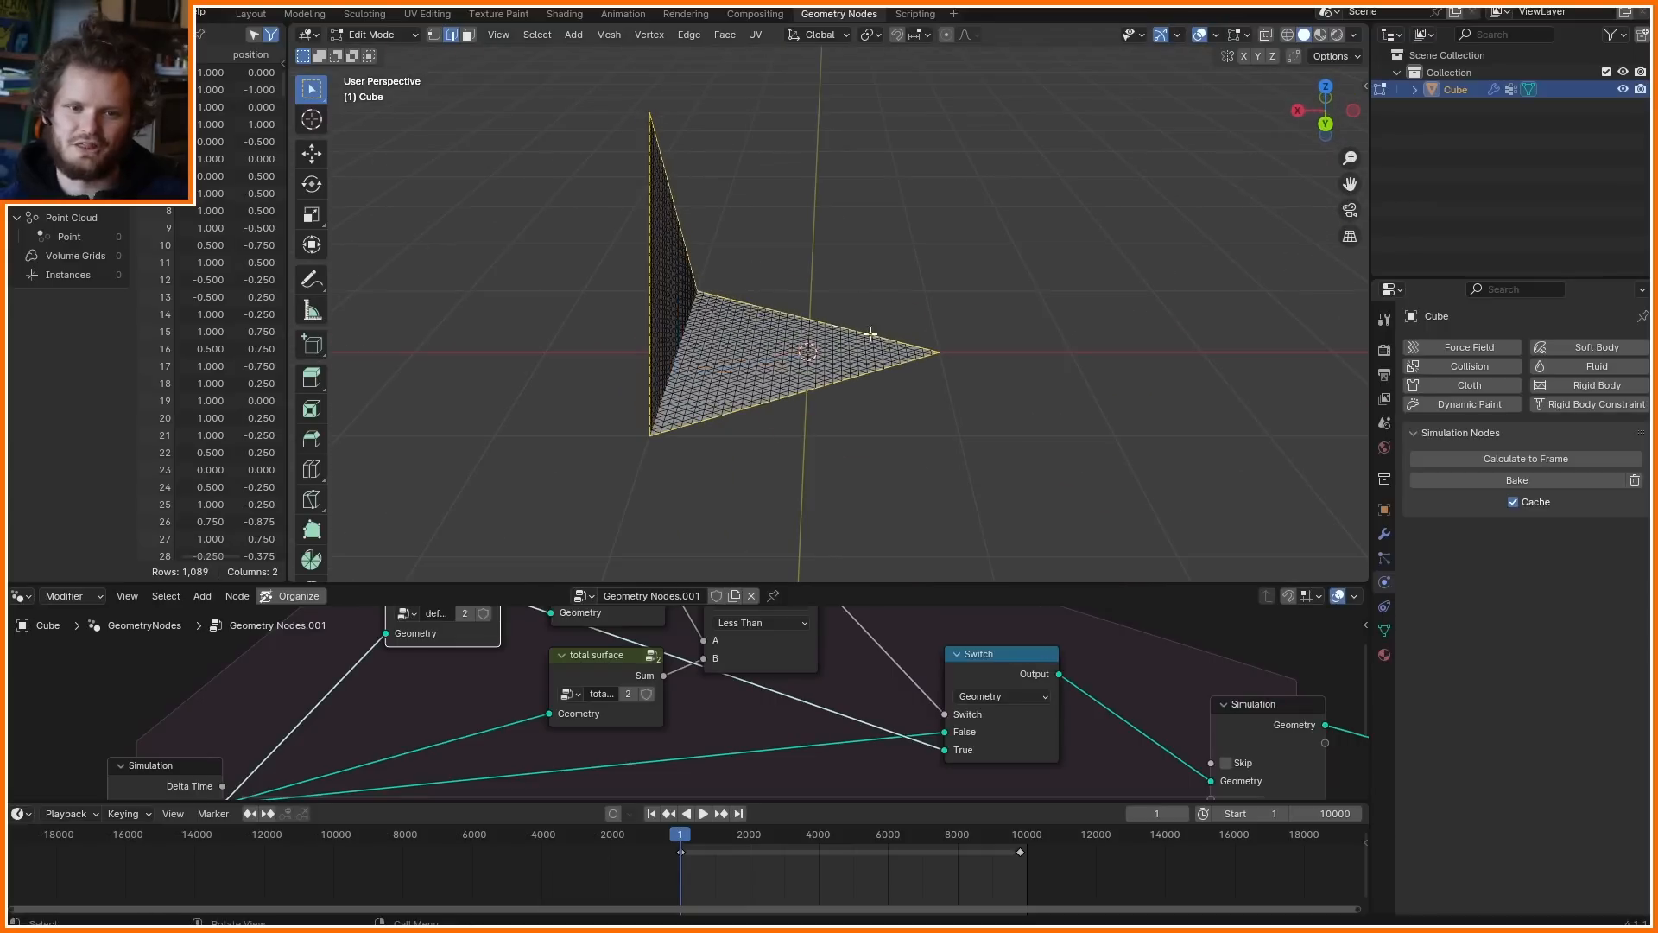
Leave Edit Mode and play to a late frame so the triangular mesh smooths into a soap film
{"action": "key", "text": "Tab"}
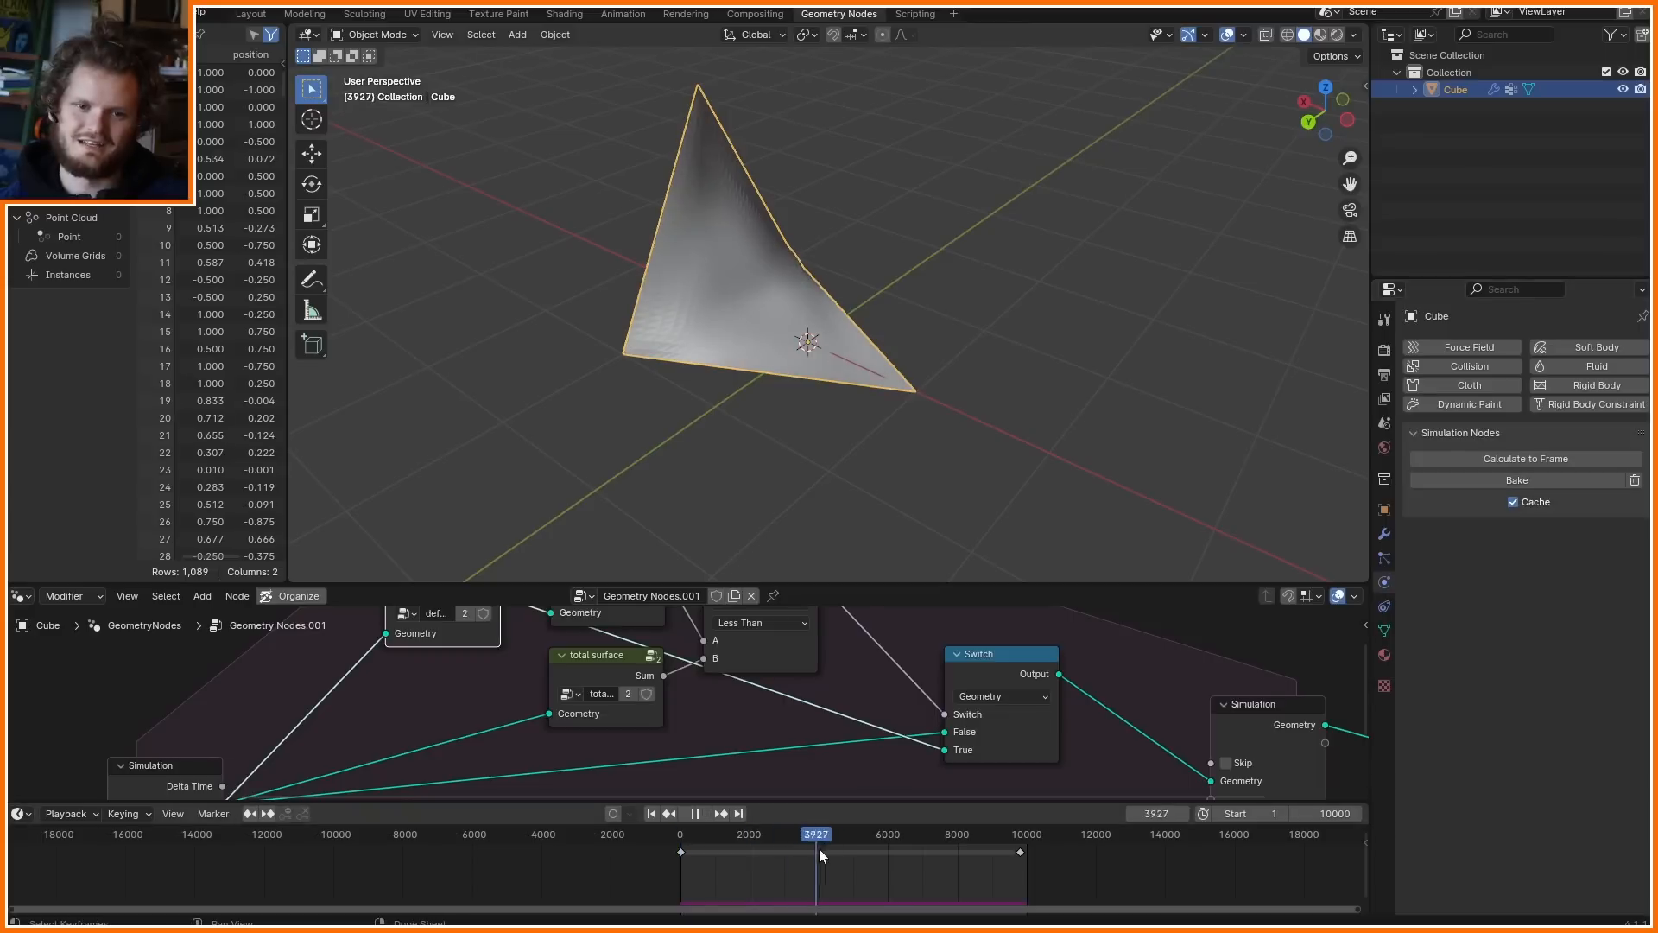
{"action": "left_click", "coordinate": [703, 812]}
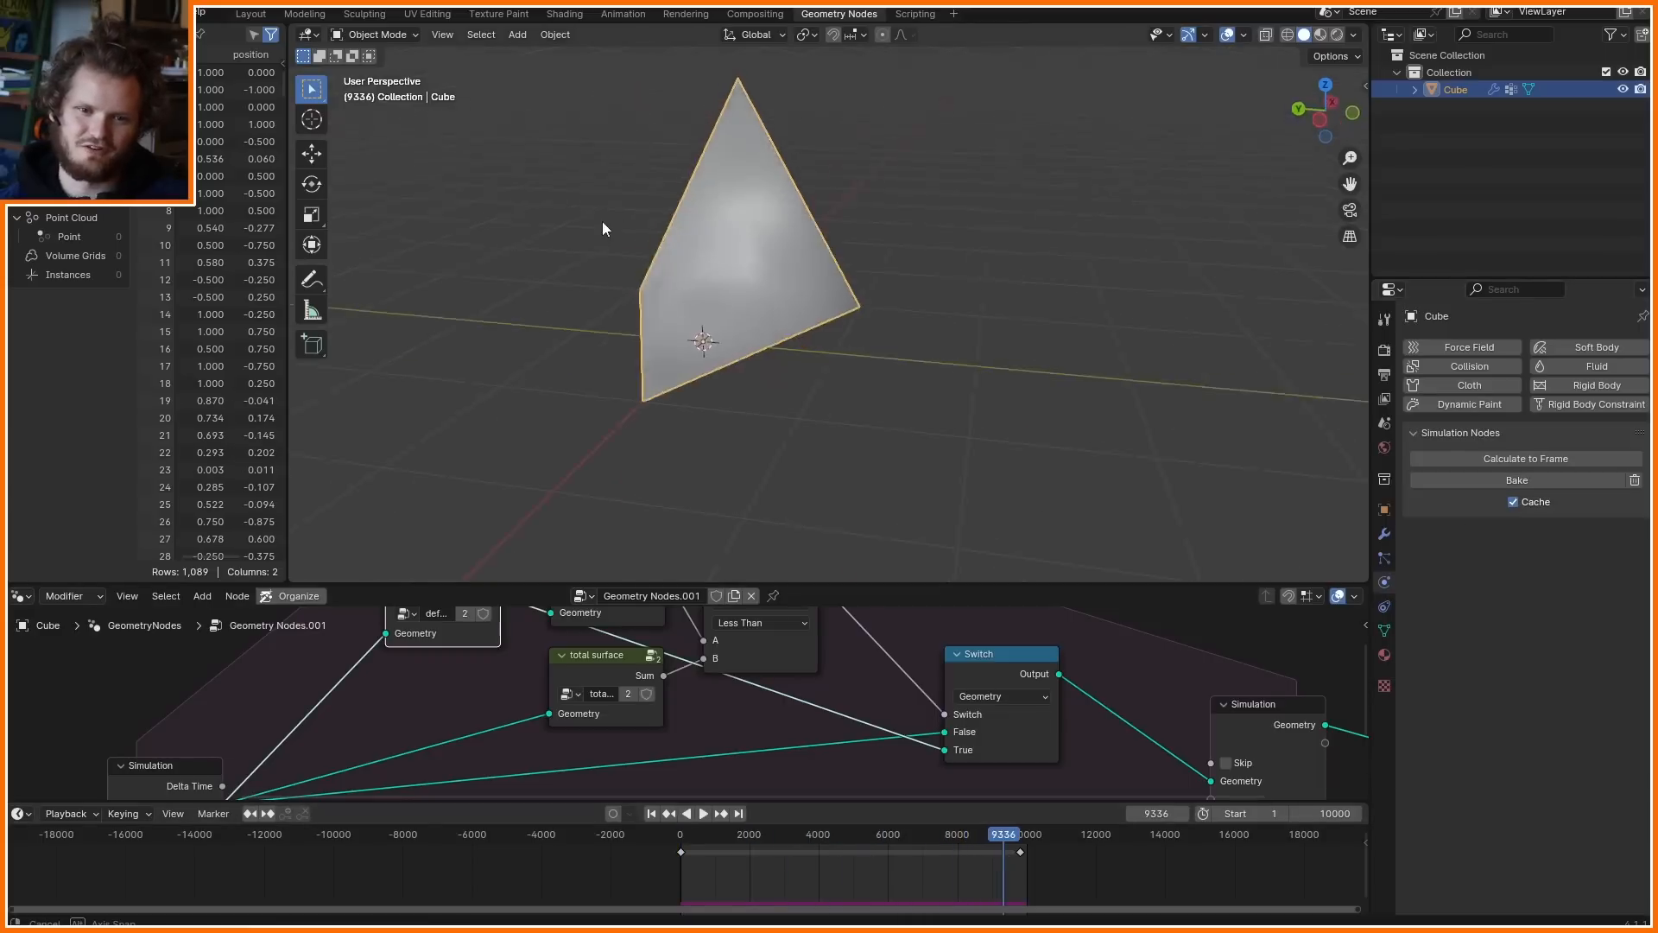